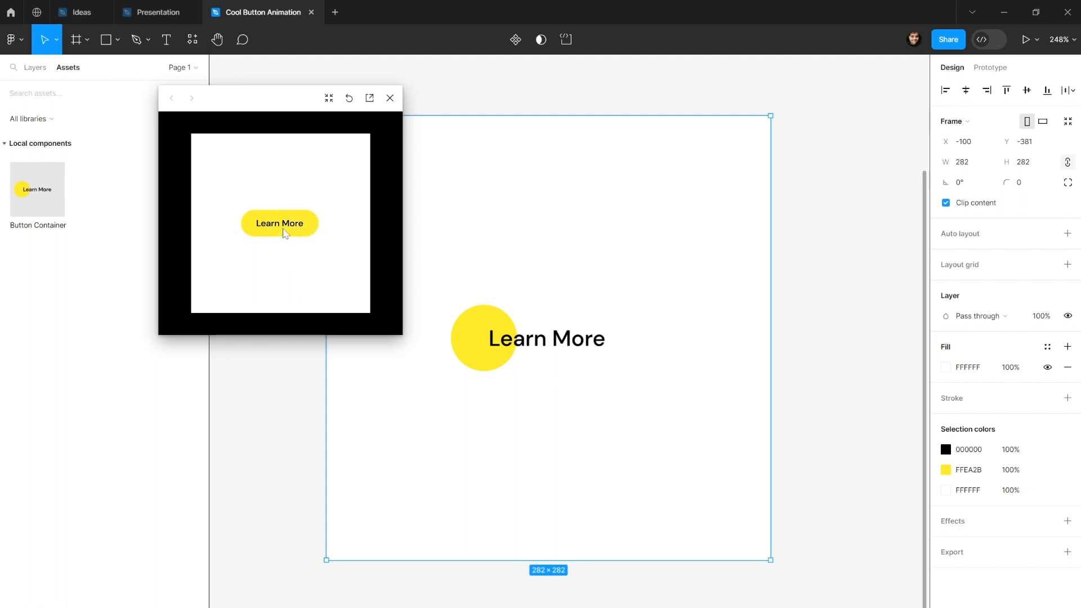
pyautogui.moveTo(231, 167)
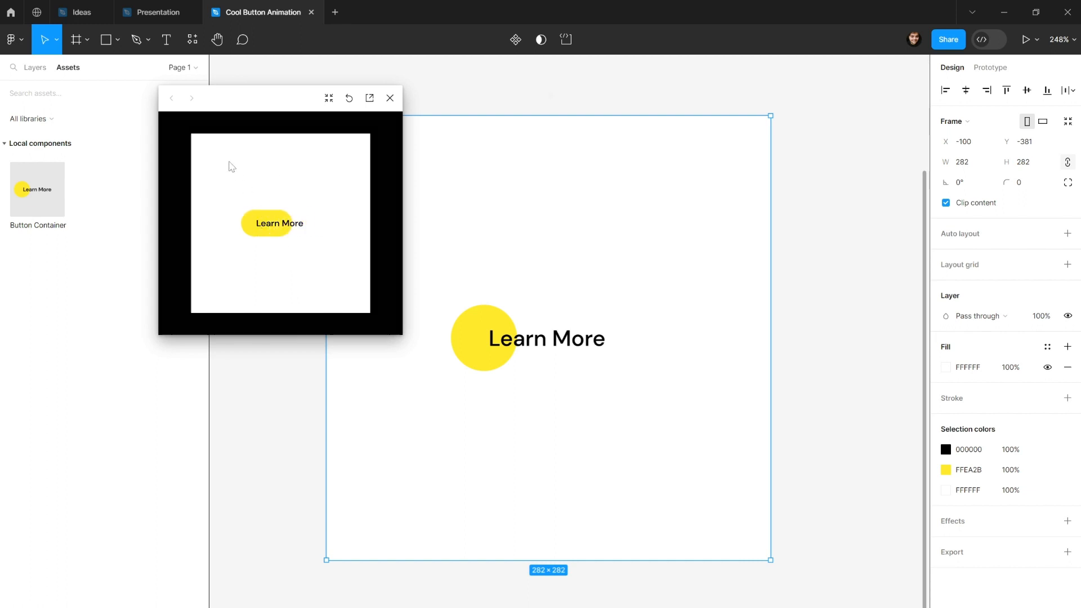
# Step: Close the preview of the finished yellow 'Learn More' button
pyautogui.click(389, 97)
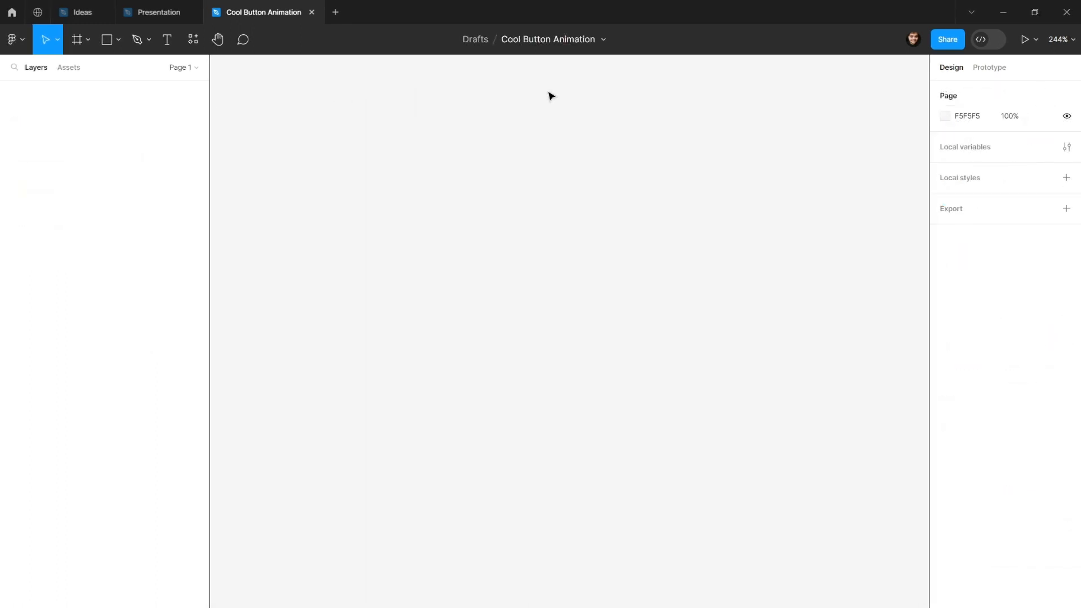
pyautogui.moveTo(547, 125)
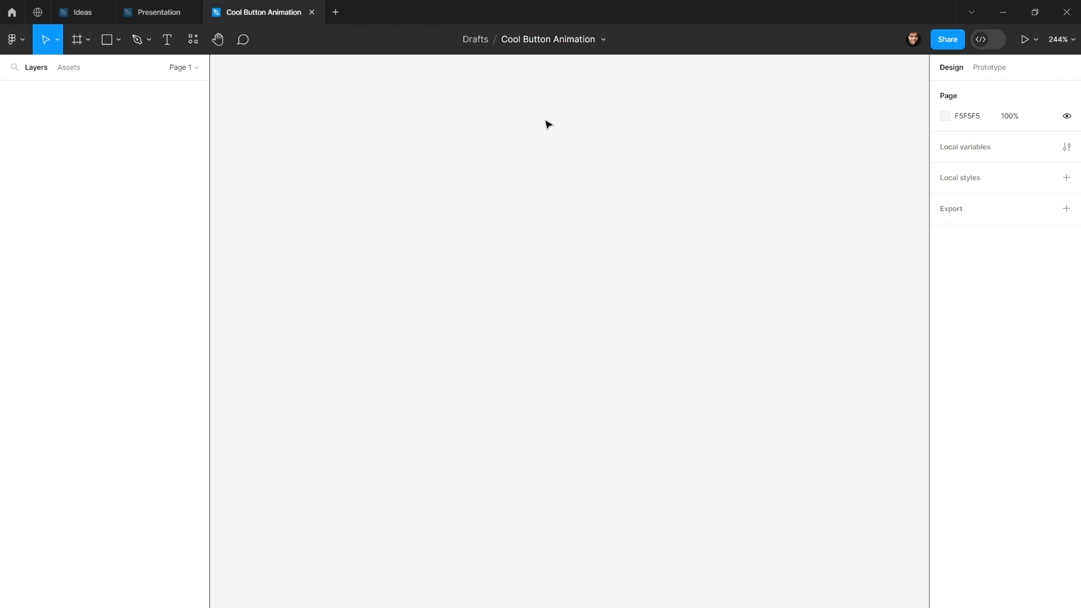
pyautogui.moveTo(514, 203)
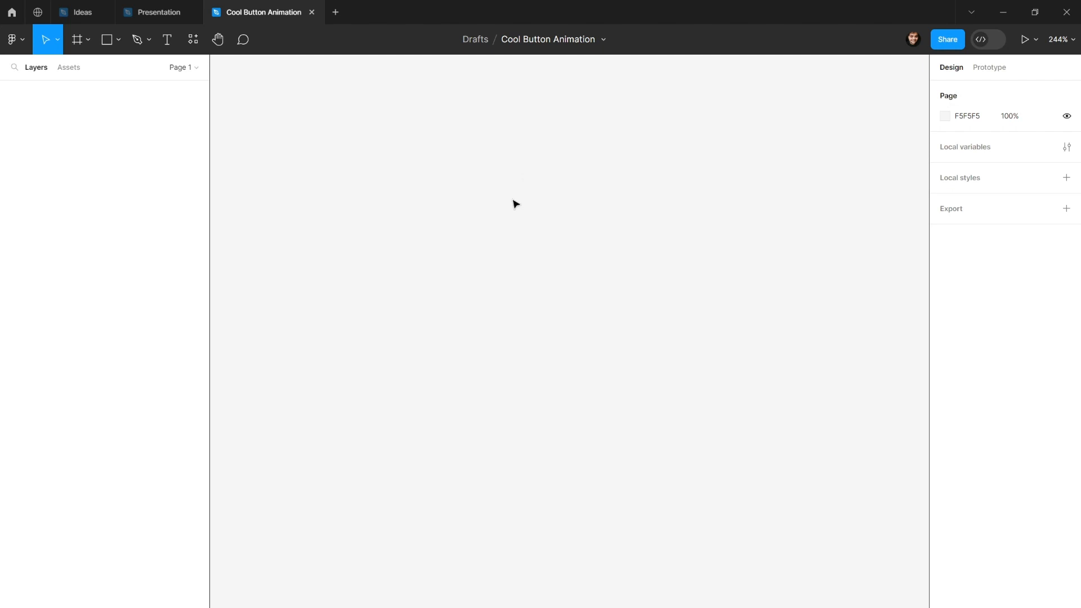
pyautogui.moveTo(474, 212)
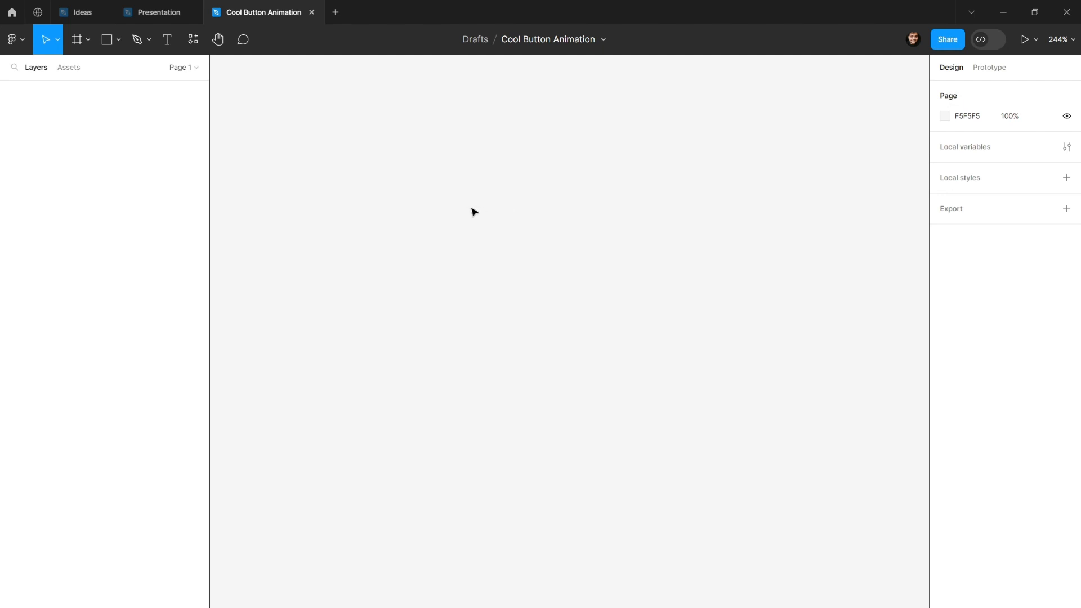
# Step: Place a new text layer on the canvas reading 'Learn More'
pyautogui.click(166, 39)
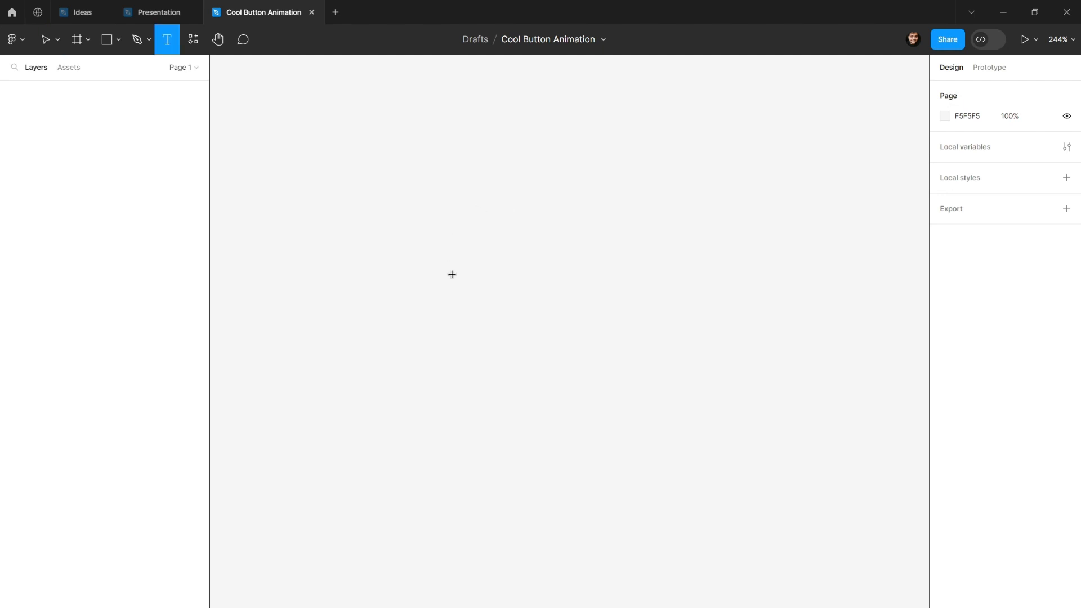
pyautogui.click(452, 274)
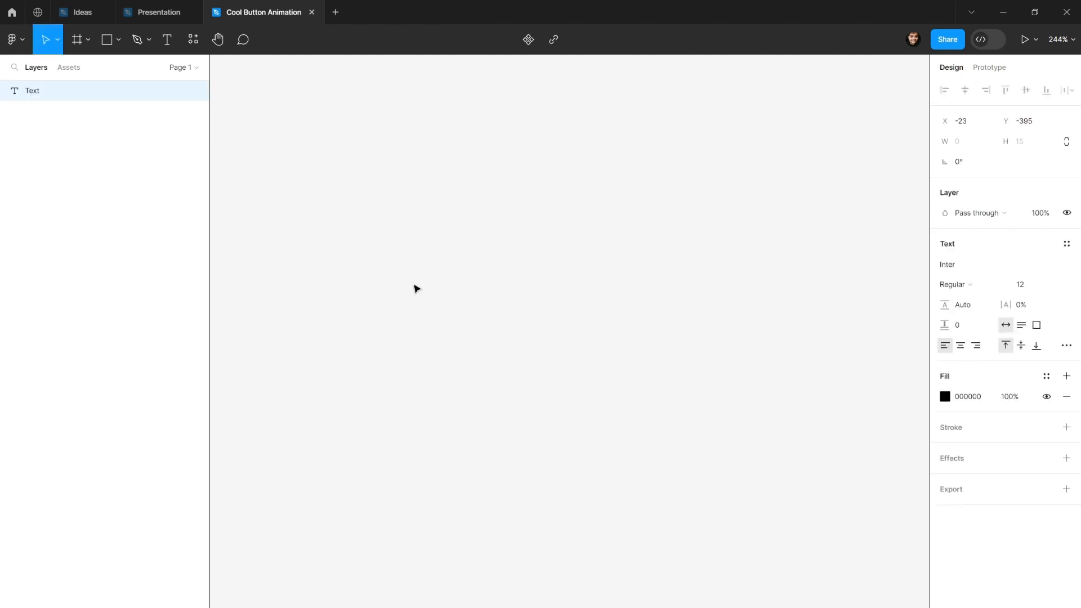
pyautogui.write('Learn')
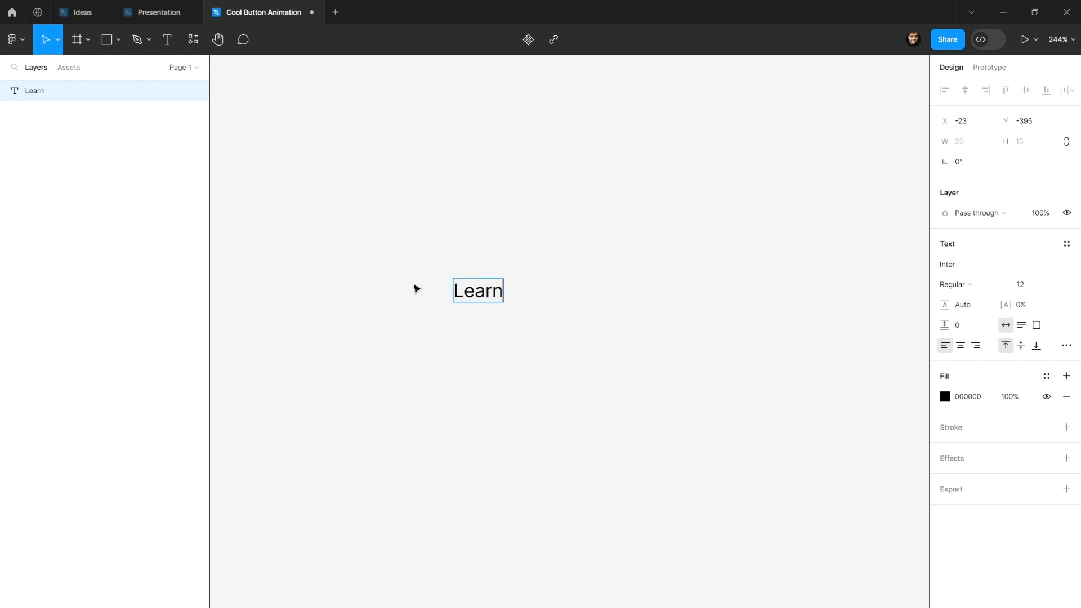
pyautogui.write('More')
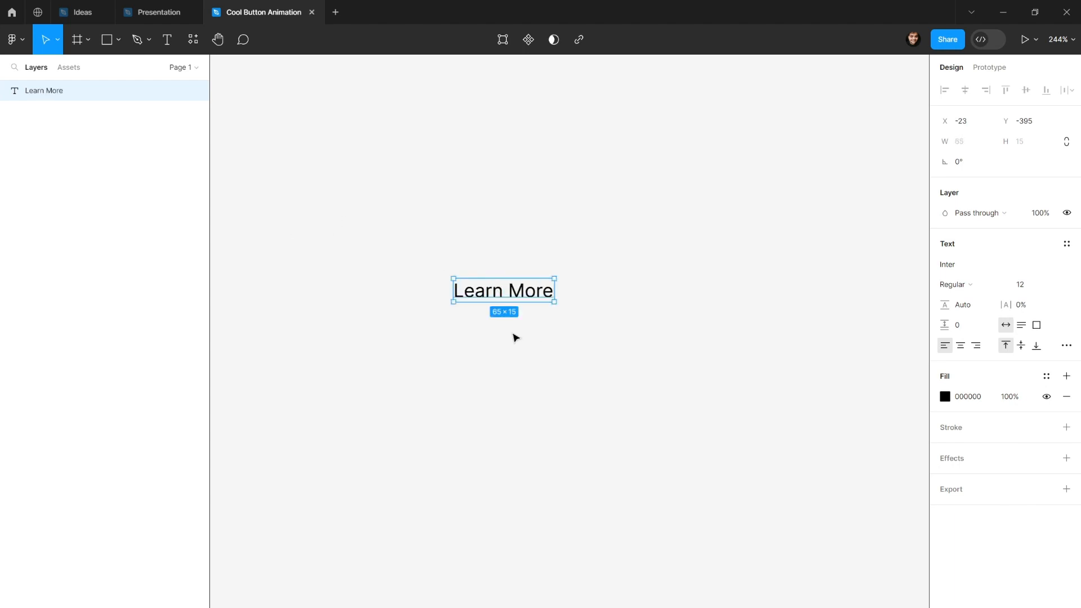
# Step: Style the label in DM Sans, Medium weight, font size 14
pyautogui.click(948, 264)
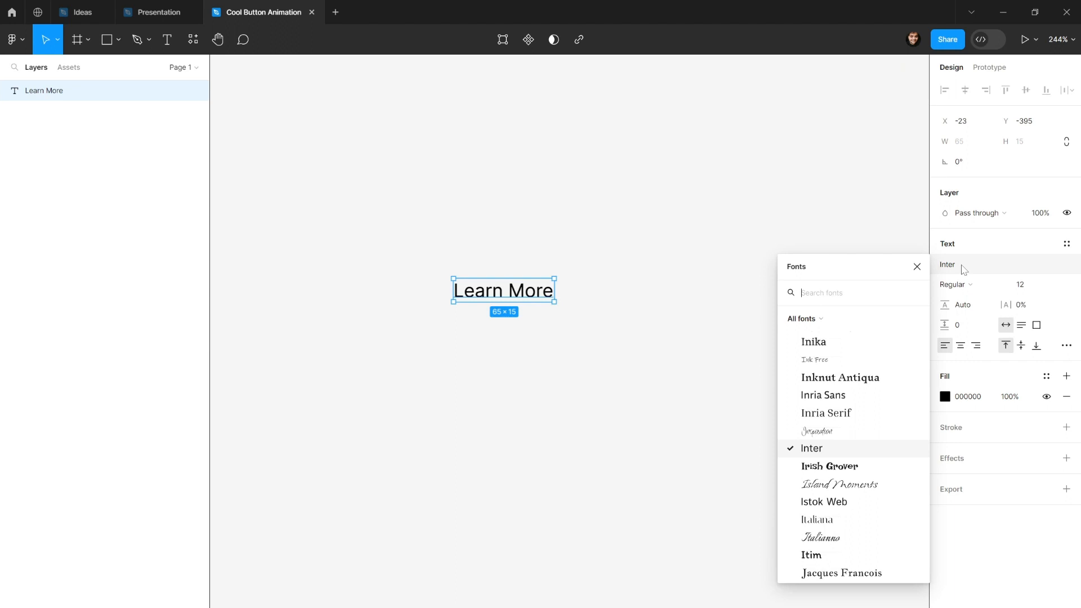
pyautogui.write('dm sa')
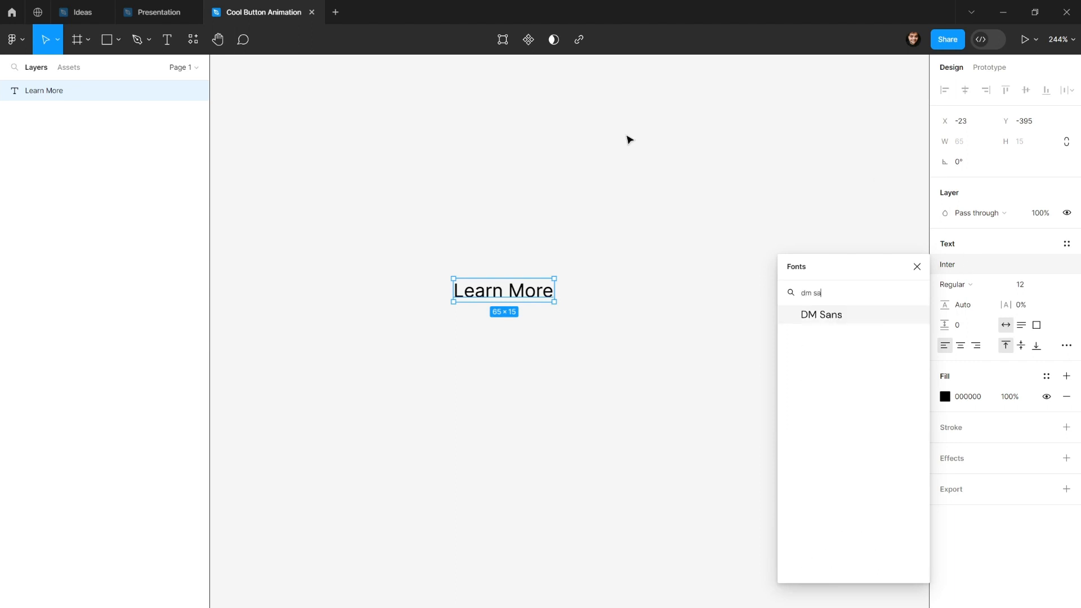
pyautogui.click(821, 314)
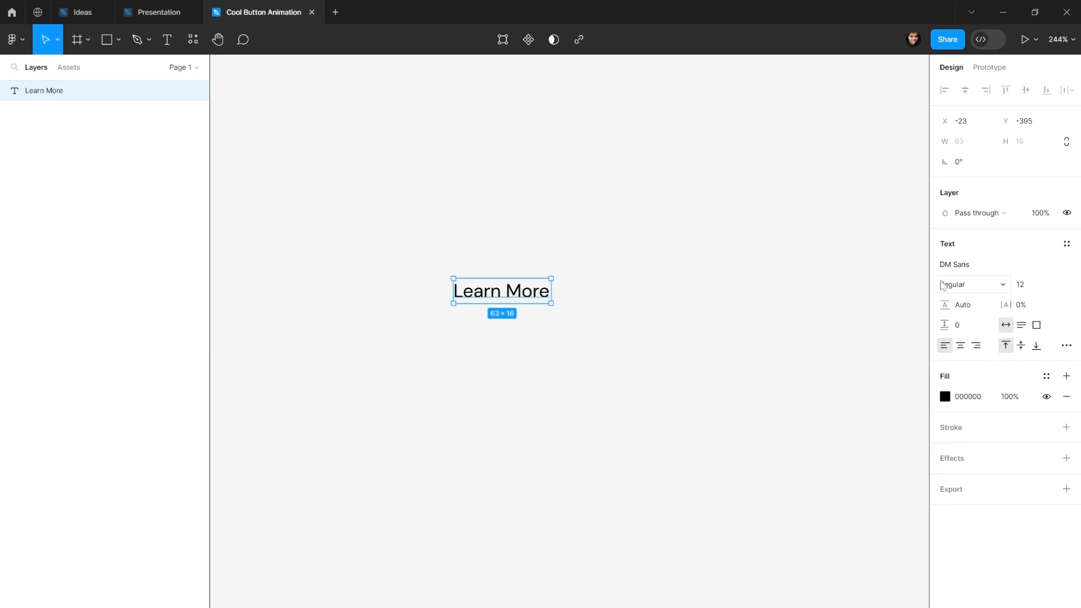
pyautogui.click(973, 284)
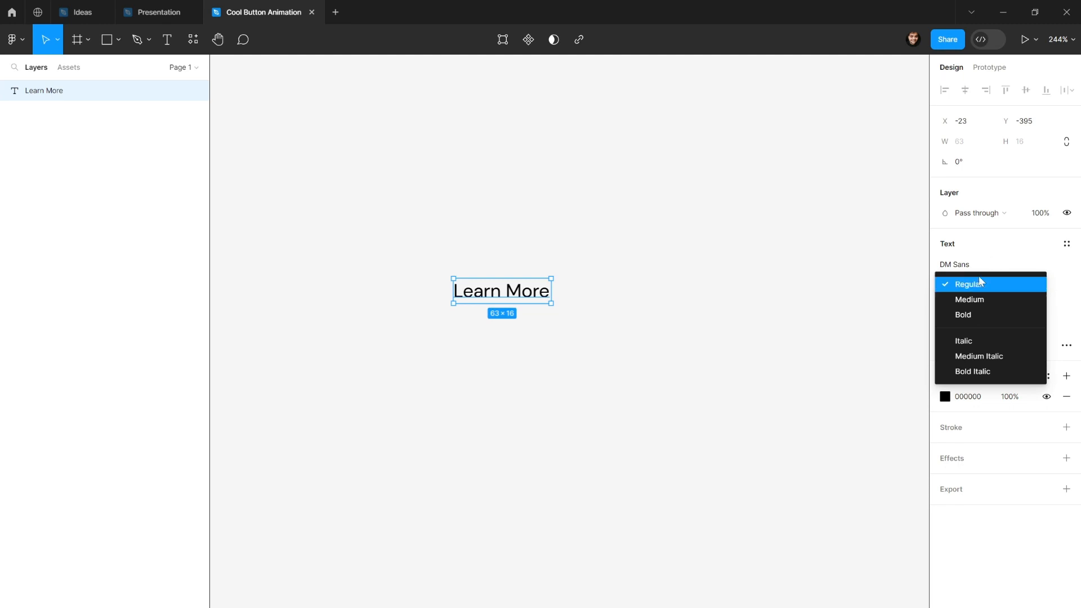
pyautogui.click(970, 299)
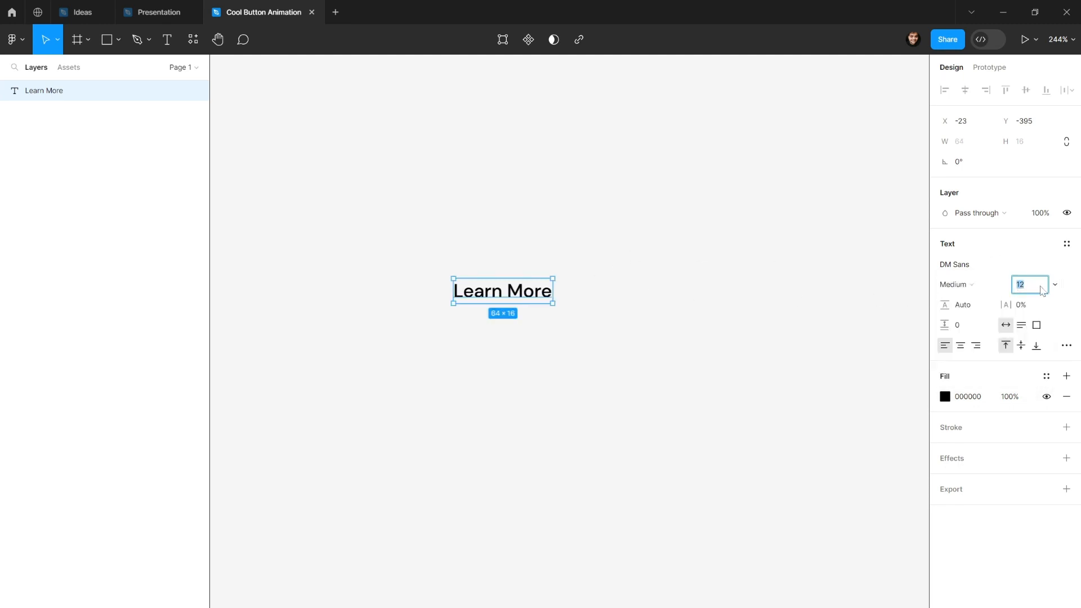
pyautogui.write('14')
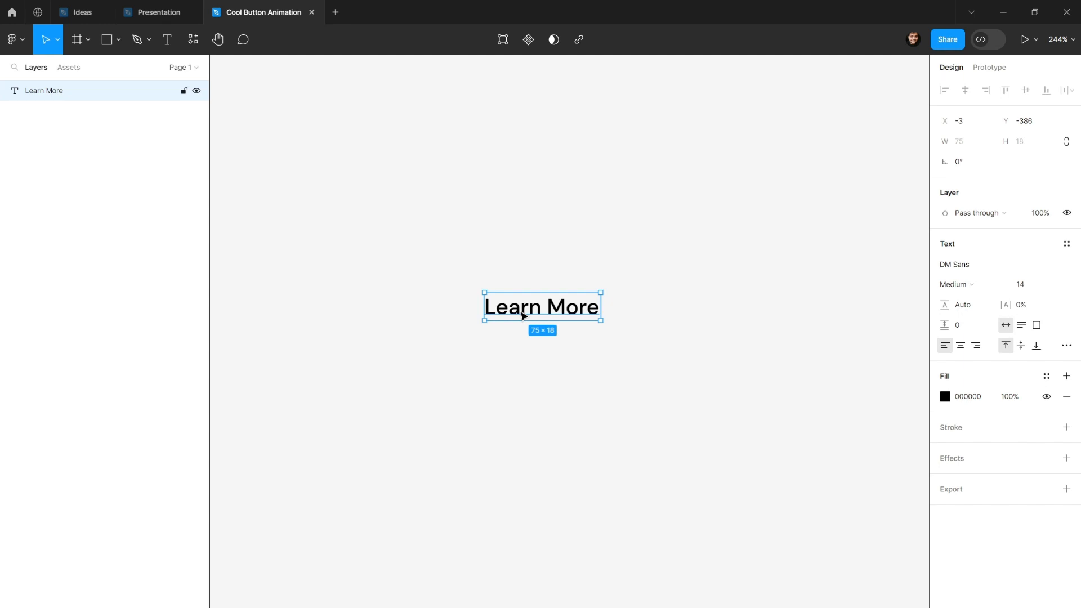
pyautogui.moveTo(591, 313)
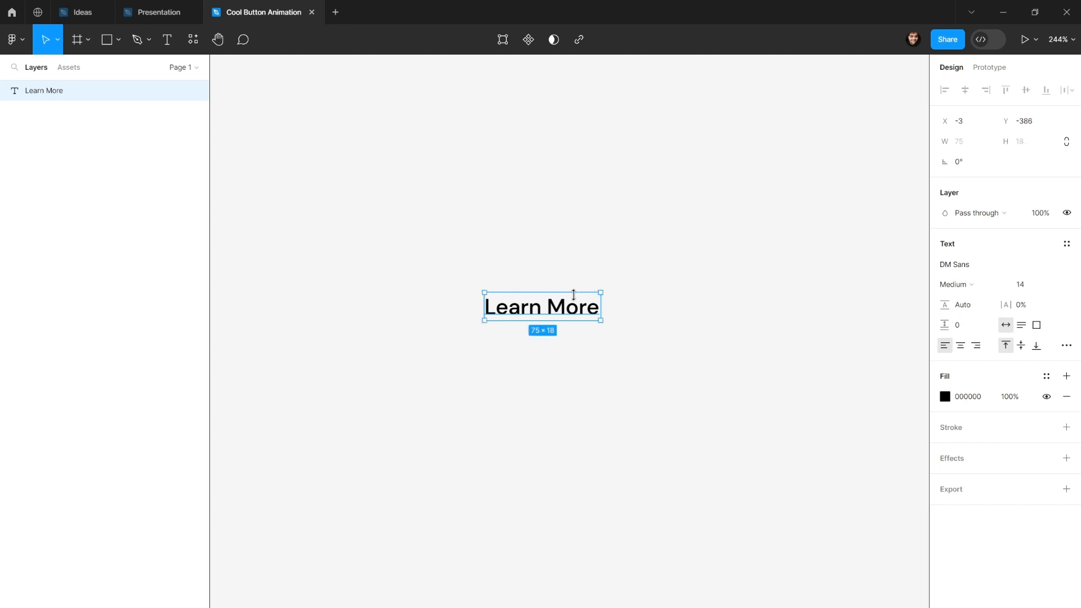
pyautogui.moveTo(560, 295)
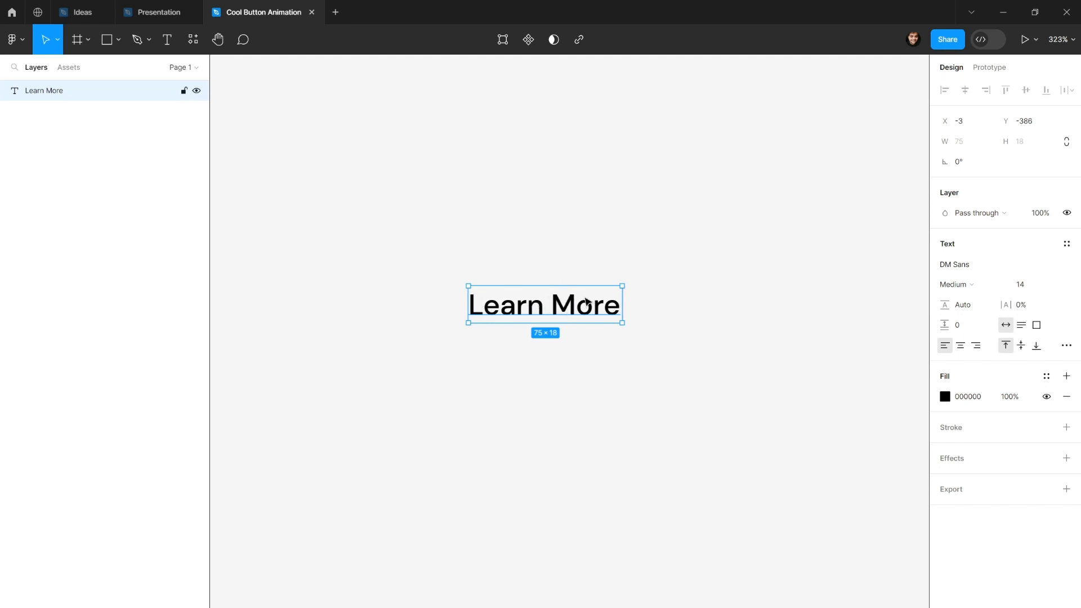
pyautogui.scroll(-3)
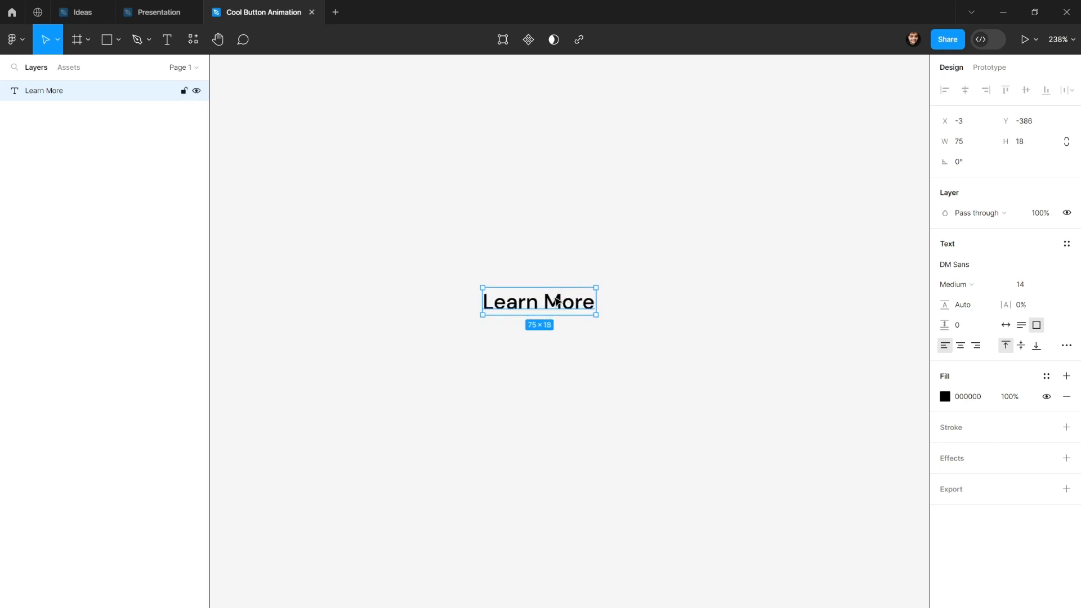
pyautogui.moveTo(564, 305)
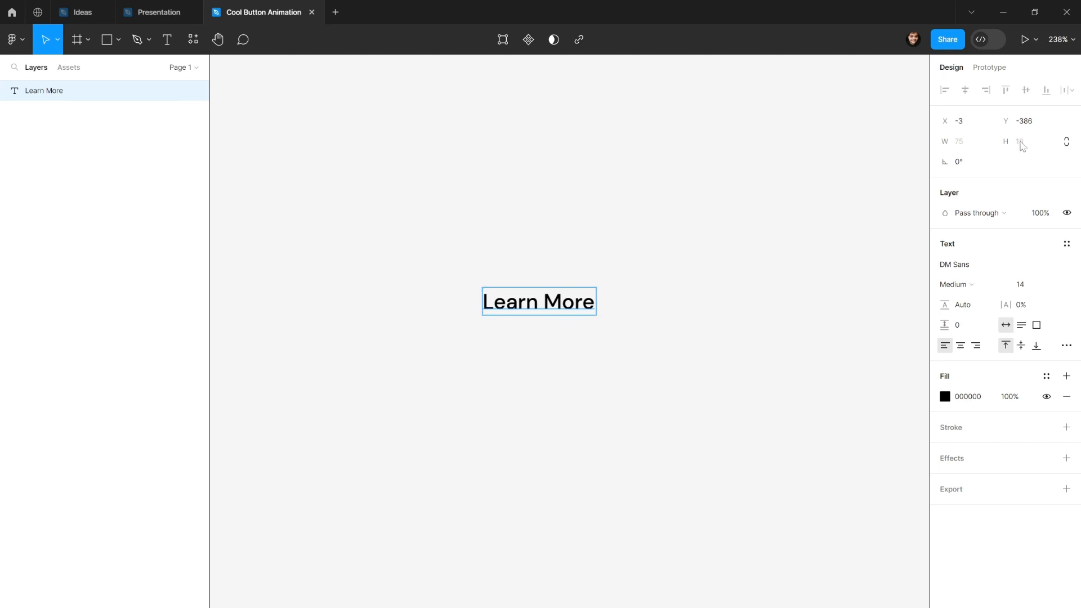
# Step: Wrap the selected Learn More text in an auto-layout frame (Shift+A)
pyautogui.click(595, 264)
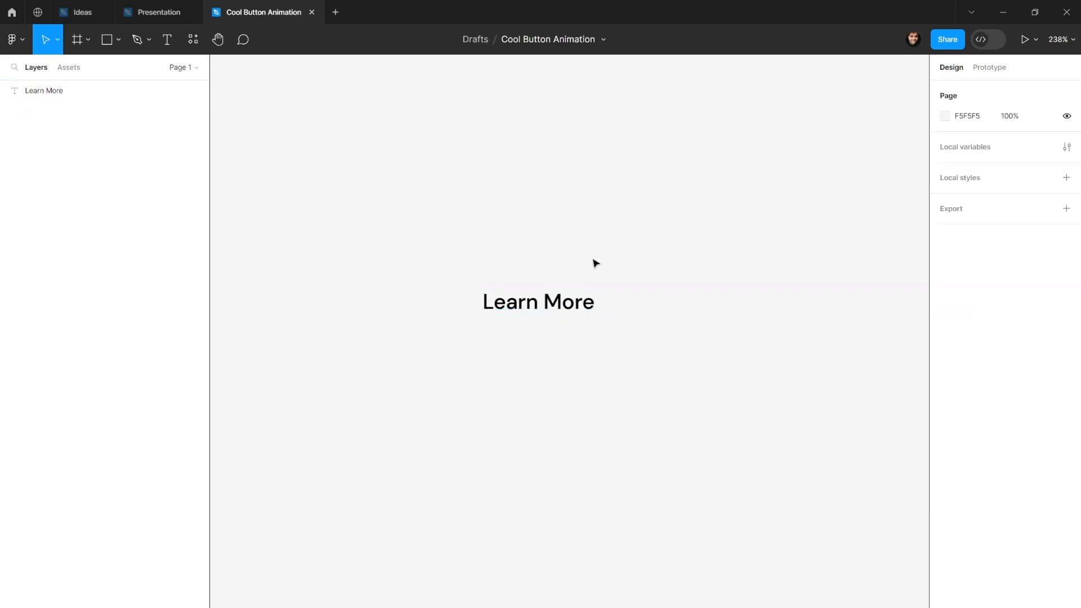
pyautogui.click(537, 301)
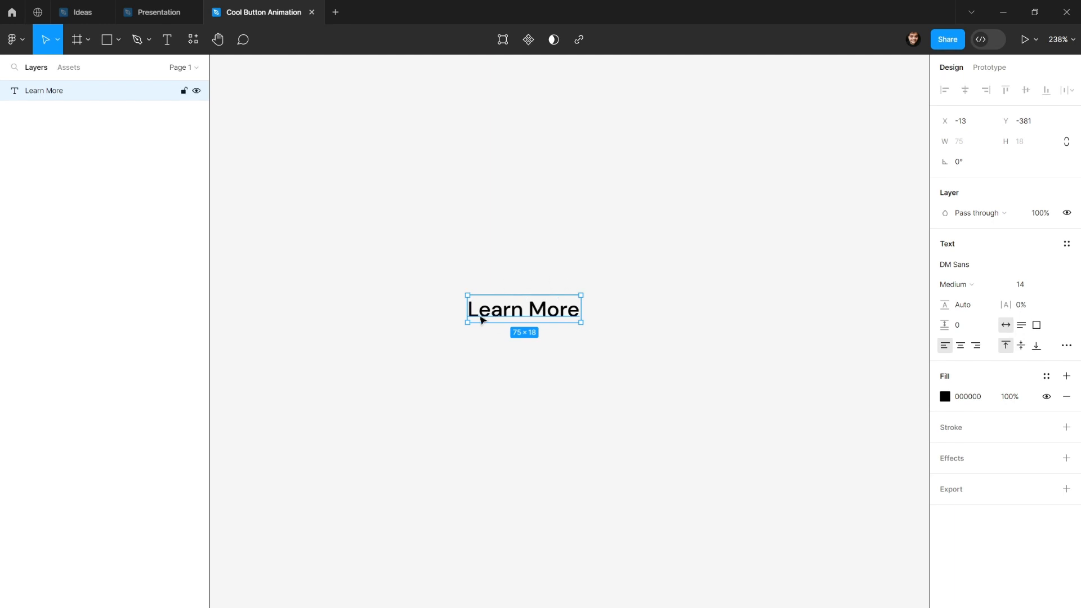
pyautogui.press('shift+a')
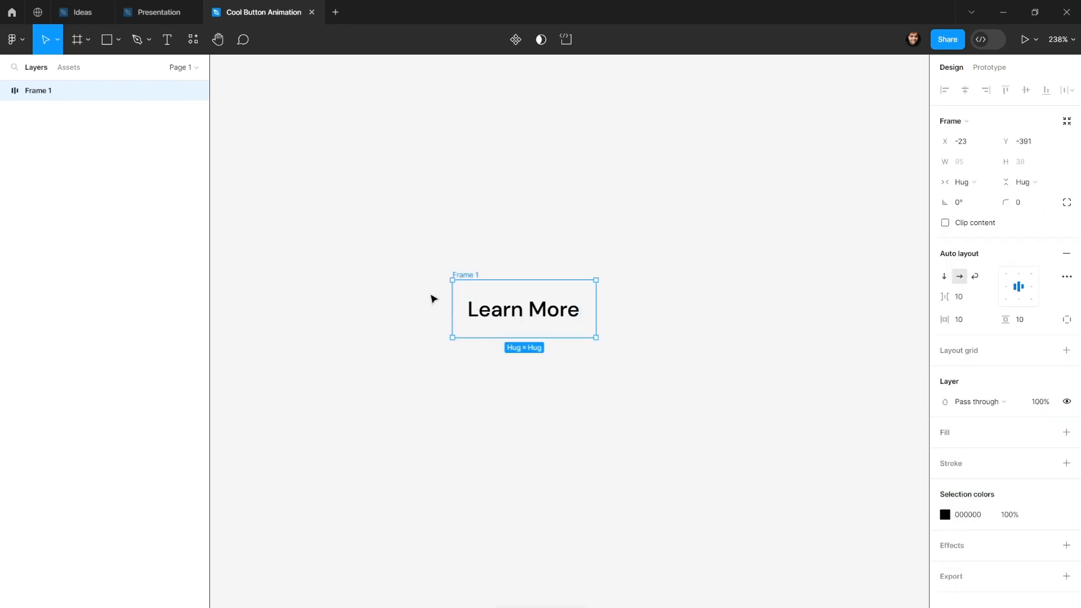
pyautogui.moveTo(961, 259)
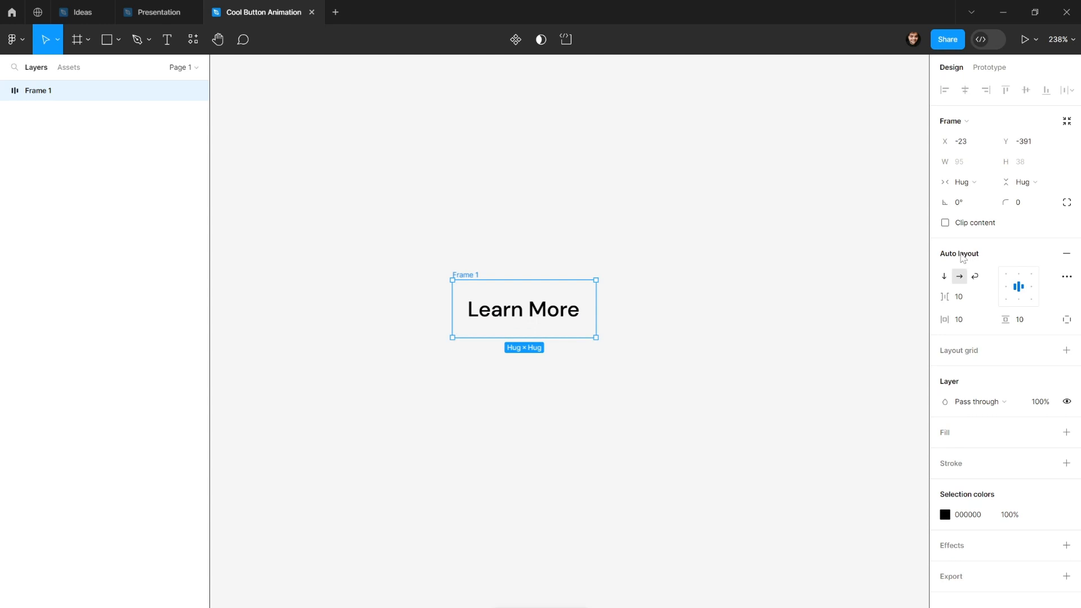
pyautogui.moveTo(964, 422)
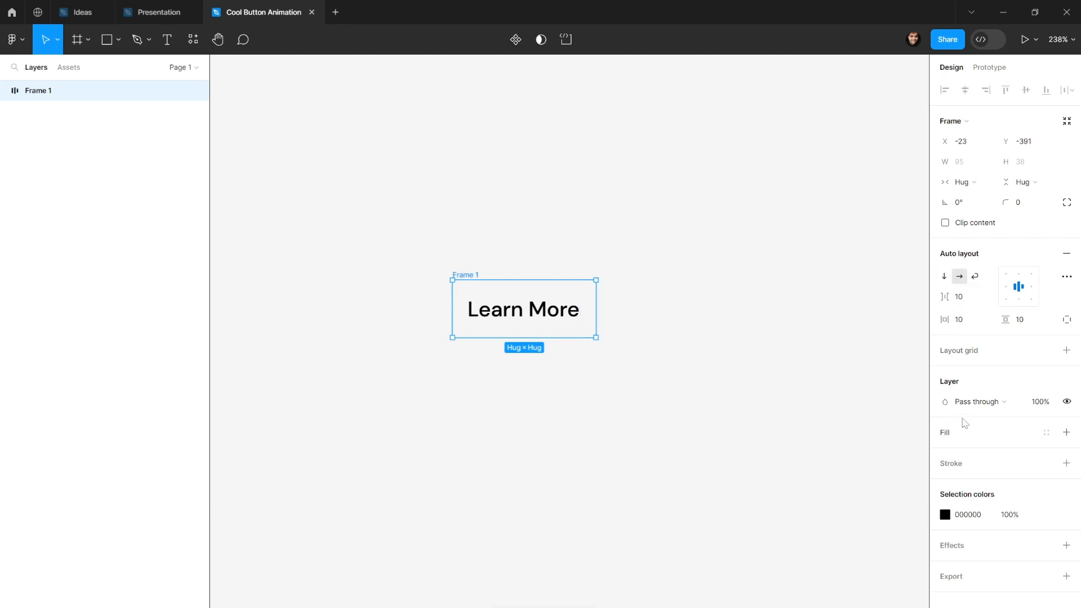
# Step: Add a fill to the new frame and make it yellow FFEA2B
pyautogui.click(1066, 433)
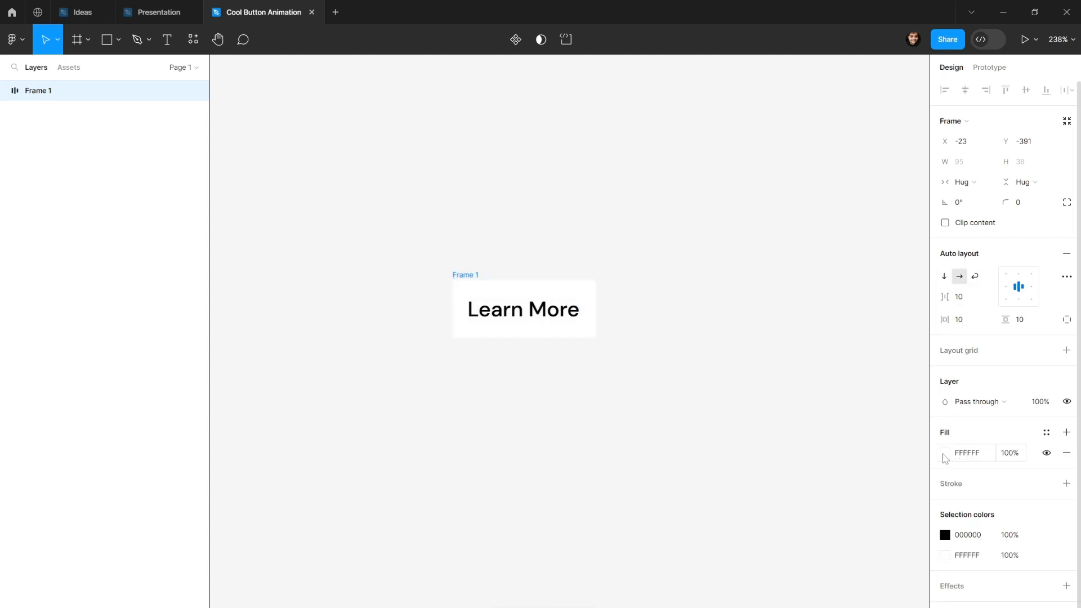
pyautogui.click(945, 452)
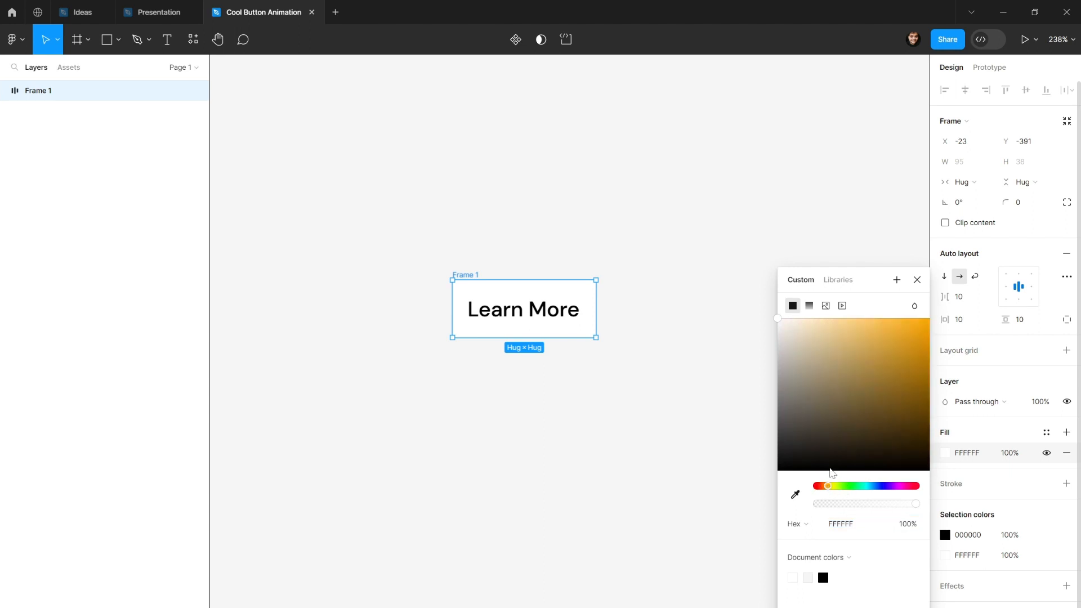
pyautogui.click(887, 359)
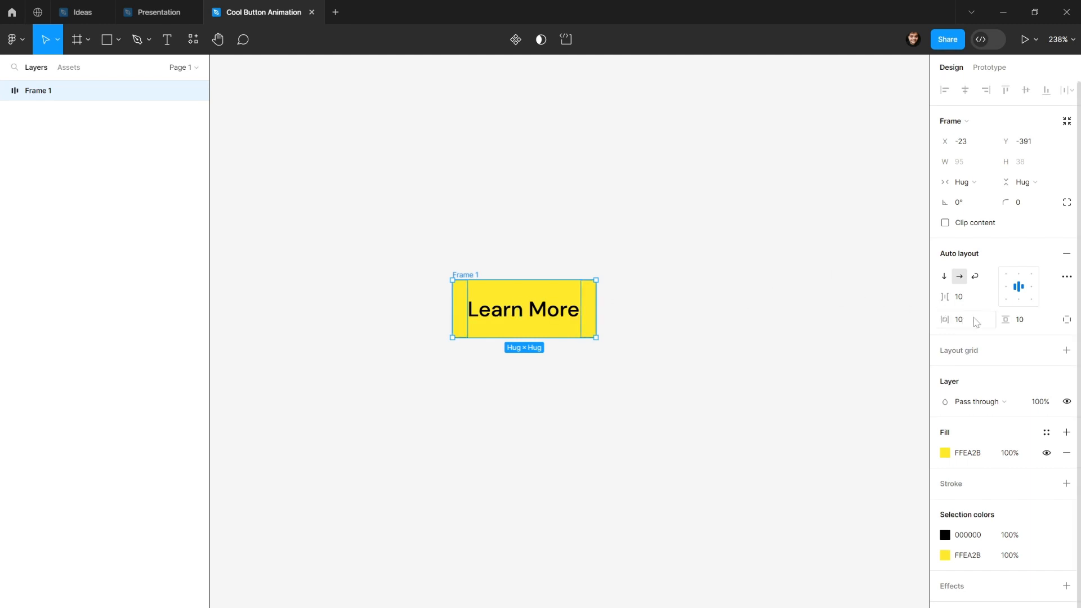
# Step: Give the button frame 24 horizontal and 12 vertical padding
pyautogui.click(958, 297)
pyautogui.write('0')
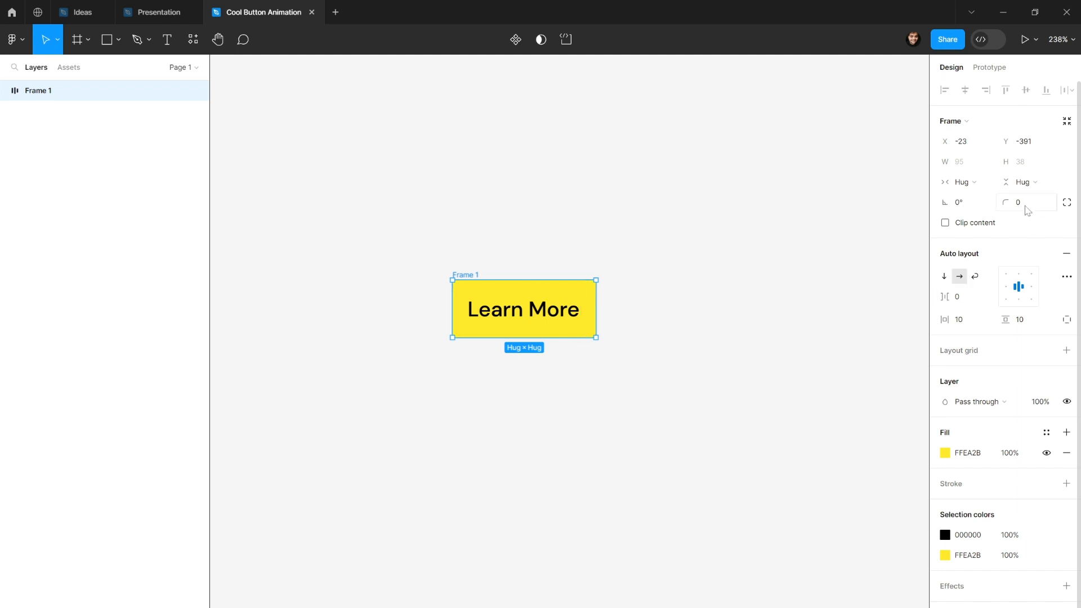
pyautogui.moveTo(1019, 319)
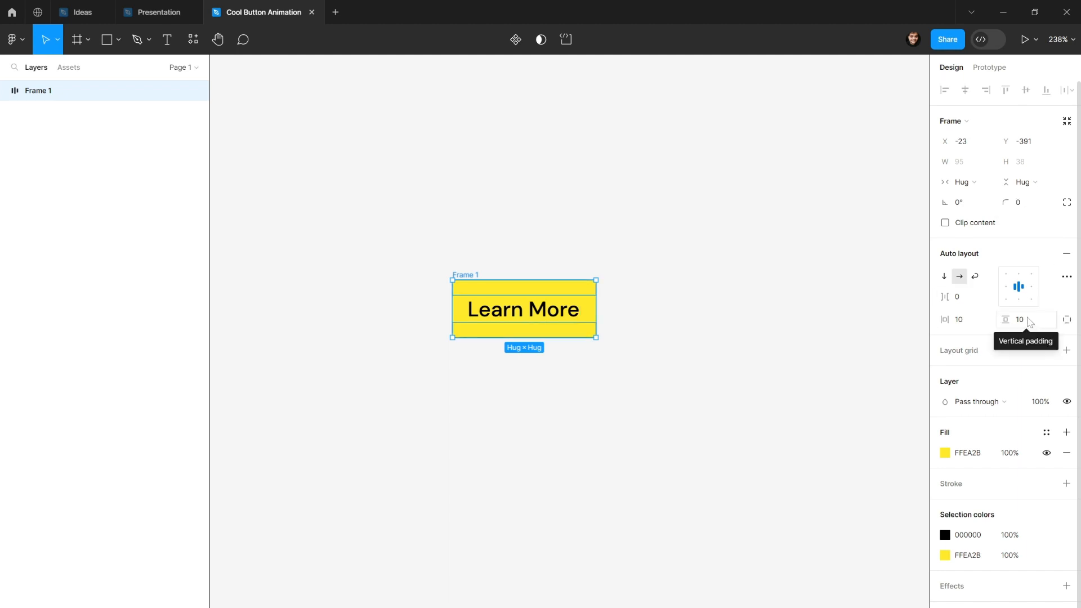
pyautogui.moveTo(504, 222)
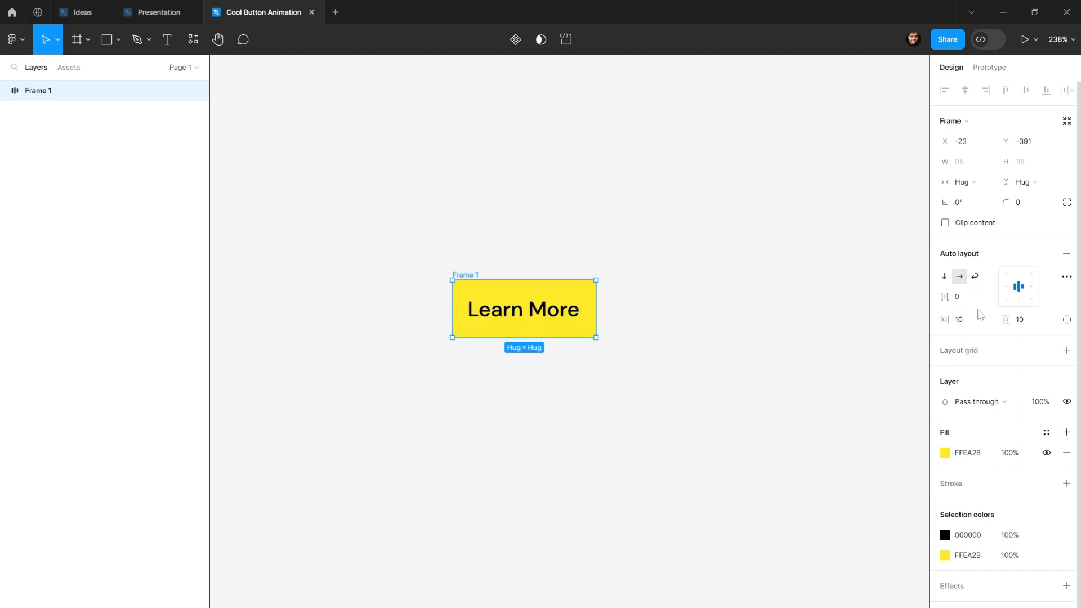
pyautogui.click(959, 320)
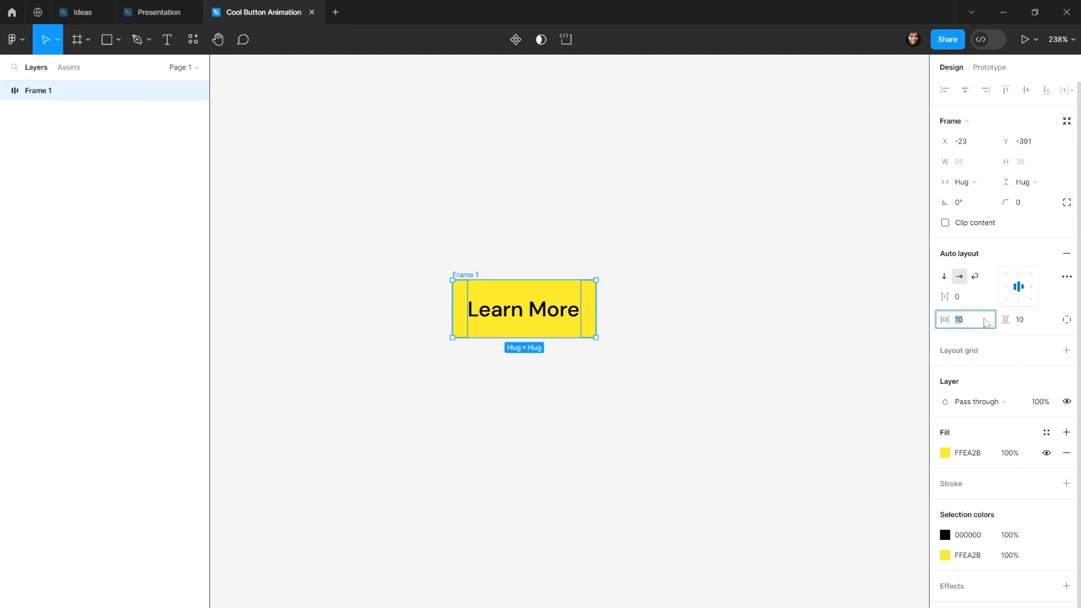
pyautogui.moveTo(958, 319)
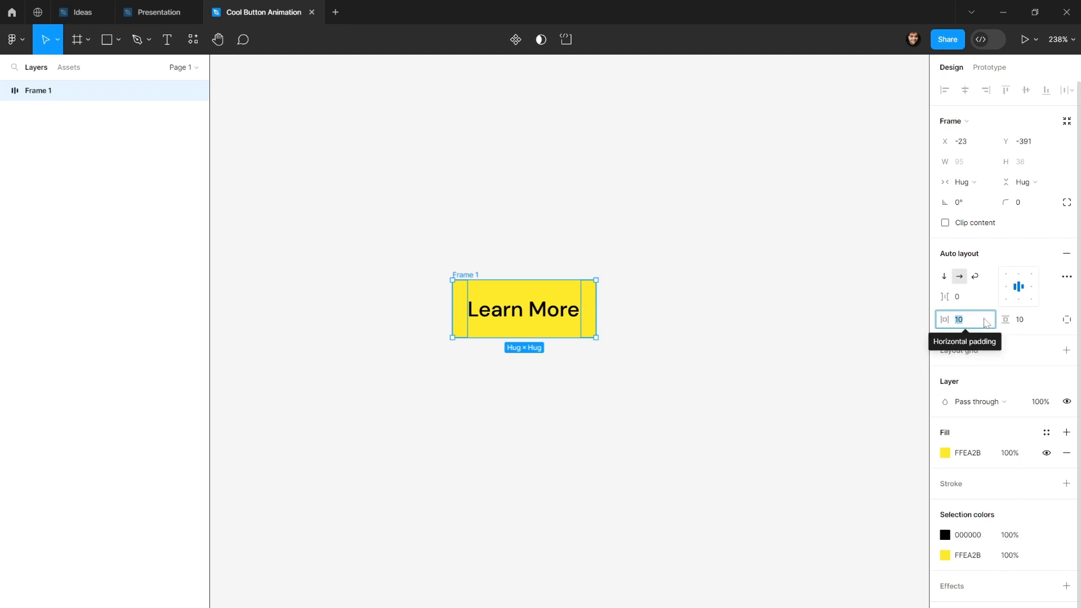
pyautogui.write('24')
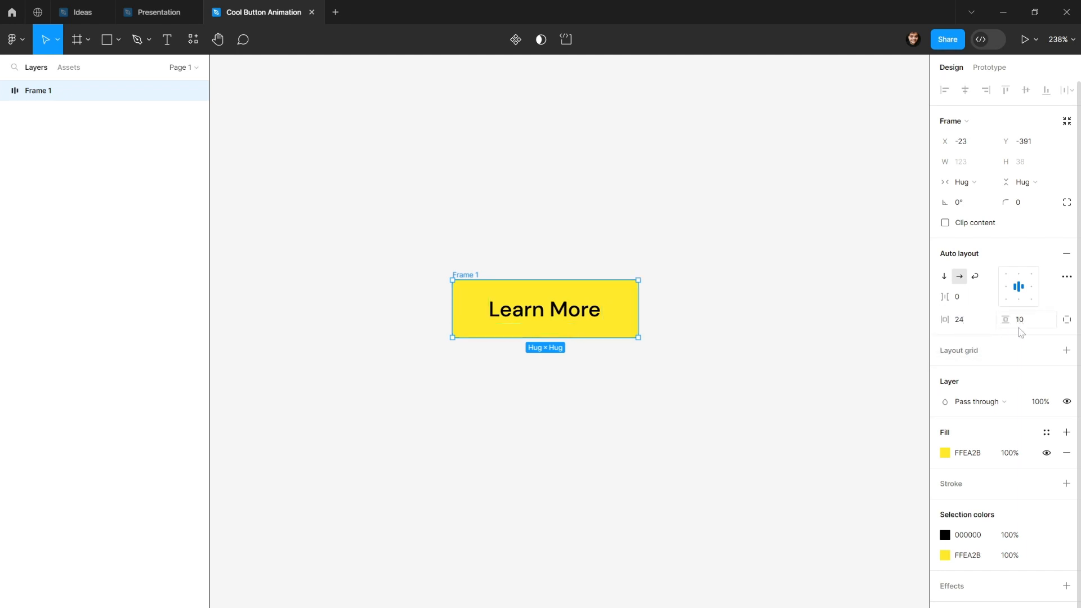
pyautogui.click(1025, 319)
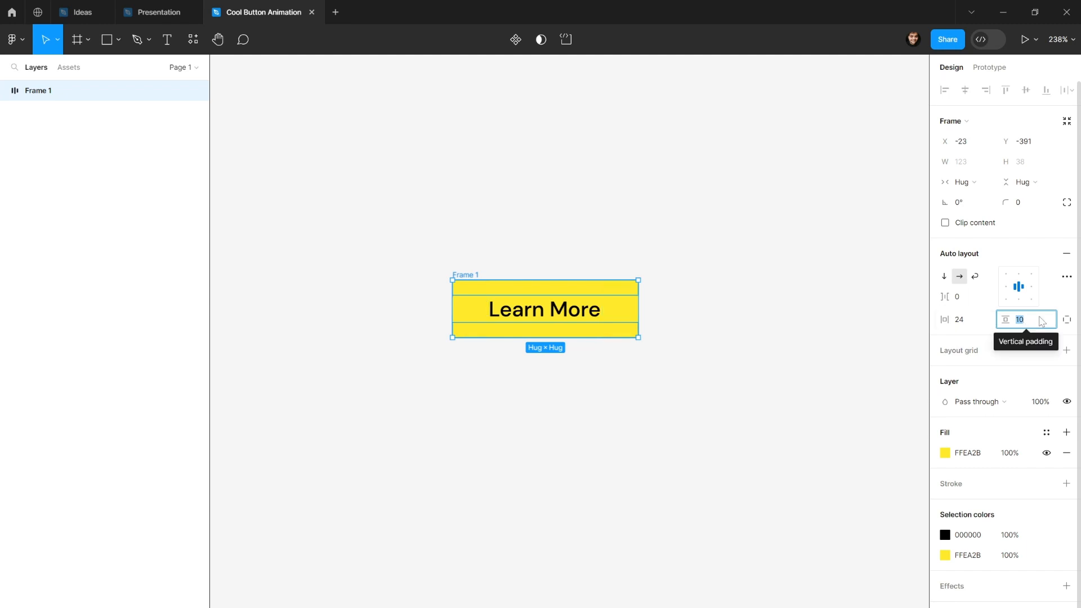
pyautogui.write('12')
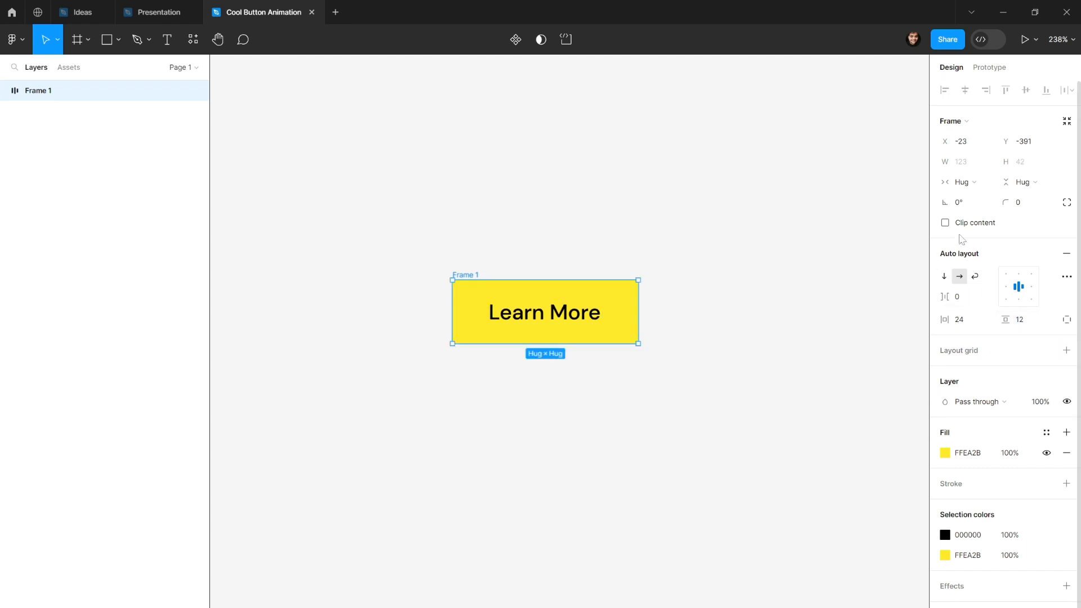
# Step: Set the corner radius so the button ends round fully into a pill
pyautogui.click(1026, 203)
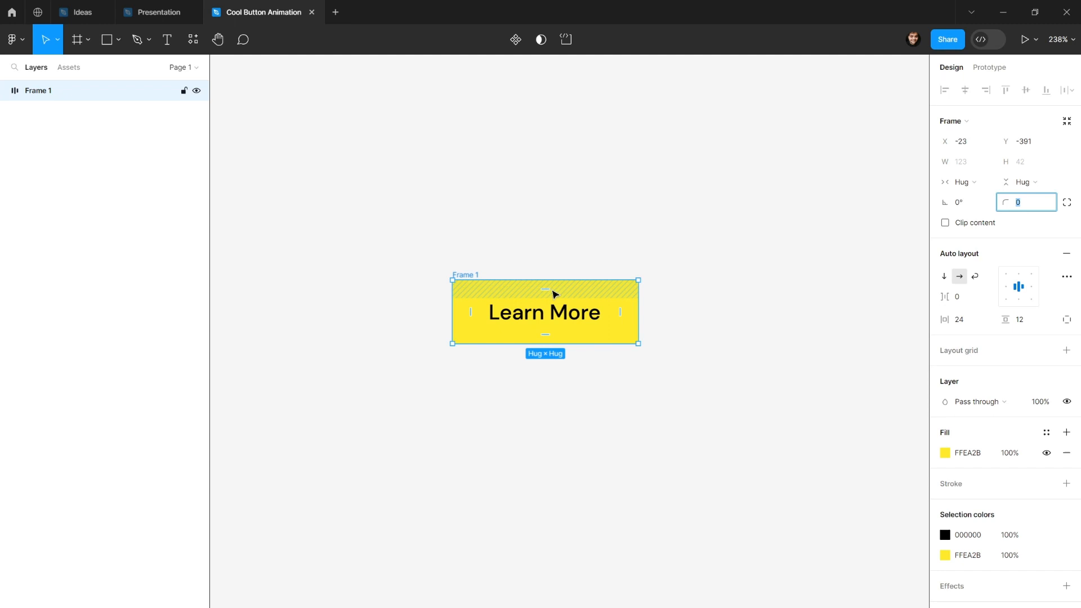
pyautogui.moveTo(636, 304)
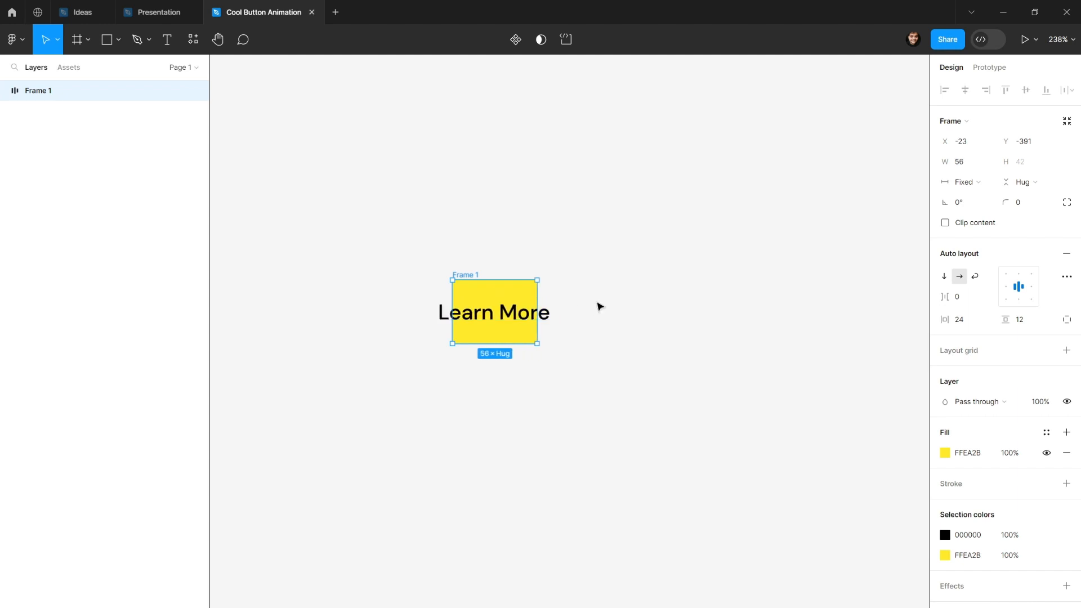
pyautogui.click(963, 182)
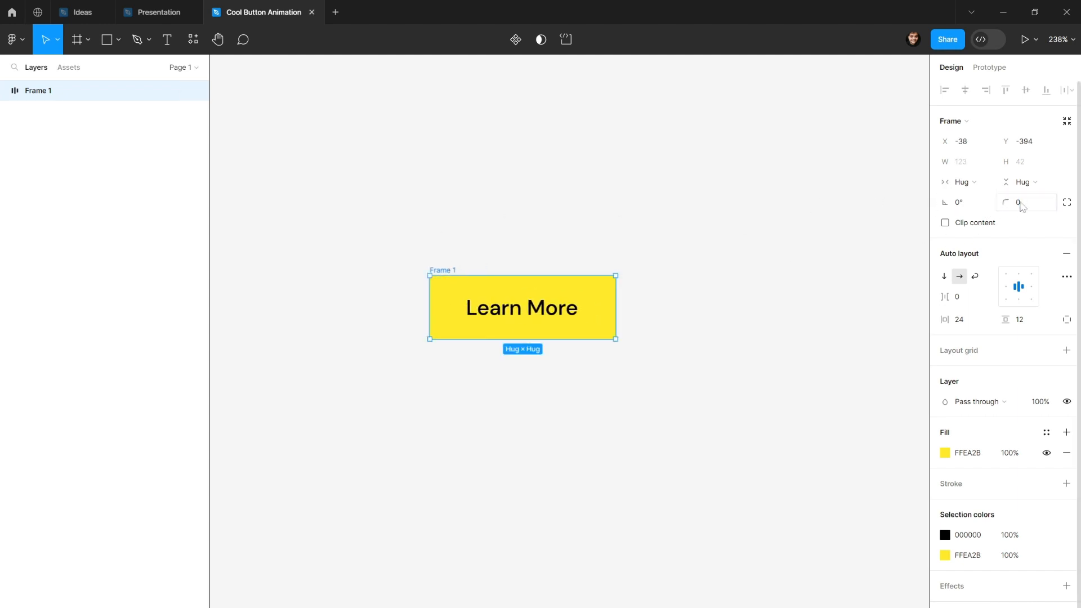
pyautogui.click(1027, 202)
pyautogui.write('999')
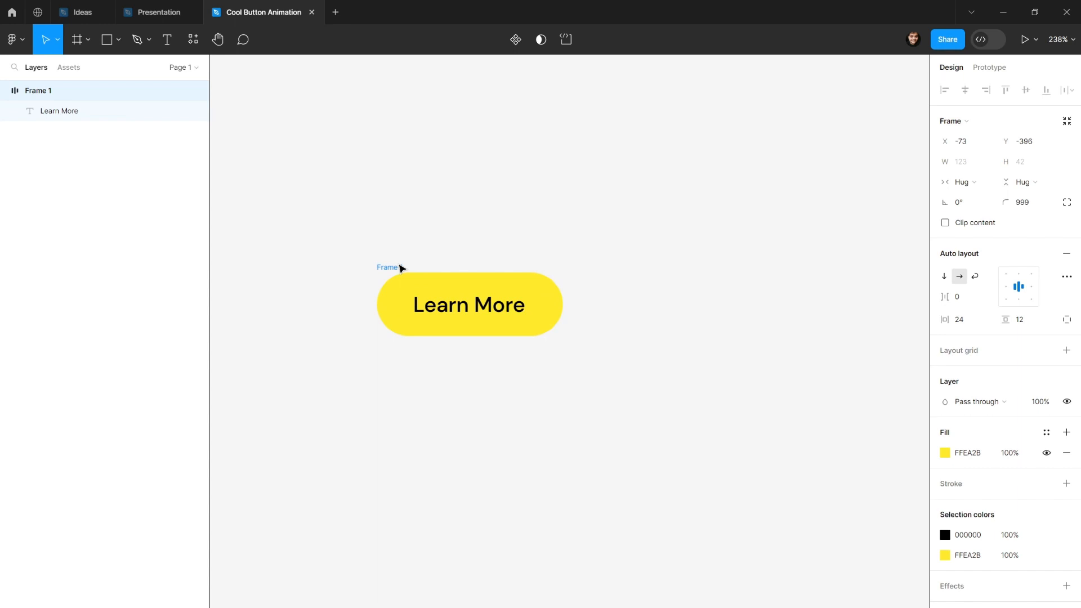
# Step: Select the pill button on the canvas and confirm its layer name as Button
pyautogui.click(469, 304)
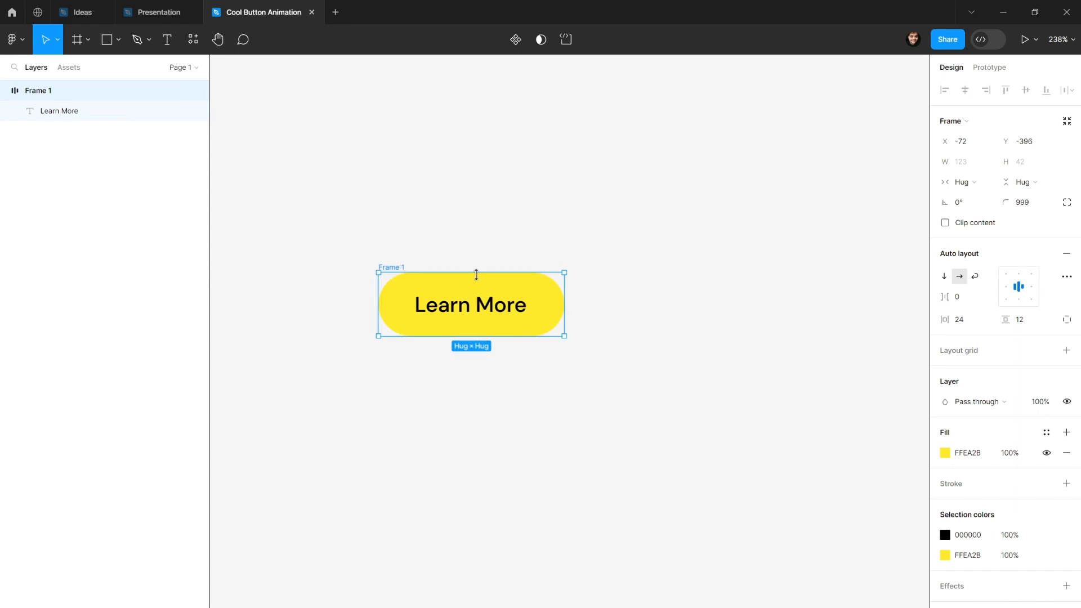
pyautogui.moveTo(414, 262)
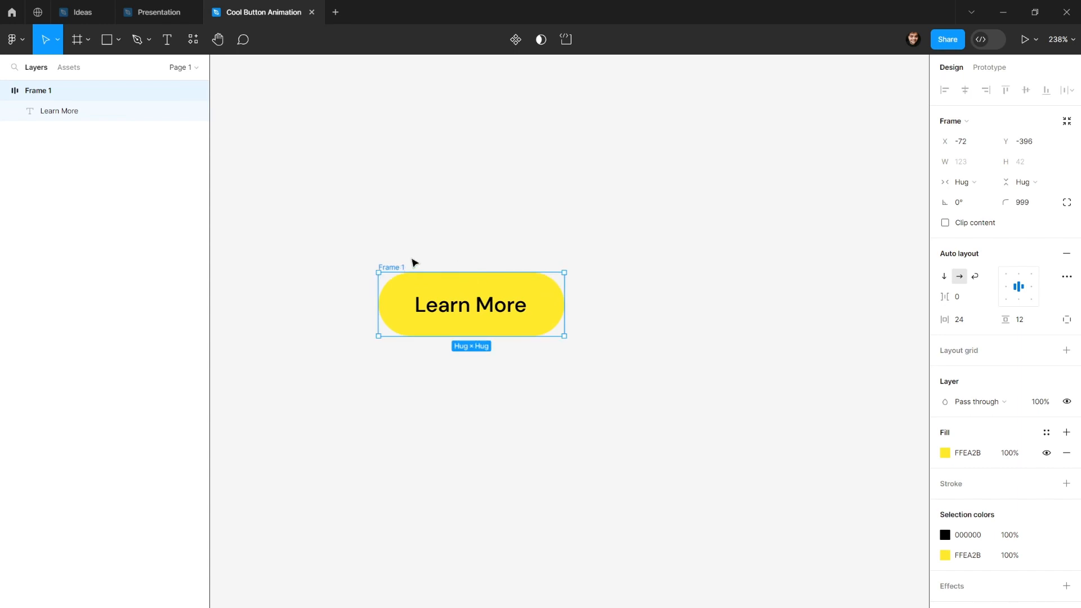
pyautogui.moveTo(586, 330)
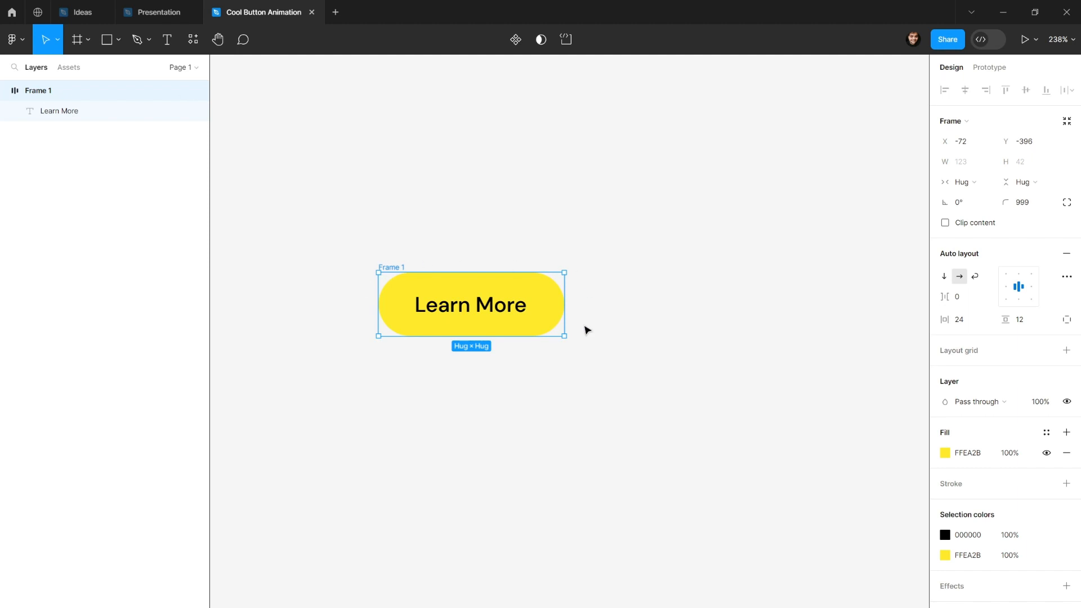
pyautogui.moveTo(389, 269)
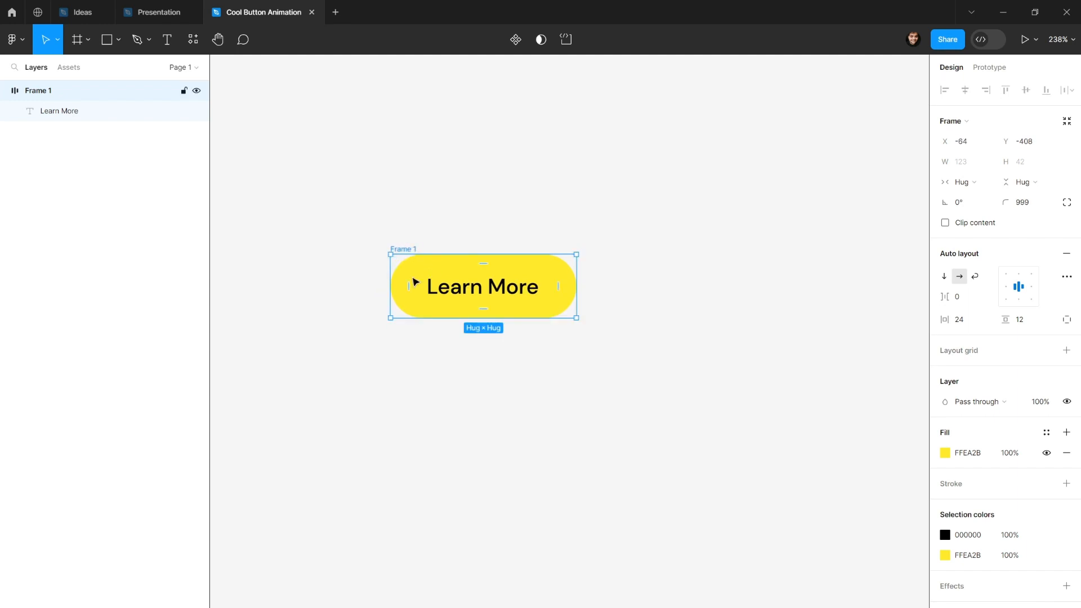
pyautogui.moveTo(273, 228)
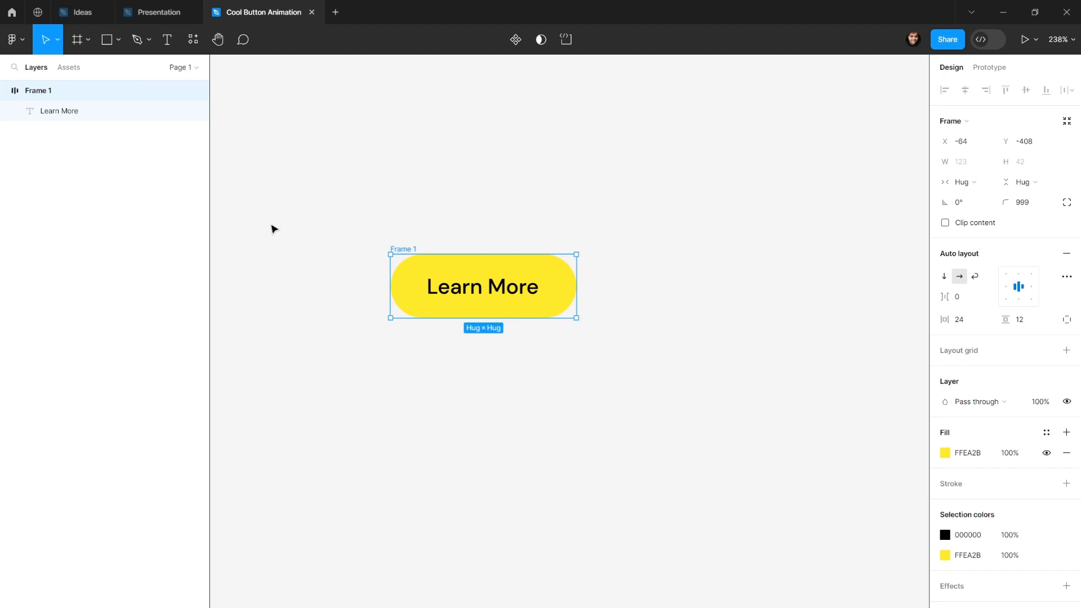
pyautogui.moveTo(348, 215)
pyautogui.write('Button')
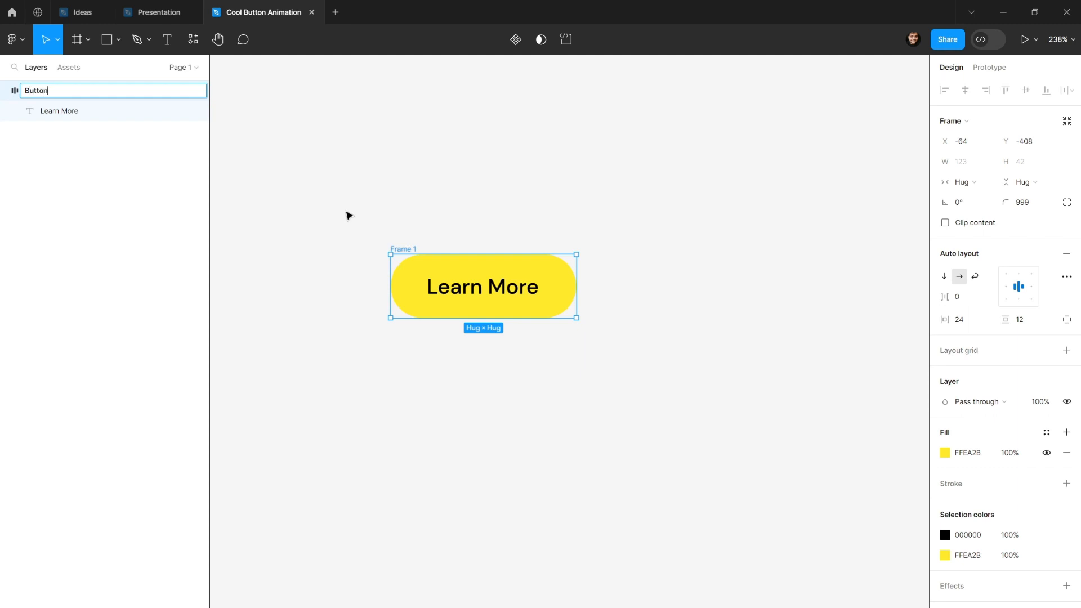
pyautogui.press('Return')
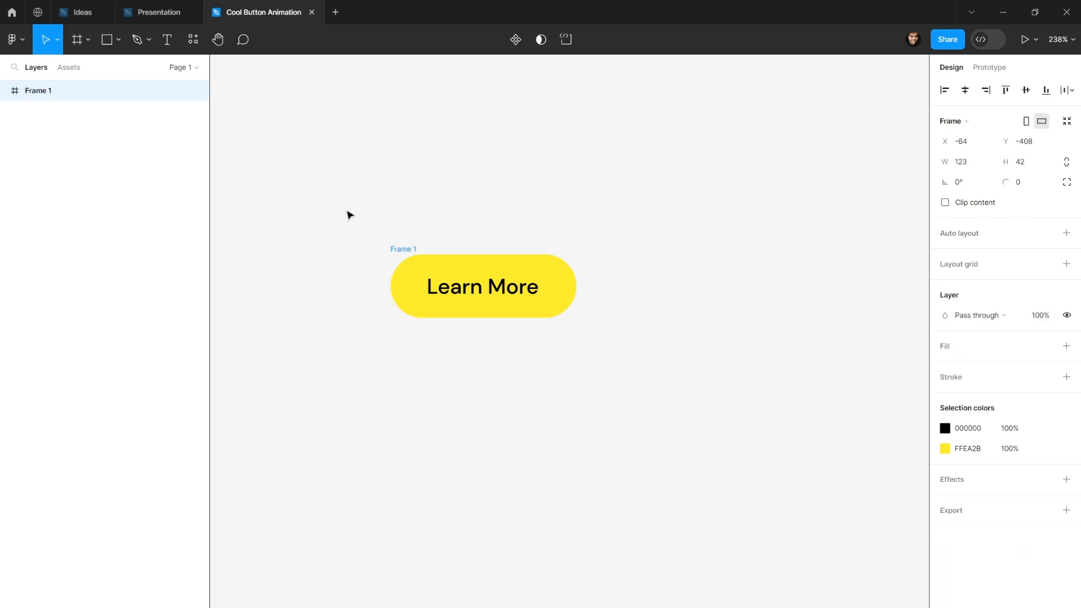
# Step: Rename the outer Frame 1 holding the button to Button Container
pyautogui.click(483, 286)
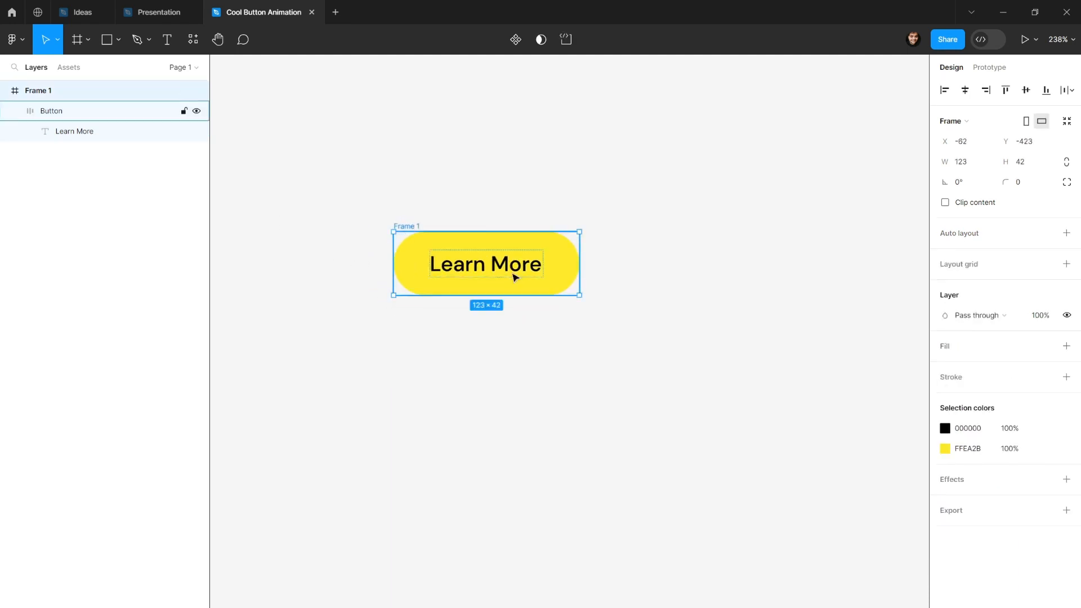
pyautogui.doubleClick(39, 90)
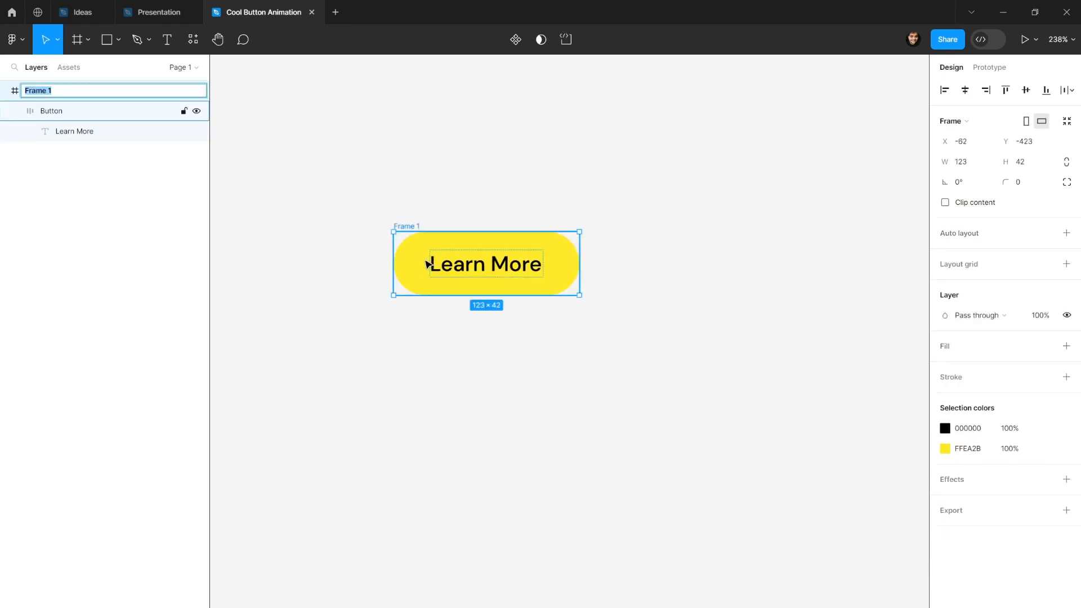
pyautogui.write('Button Cai')
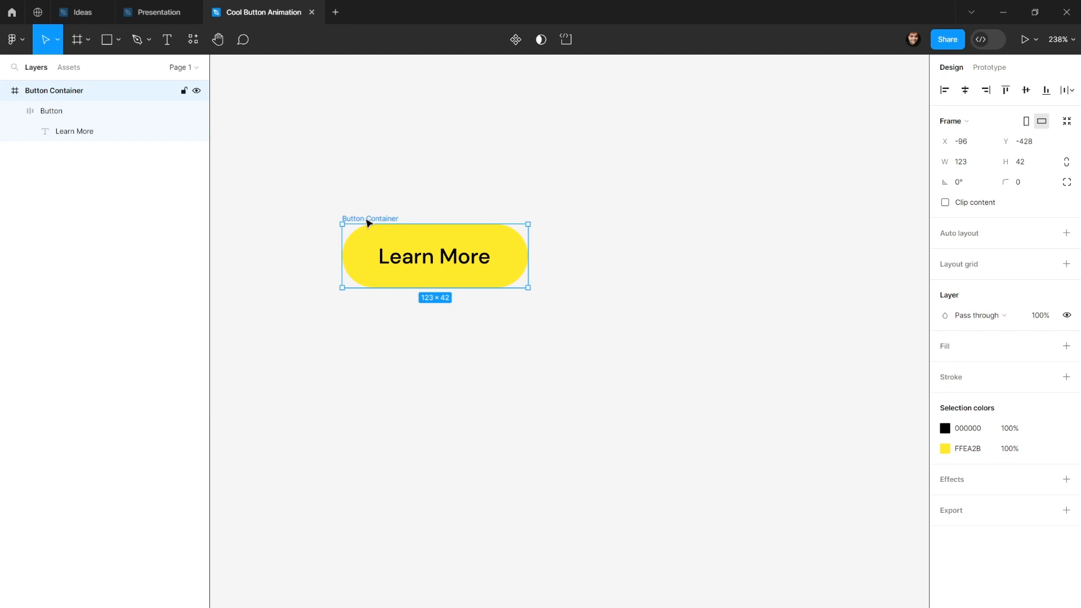
pyautogui.moveTo(366, 210)
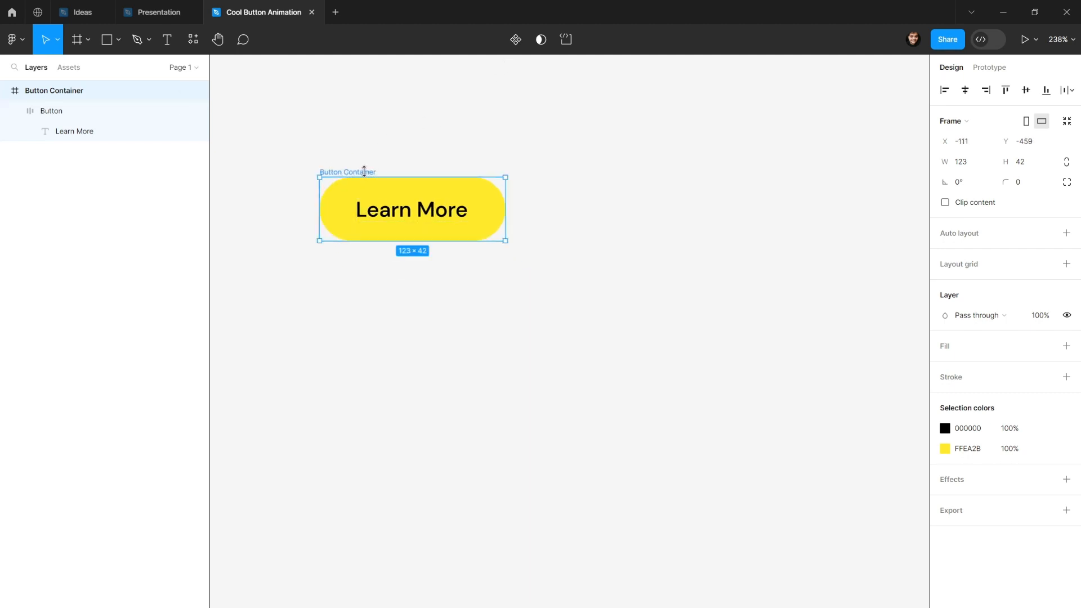
pyautogui.moveTo(515, 40)
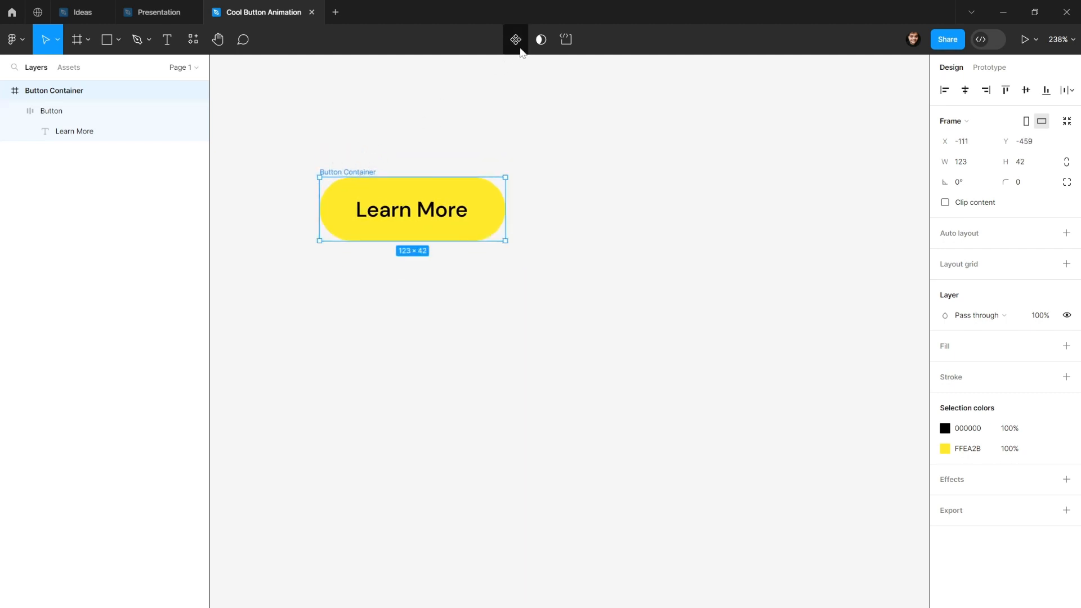
pyautogui.moveTo(515, 40)
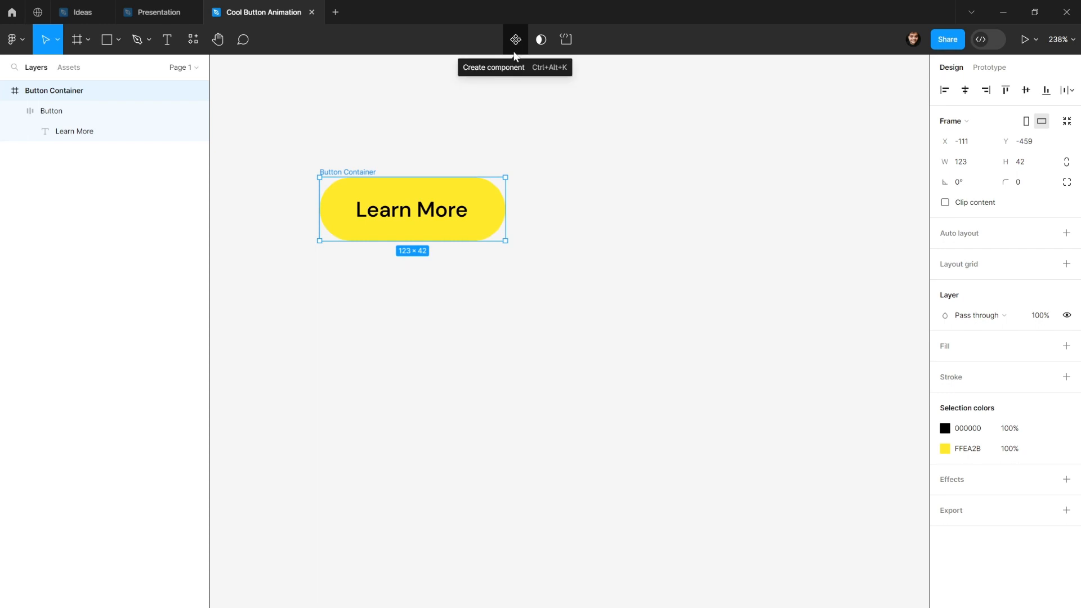
pyautogui.moveTo(514, 49)
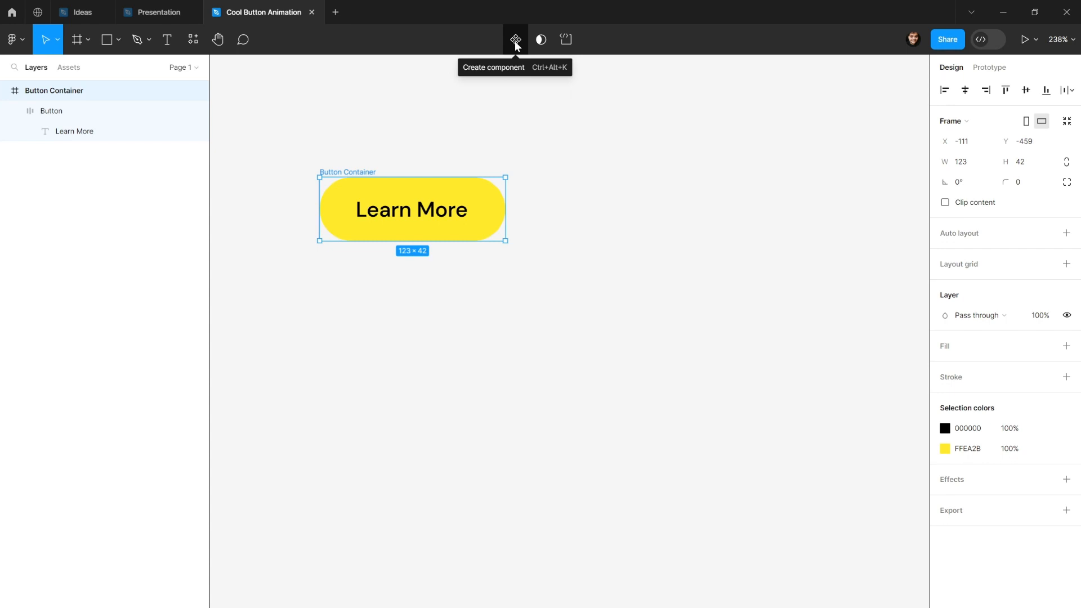
# Step: Turn Button Container into a component and reposition it on the canvas
pyautogui.click(514, 39)
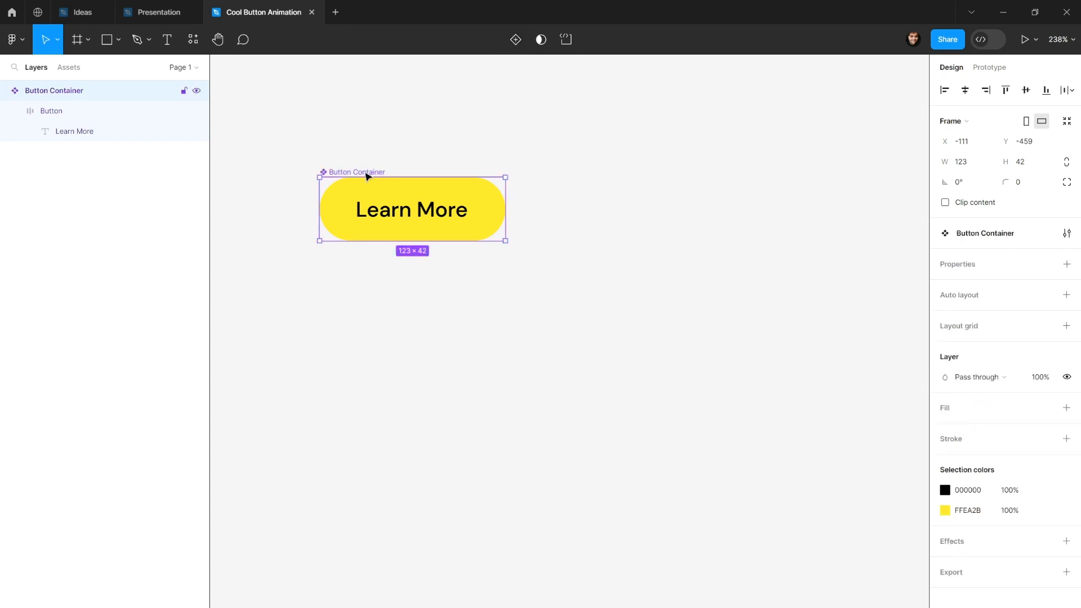
pyautogui.moveTo(411, 209); pyautogui.dragTo(398, 201)
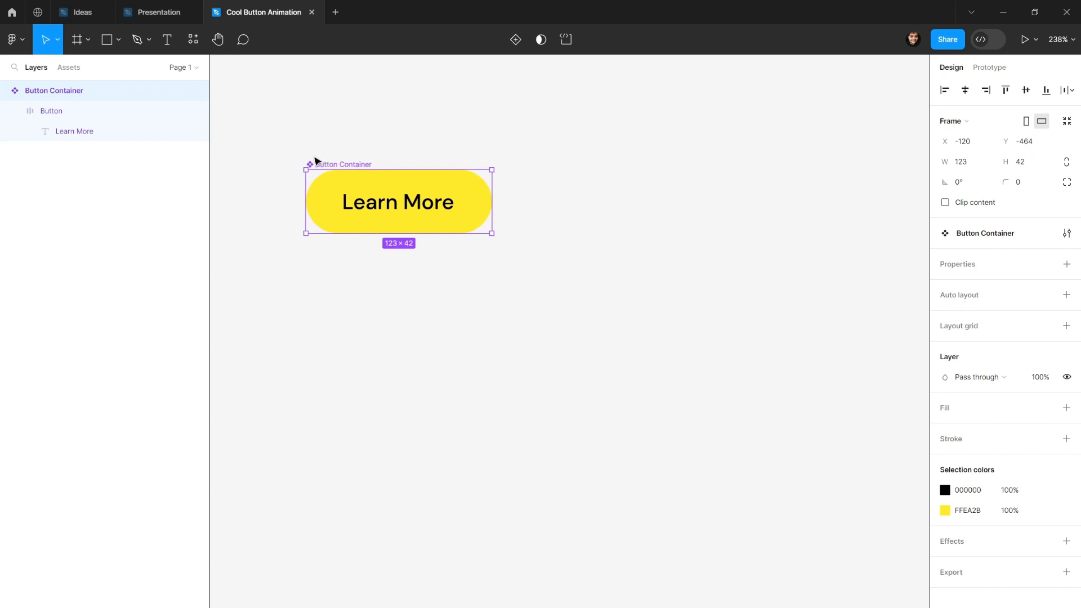
pyautogui.moveTo(887, 249)
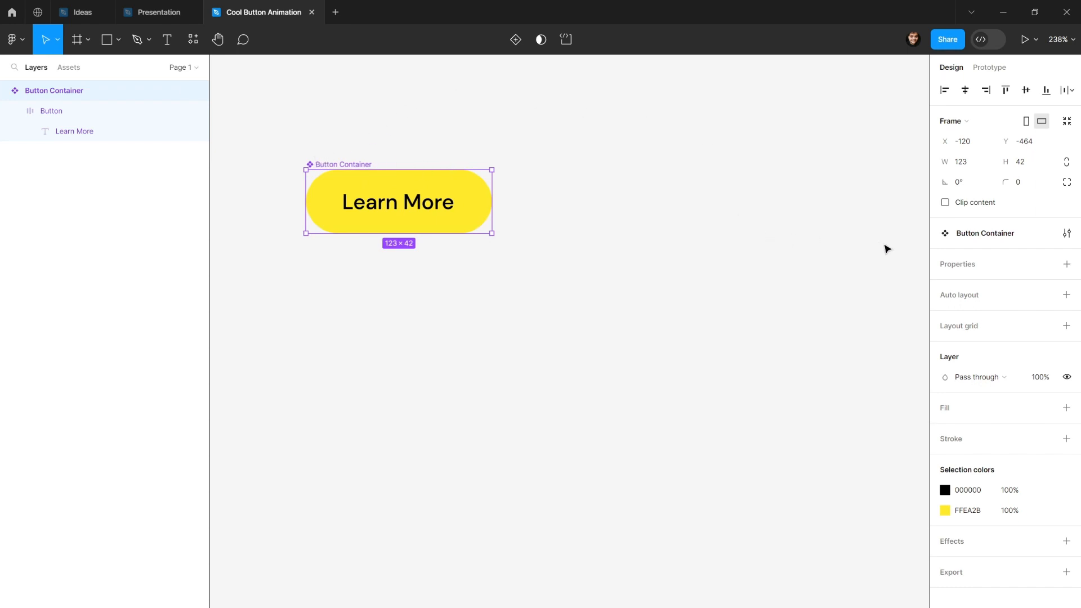
pyautogui.moveTo(339, 170)
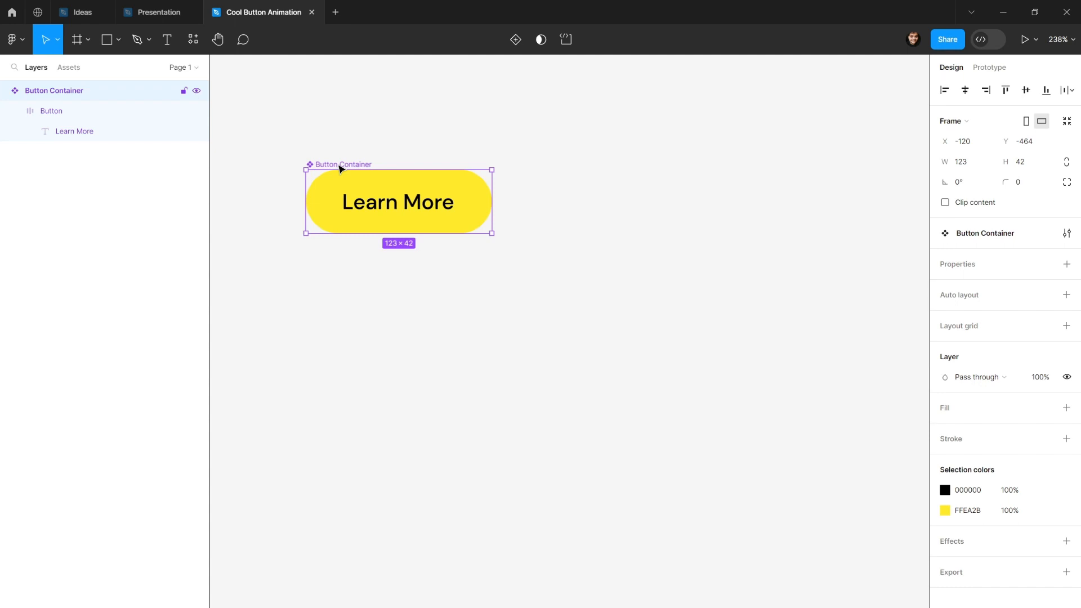
pyautogui.moveTo(398, 202); pyautogui.dragTo(418, 202)
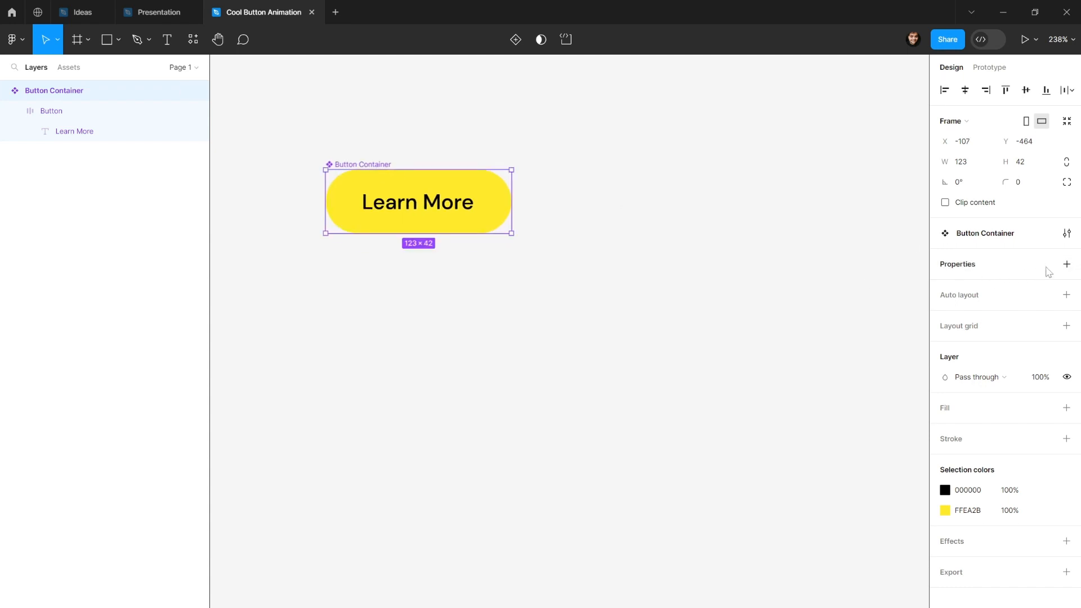
# Step: Add a component property named Hover and select the Learn More variant
pyautogui.click(1066, 264)
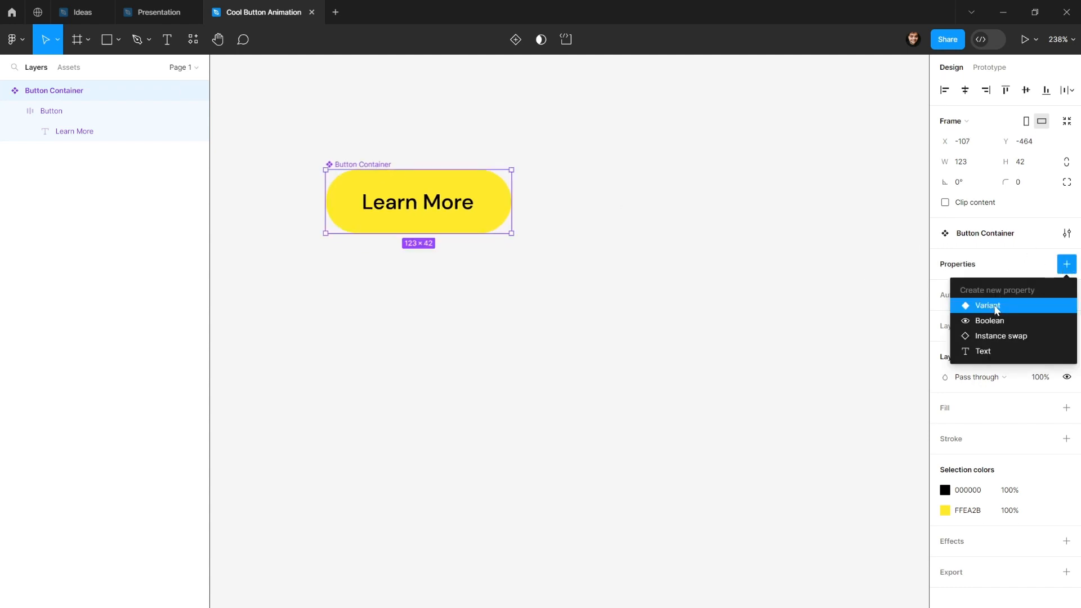
pyautogui.click(987, 305)
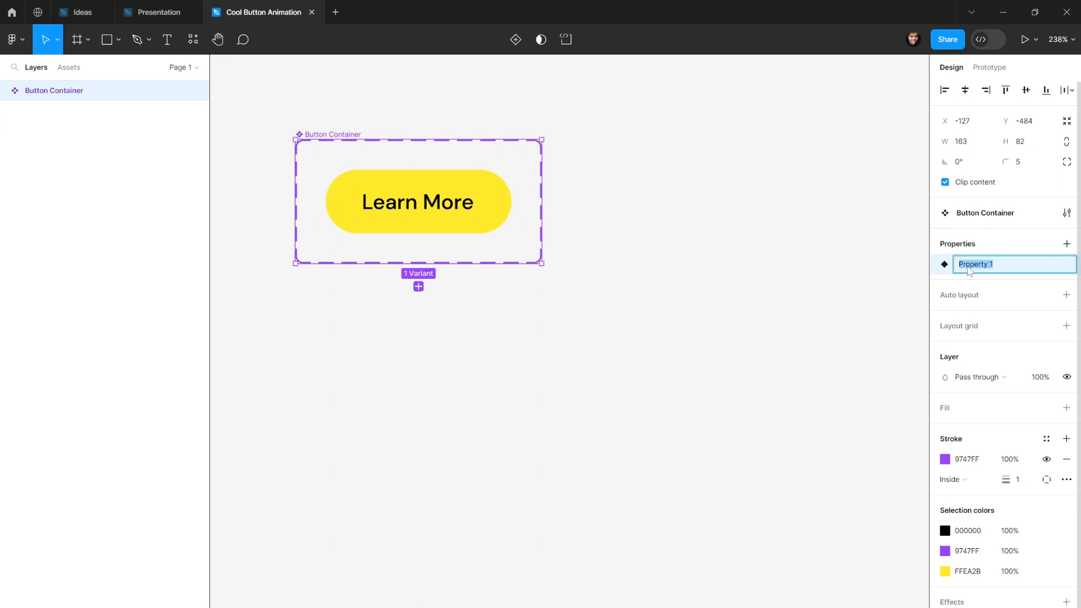
pyautogui.write('Hover')
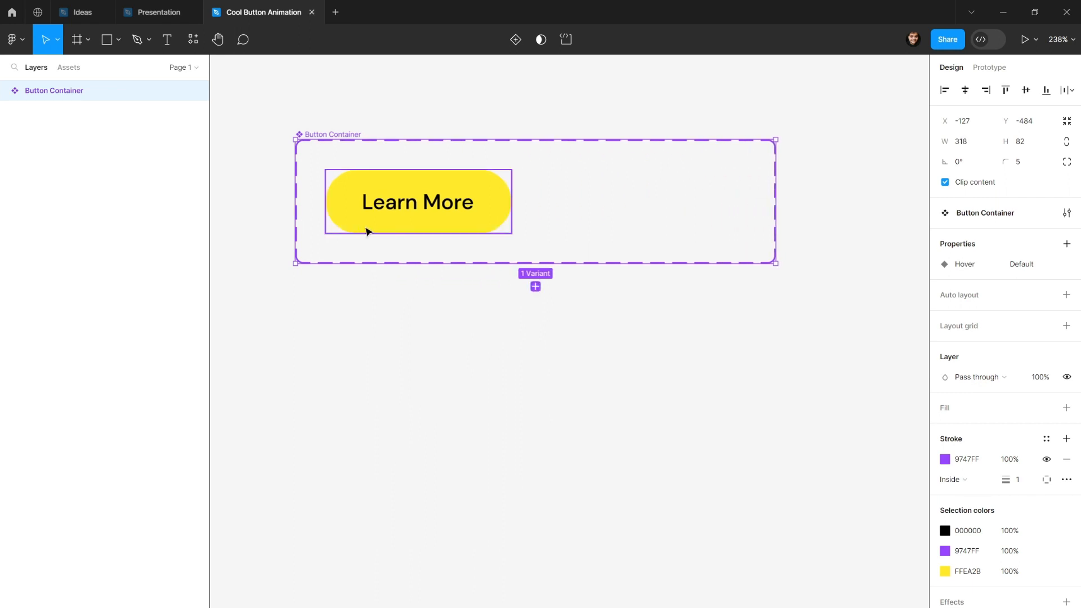
pyautogui.click(417, 200)
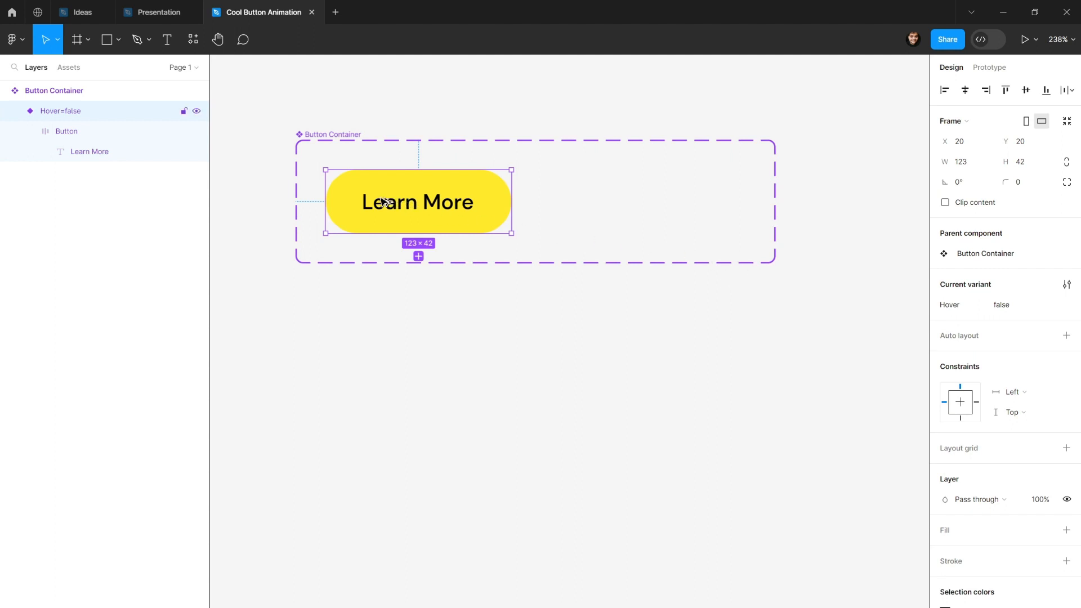
# Step: Duplicate the variant beside the original and set the copy's Hover value to true
pyautogui.click(68, 110)
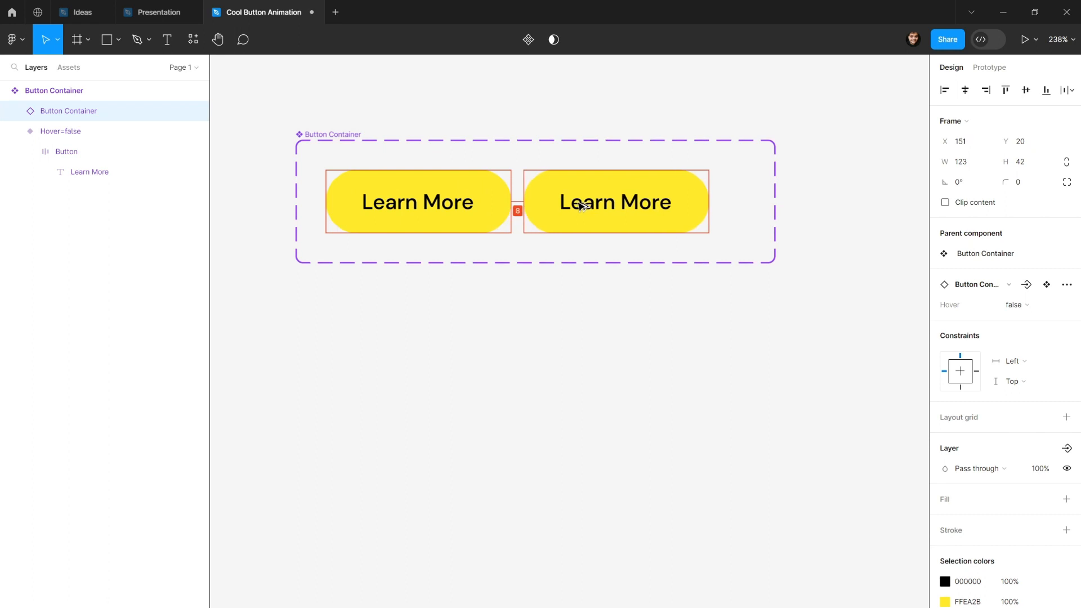
pyautogui.click(615, 202)
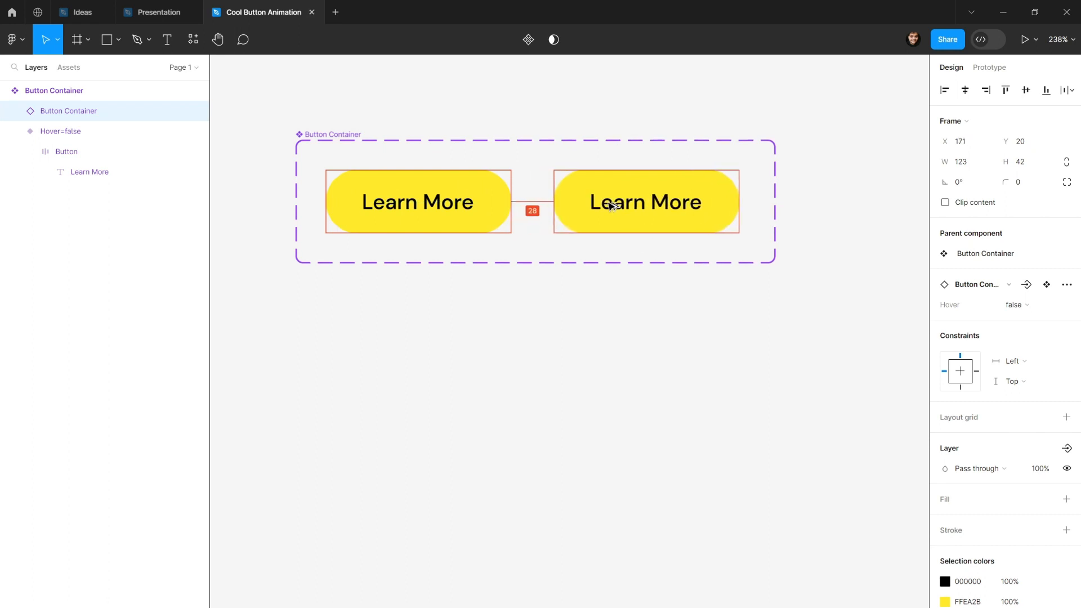
pyautogui.click(646, 202)
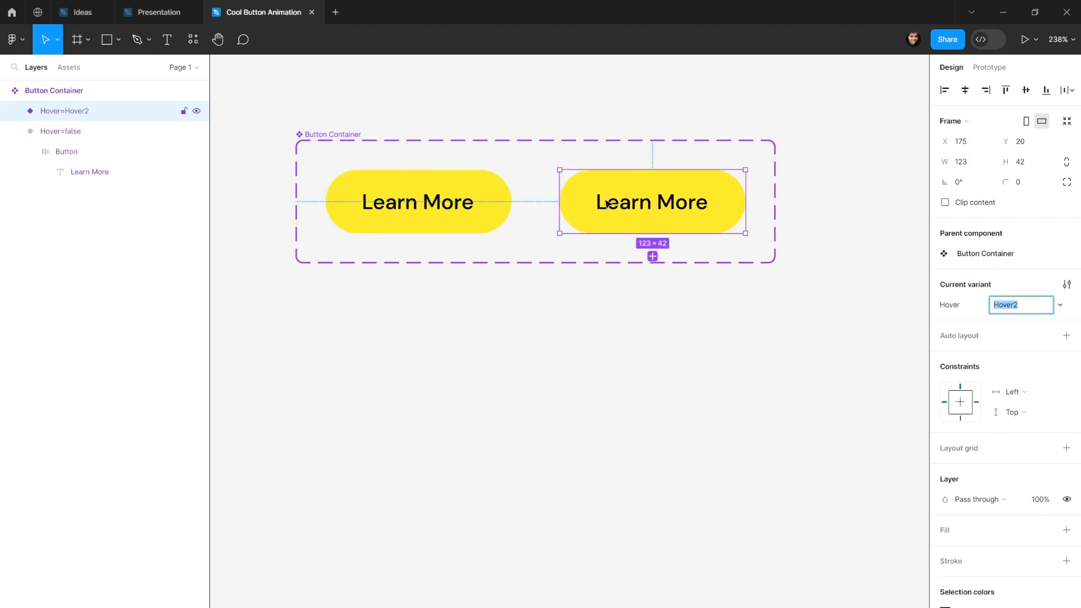
pyautogui.moveTo(629, 209)
pyautogui.write('true')
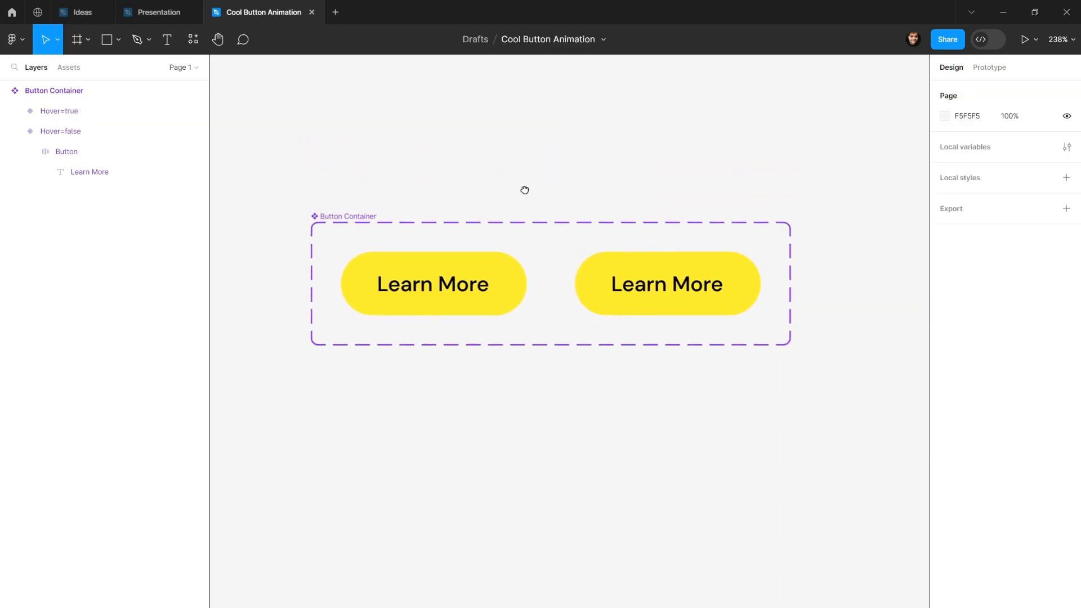
pyautogui.click(433, 283)
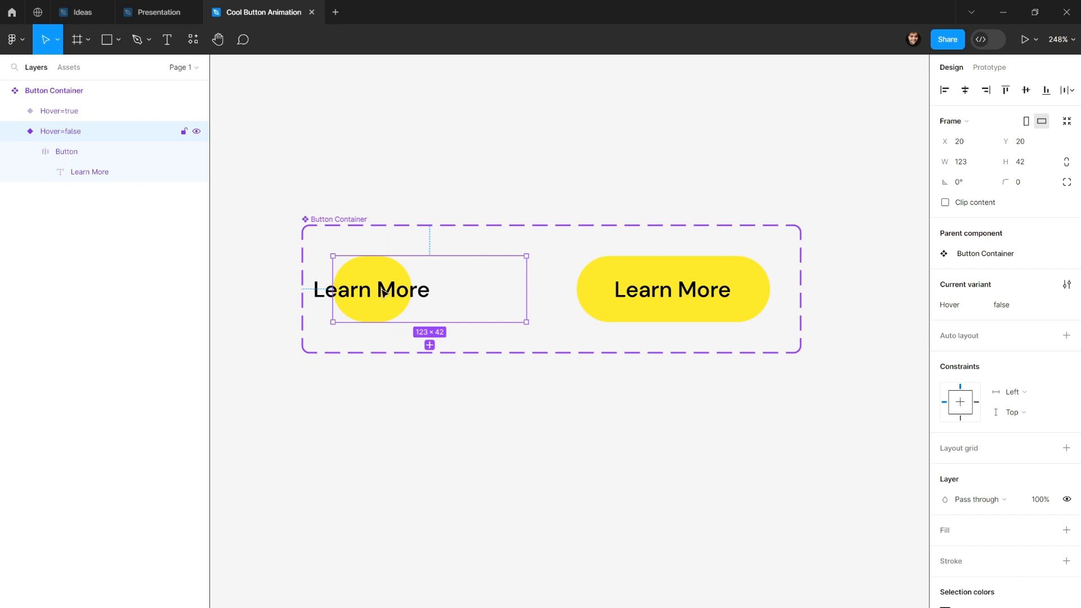
pyautogui.moveTo(384, 291)
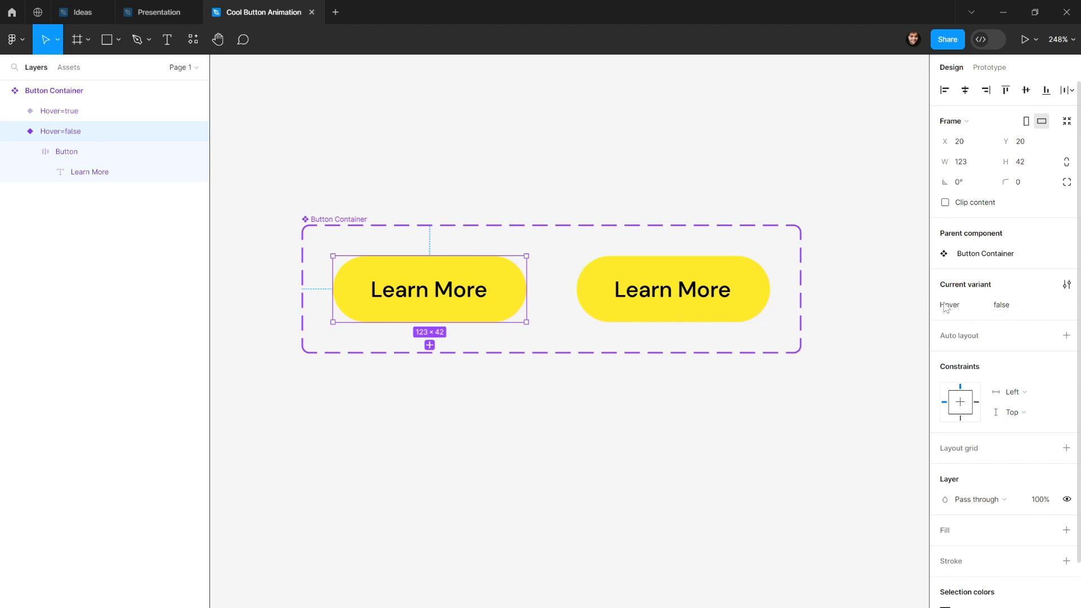
pyautogui.moveTo(421, 214)
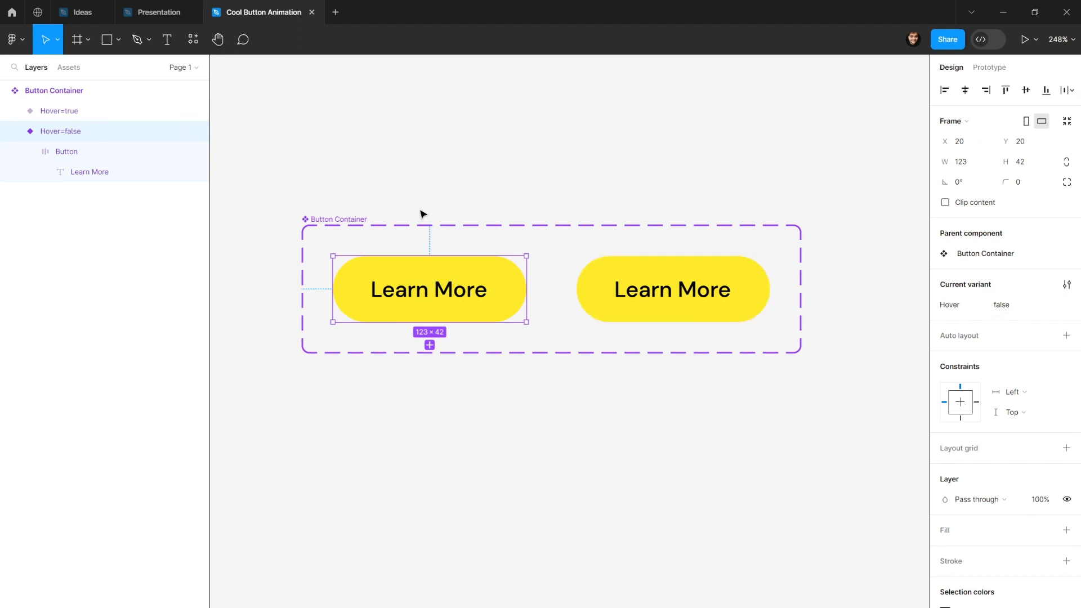
pyautogui.moveTo(210, 213)
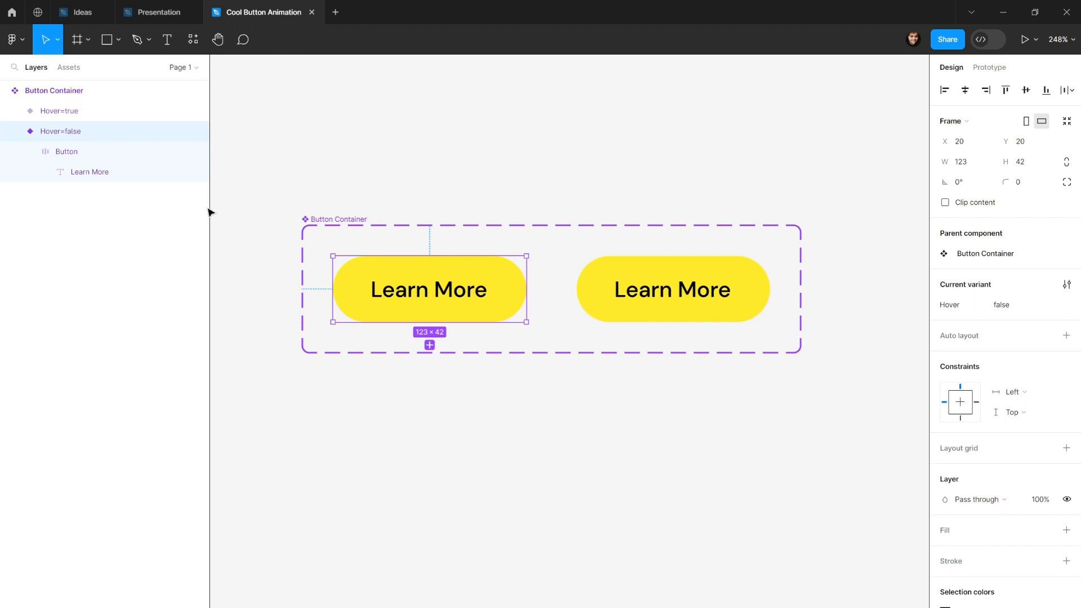
pyautogui.moveTo(77, 142)
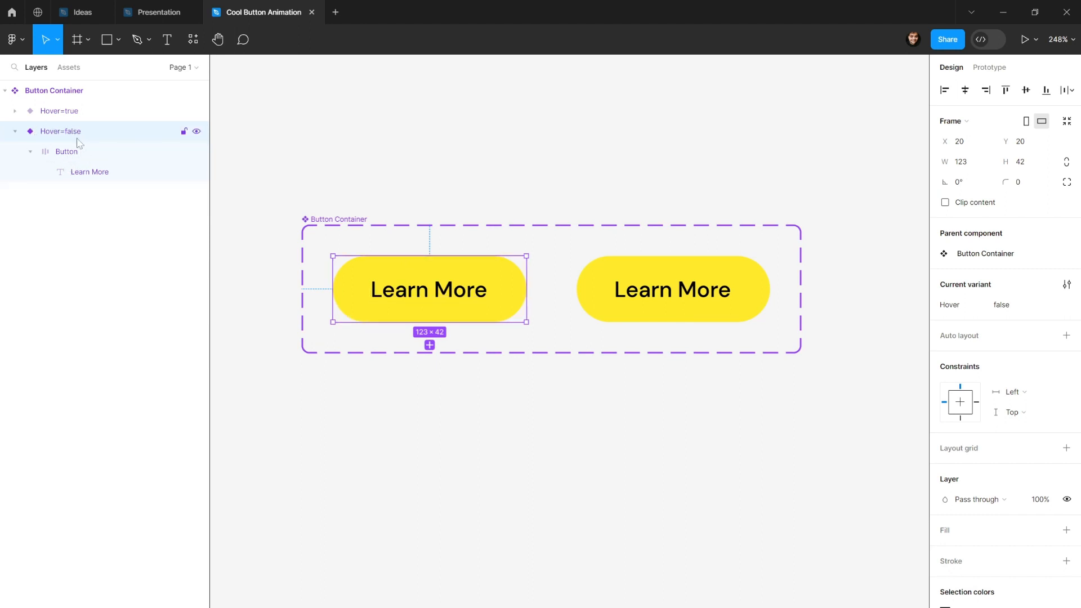
# Step: Fix the false variant's Button width at 42 and align its contents left
pyautogui.click(67, 151)
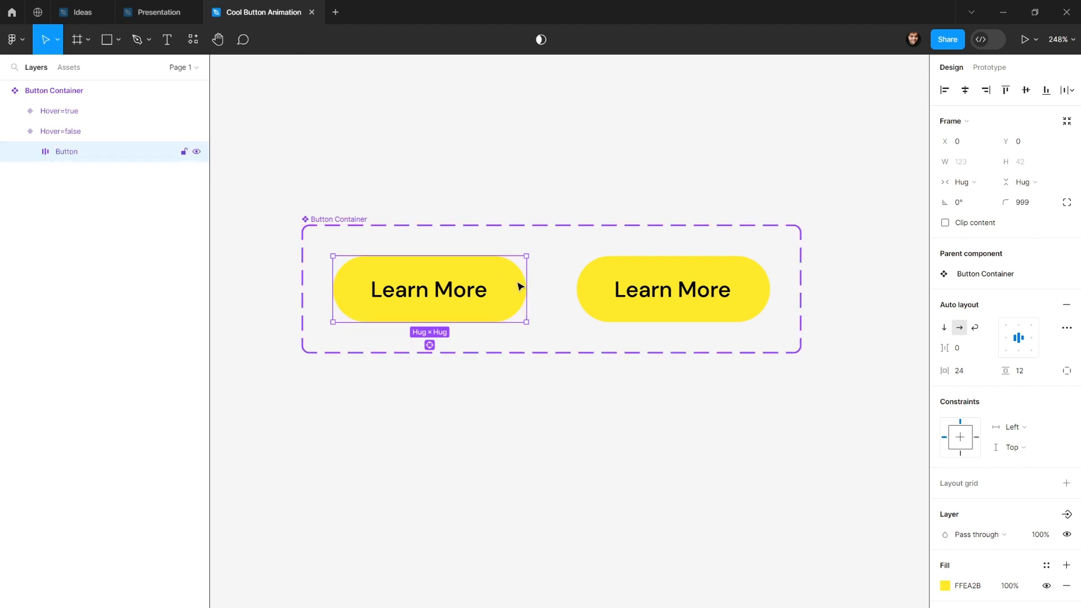
pyautogui.moveTo(528, 285)
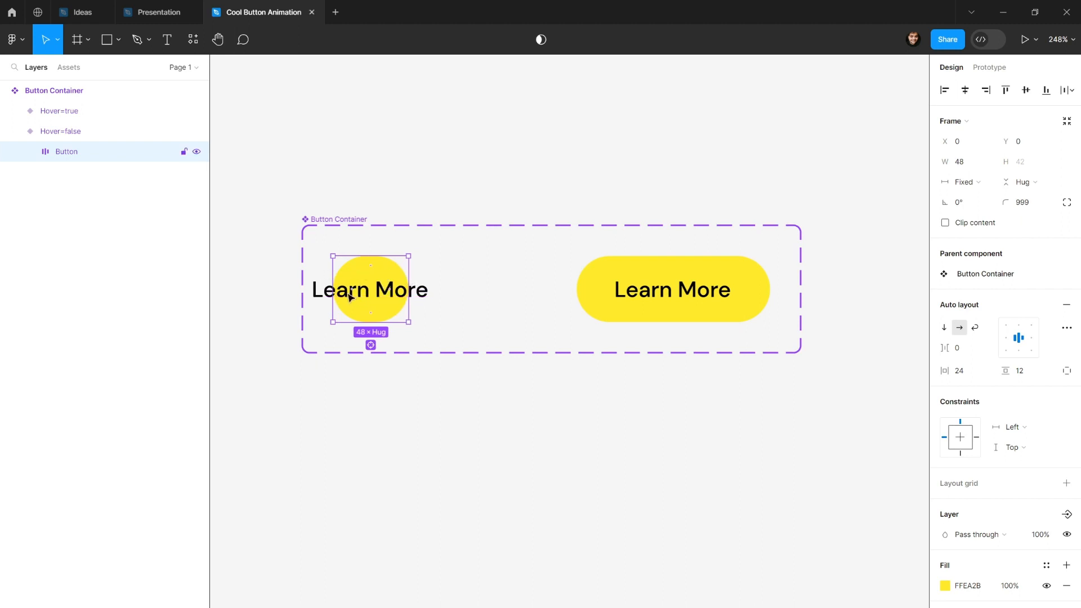
pyautogui.moveTo(375, 275)
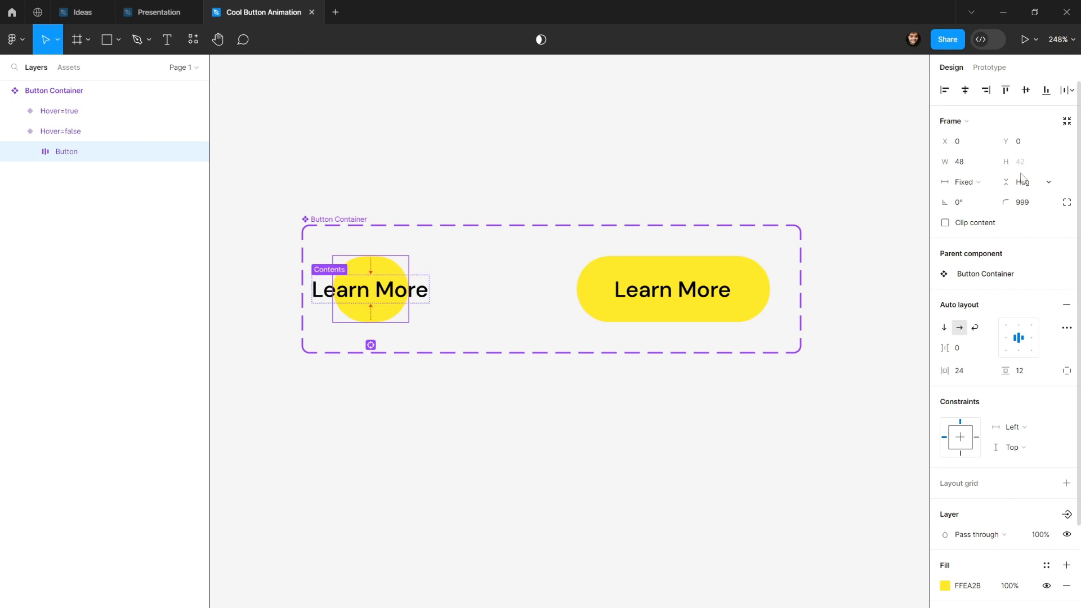
pyautogui.moveTo(1025, 161)
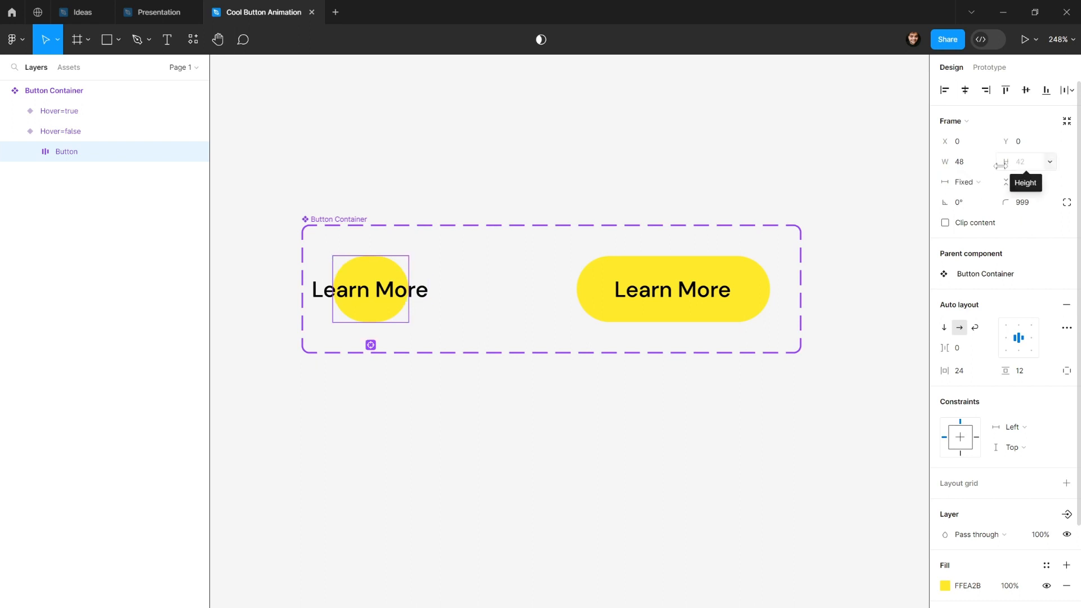
pyautogui.click(958, 161)
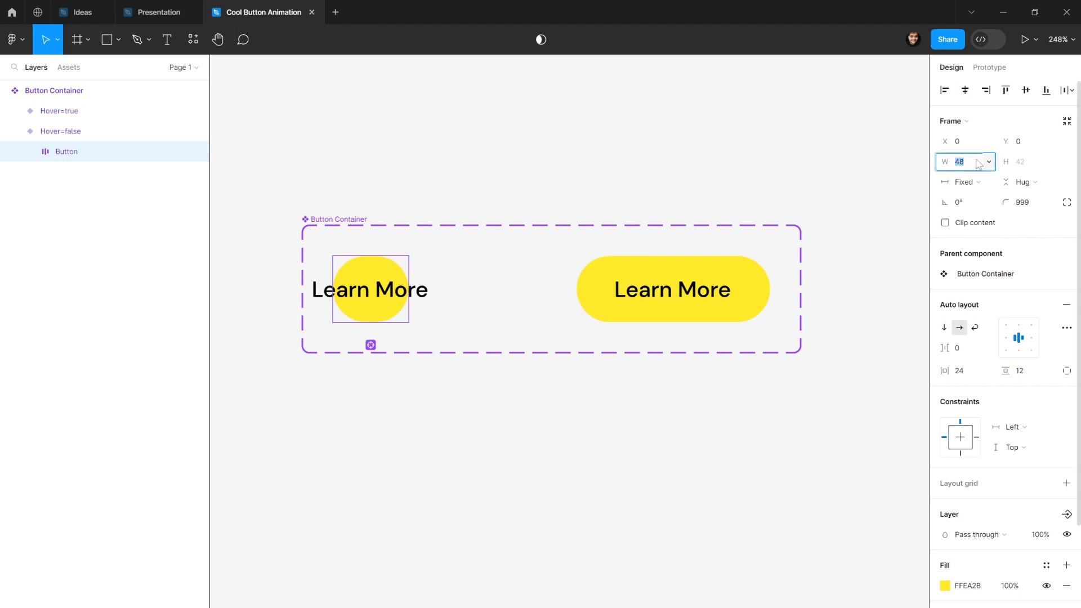
pyautogui.moveTo(964, 162)
pyautogui.write('42')
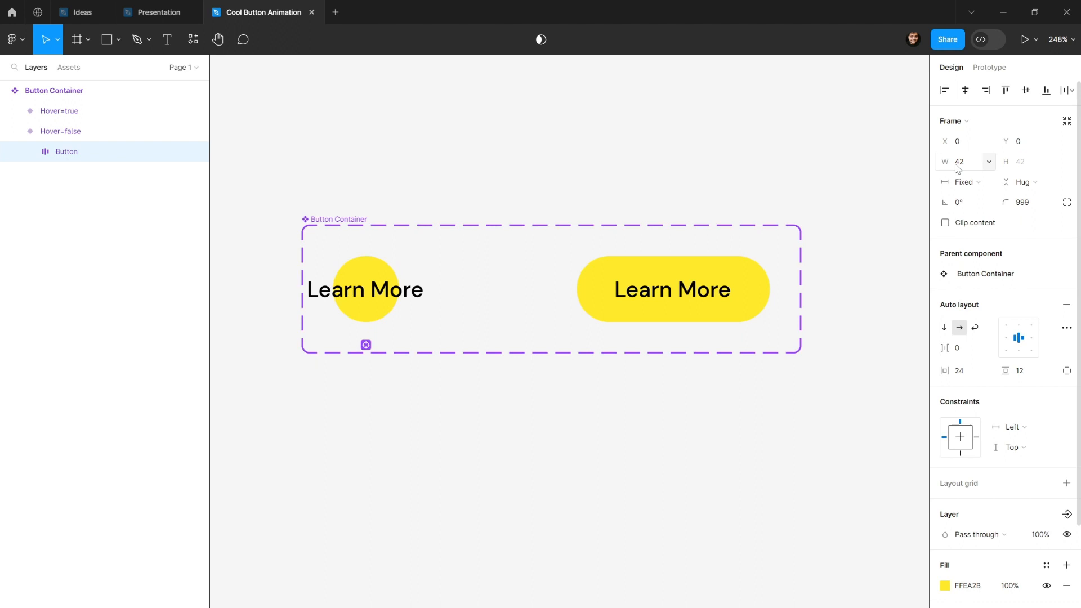
pyautogui.click(366, 289)
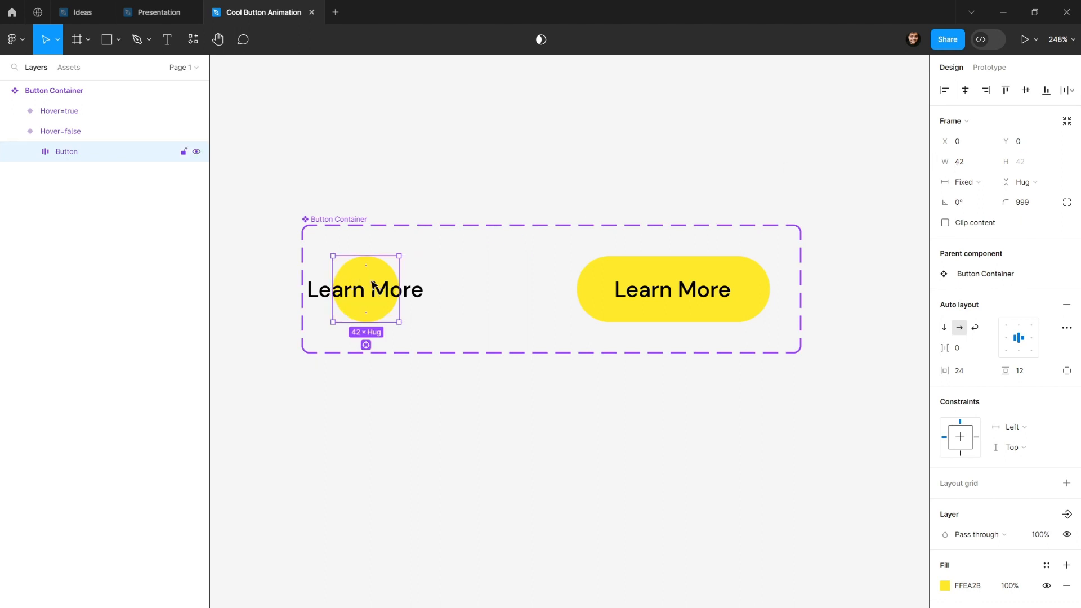
pyautogui.moveTo(374, 286)
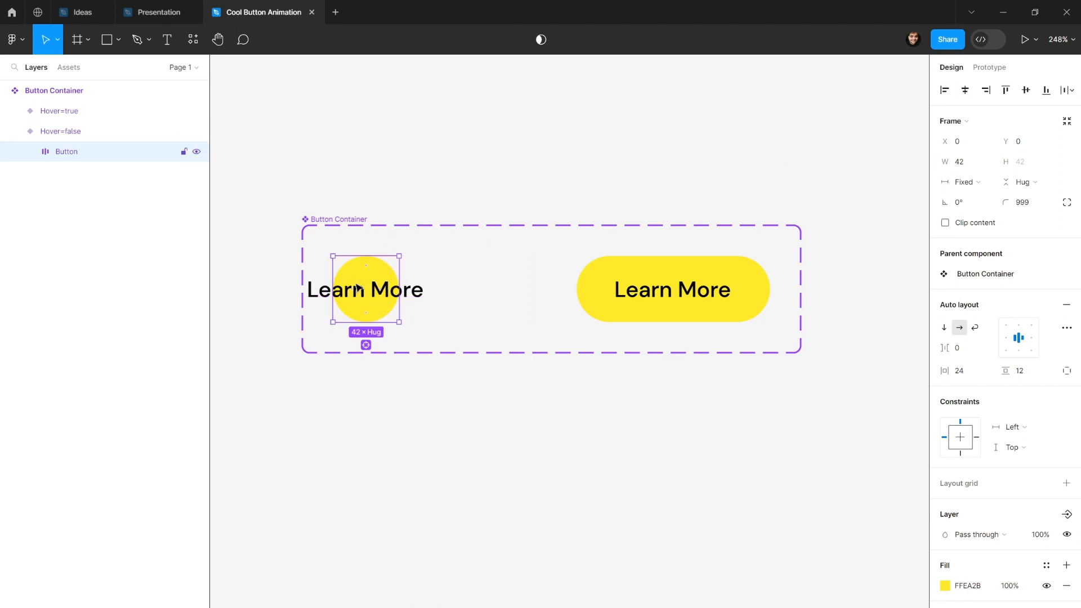
pyautogui.moveTo(399, 290)
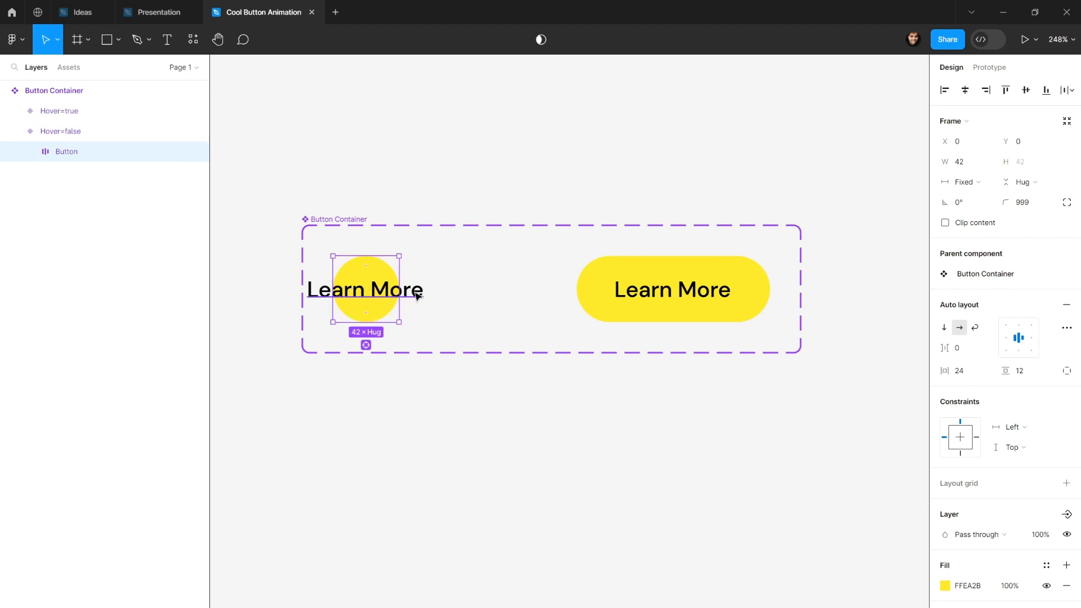
pyautogui.moveTo(1003, 324)
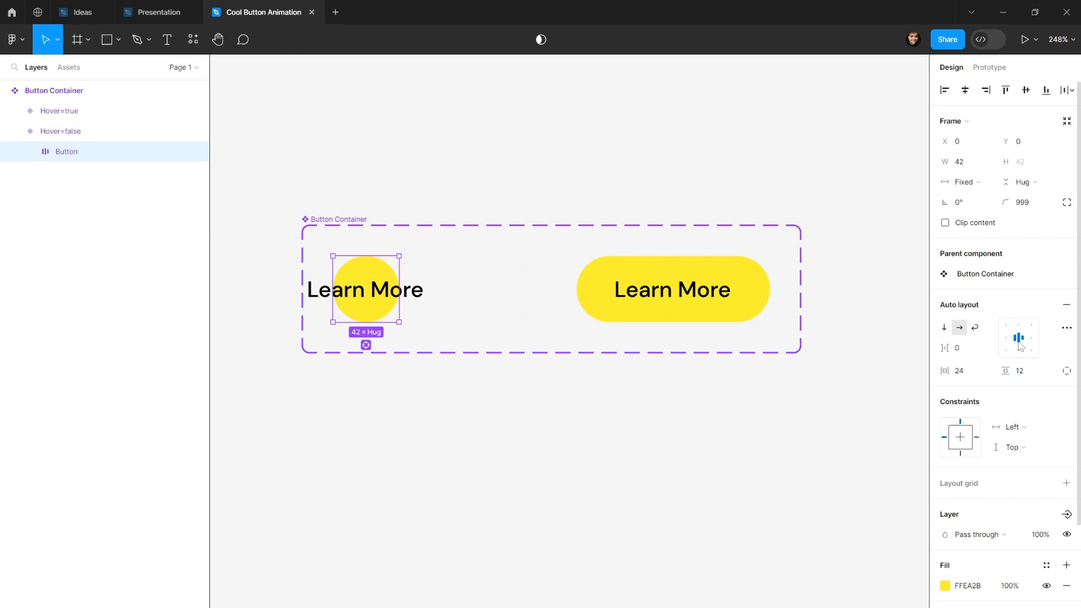
pyautogui.moveTo(1007, 337)
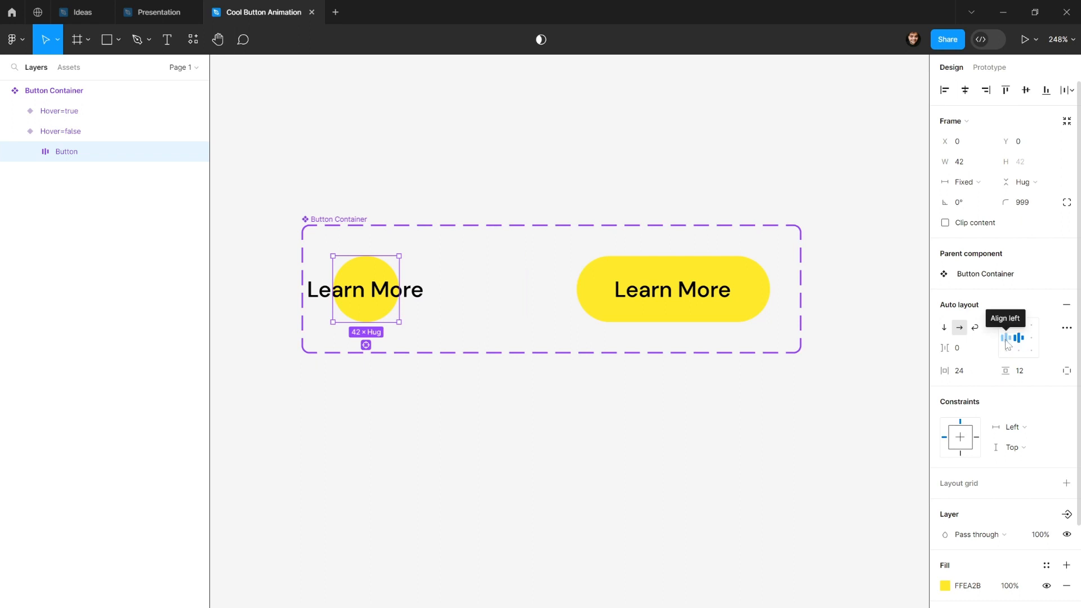
pyautogui.click(1004, 338)
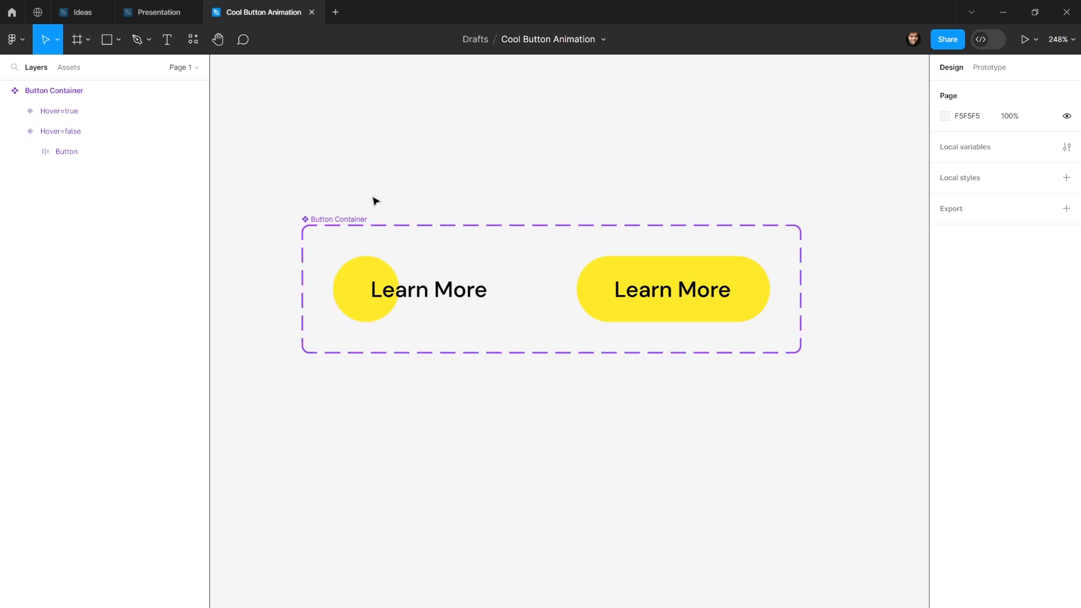
pyautogui.moveTo(427, 194)
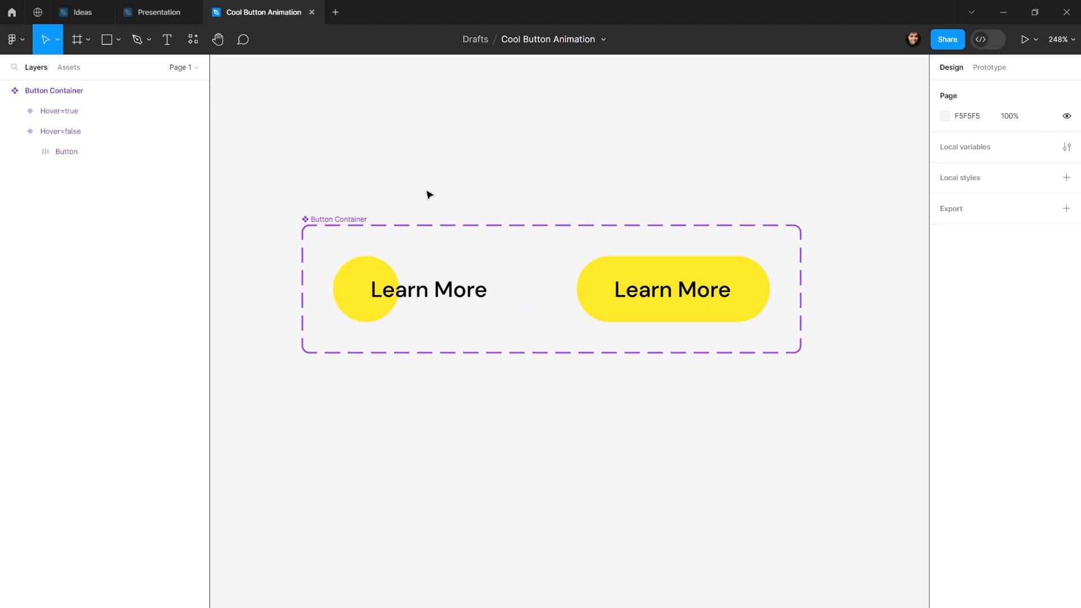
pyautogui.moveTo(491, 194)
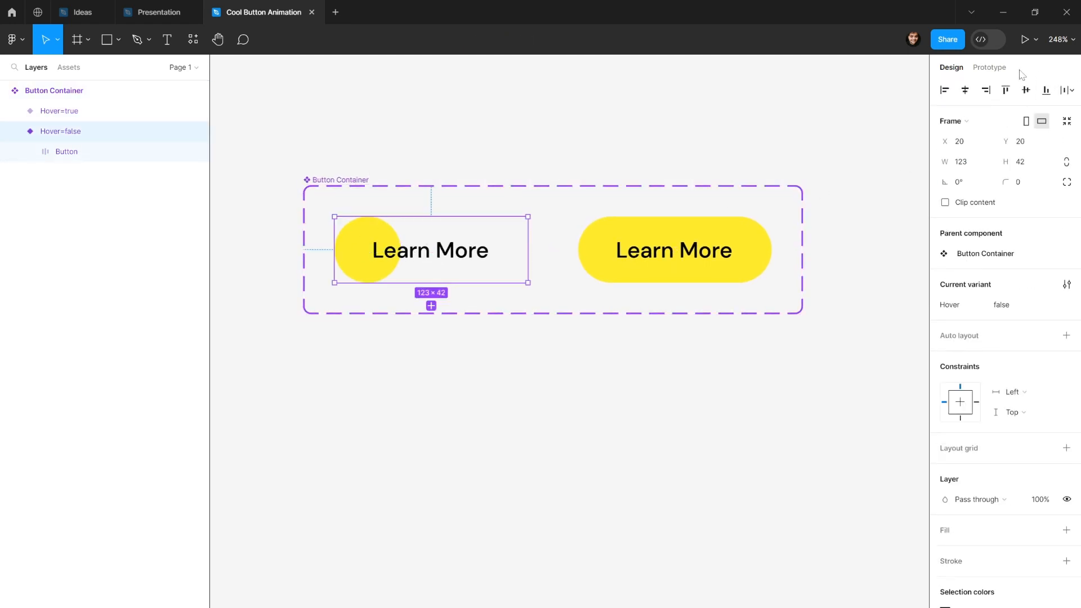
# Step: Show the Prototype settings for the selected Hover=false variant
pyautogui.click(989, 67)
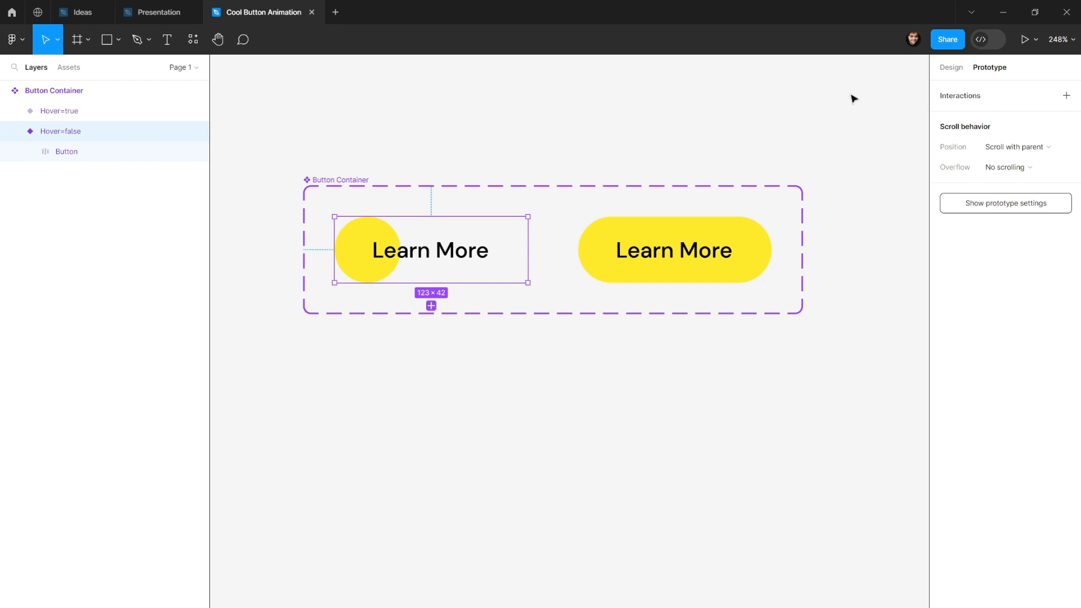
pyautogui.moveTo(529, 249)
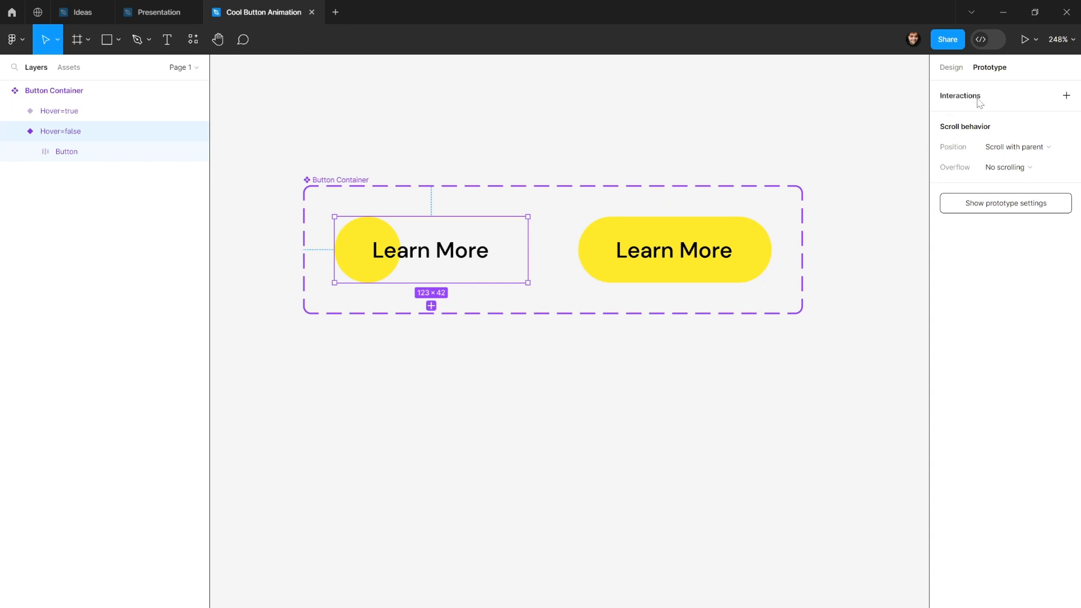
pyautogui.moveTo(1068, 96)
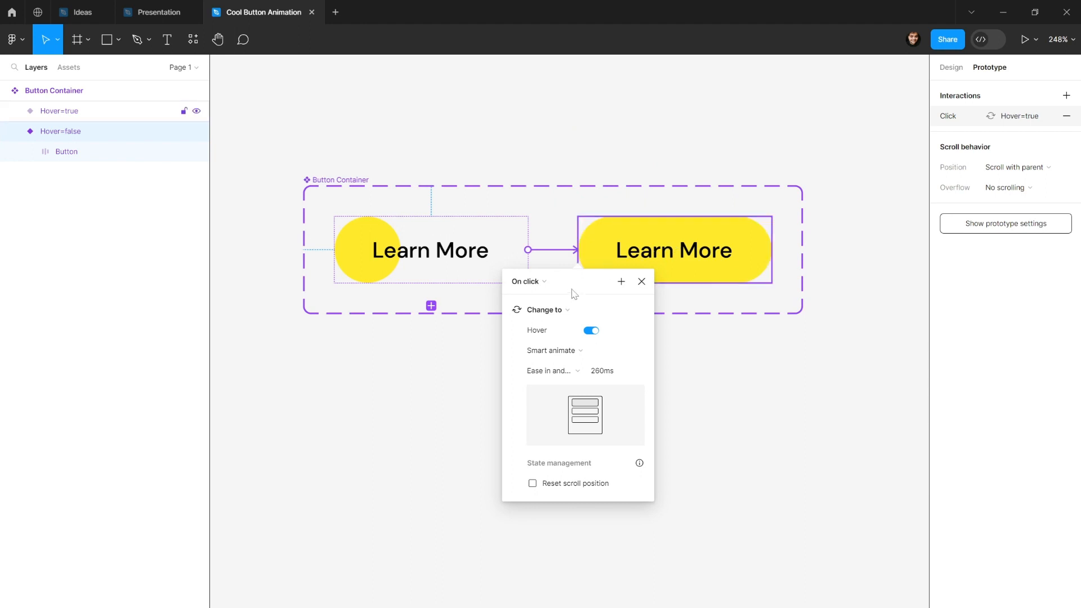
# Step: Add a While hovering interaction that changes to the Hover=true variant with Smart animate
pyautogui.click(528, 281)
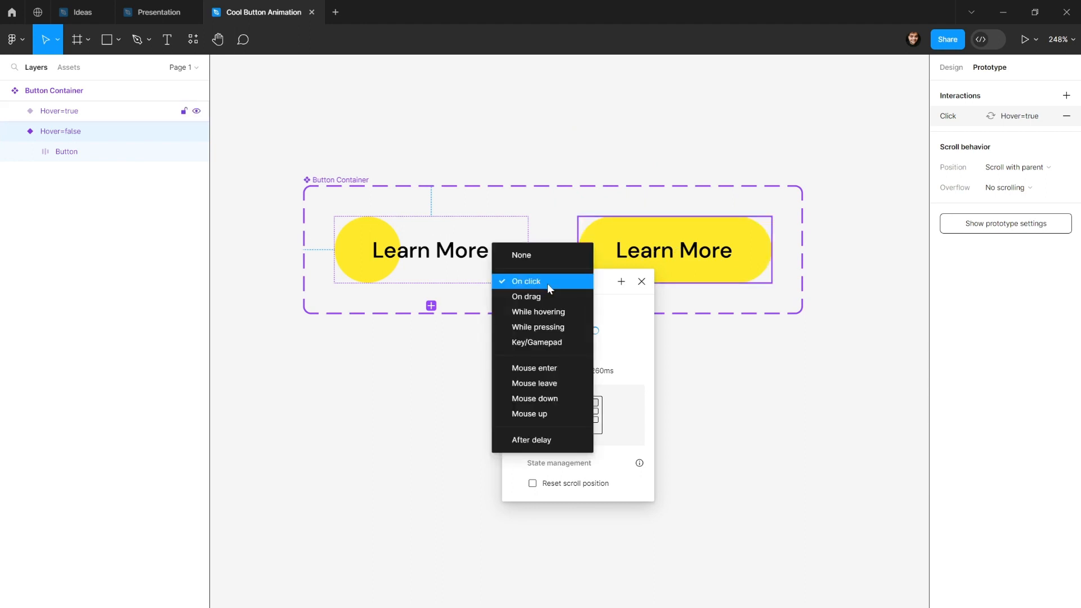
pyautogui.click(538, 311)
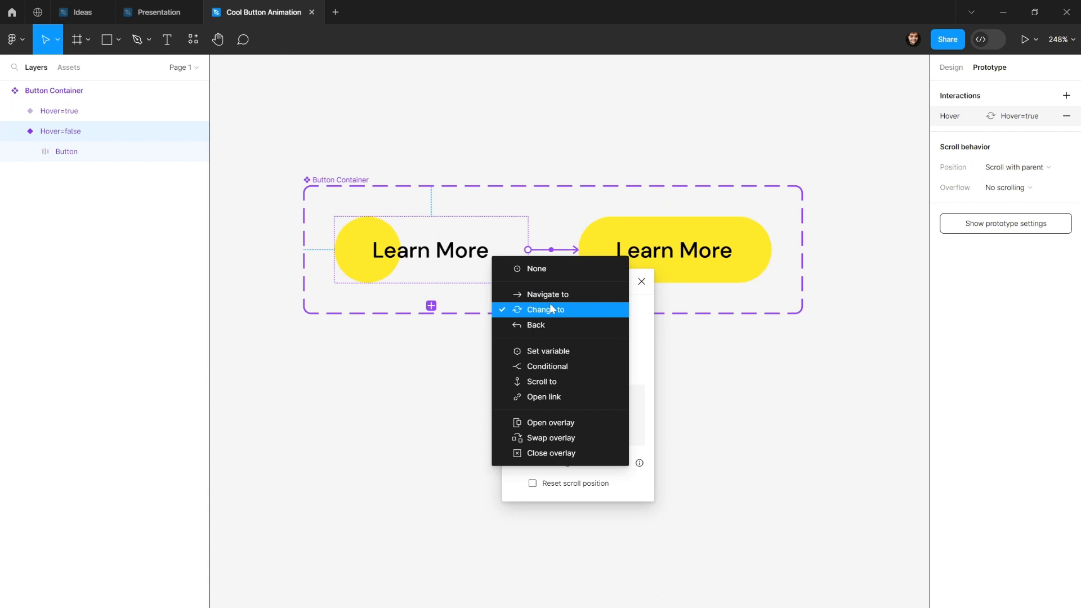
pyautogui.click(544, 309)
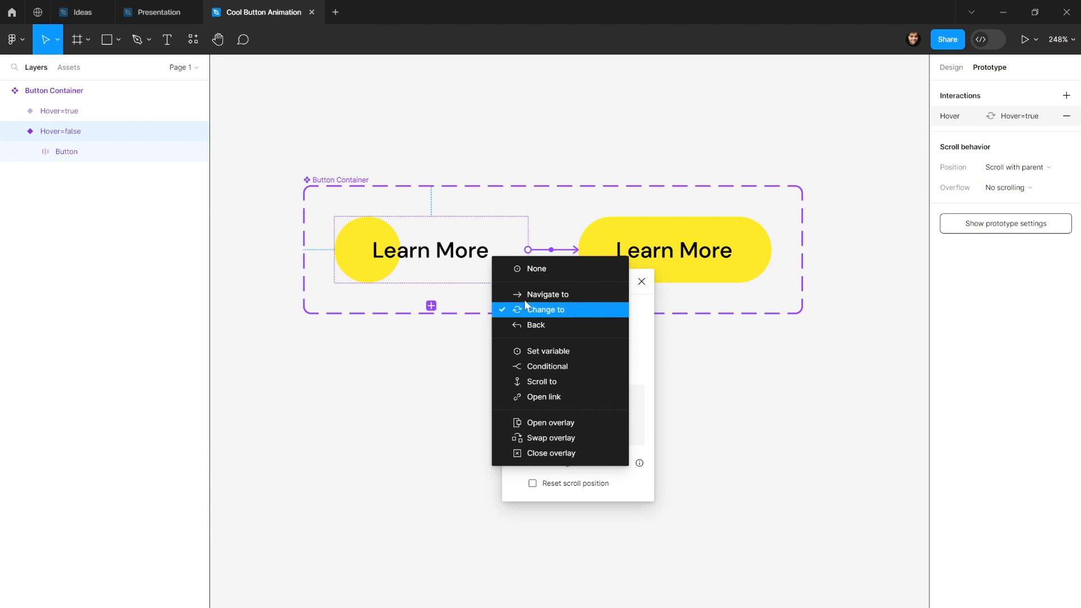
pyautogui.moveTo(538, 311)
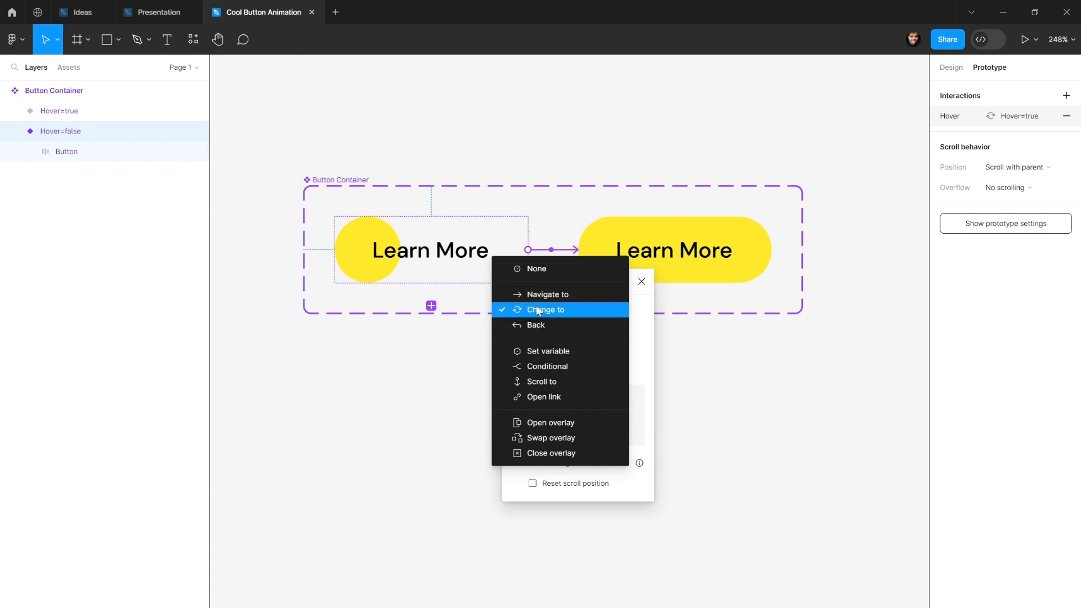
pyautogui.moveTo(555, 313)
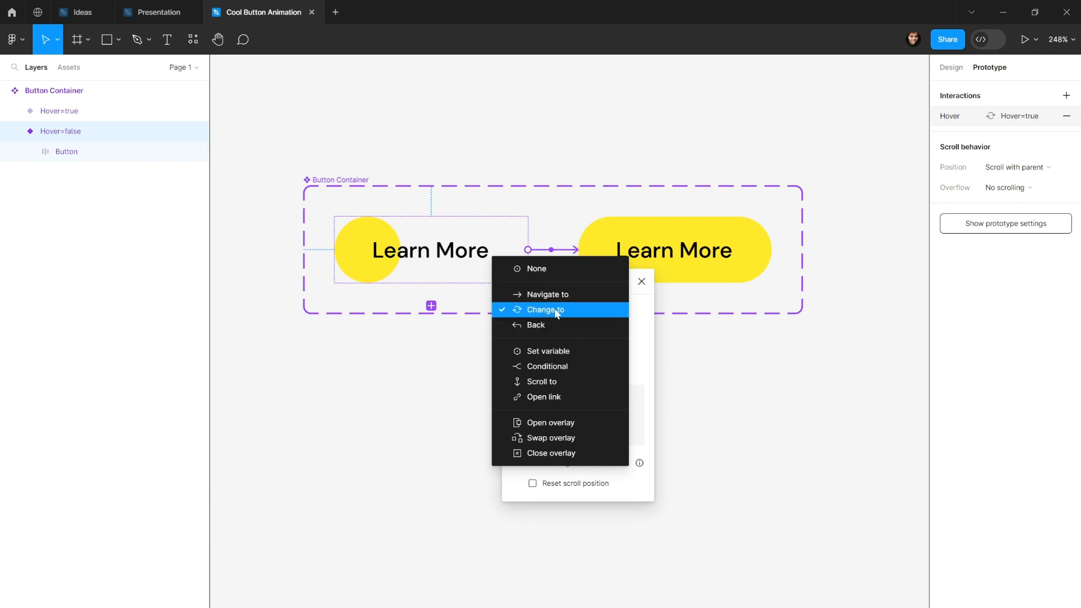
pyautogui.click(545, 309)
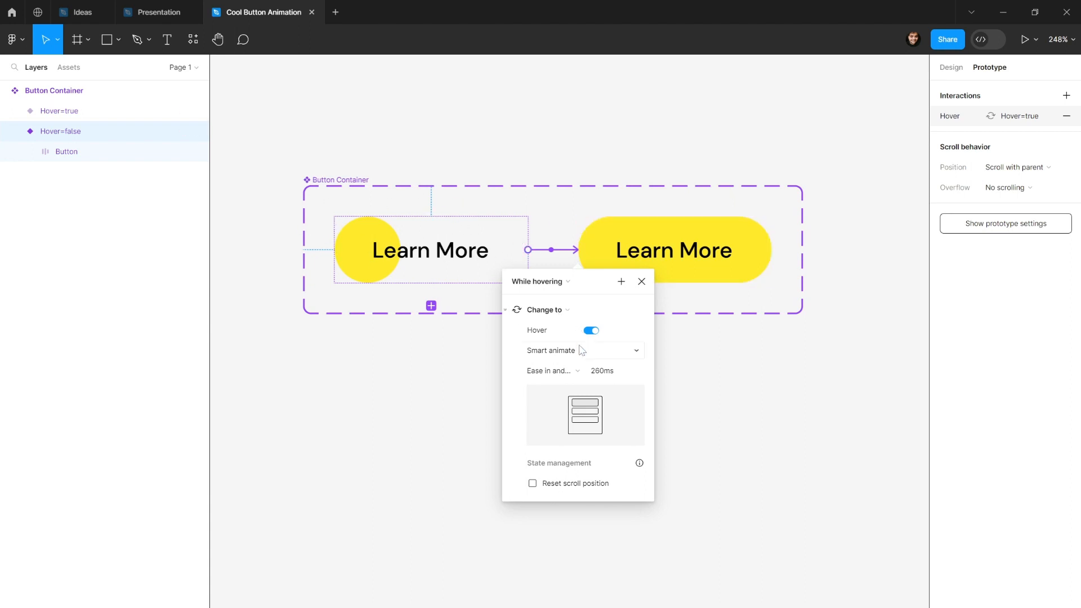
pyautogui.click(583, 350)
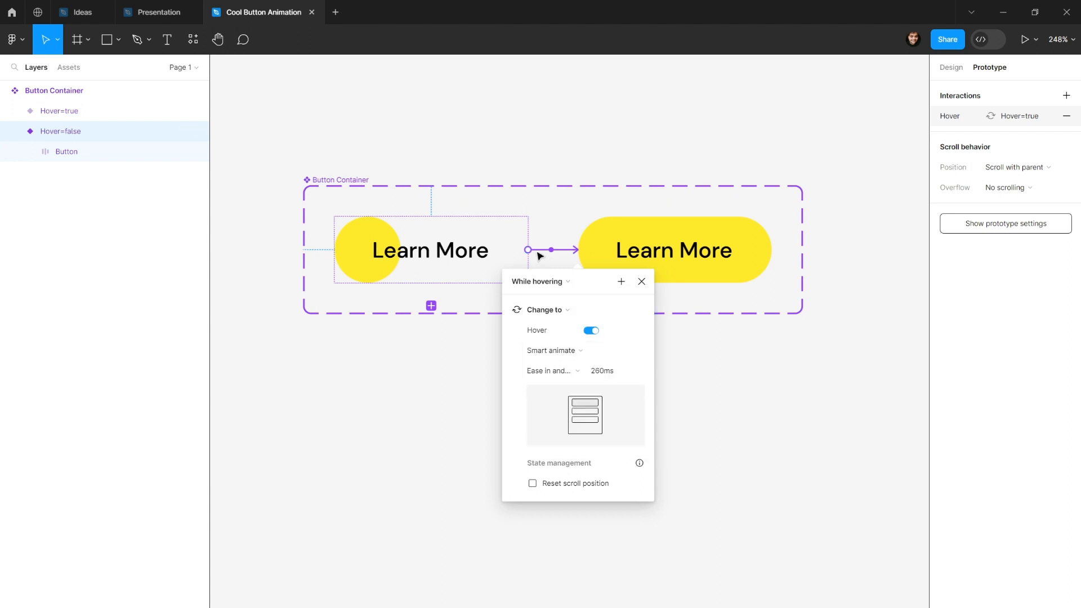
# Step: Confirm Smart animate with Ease in and out as the hover transition
pyautogui.click(551, 350)
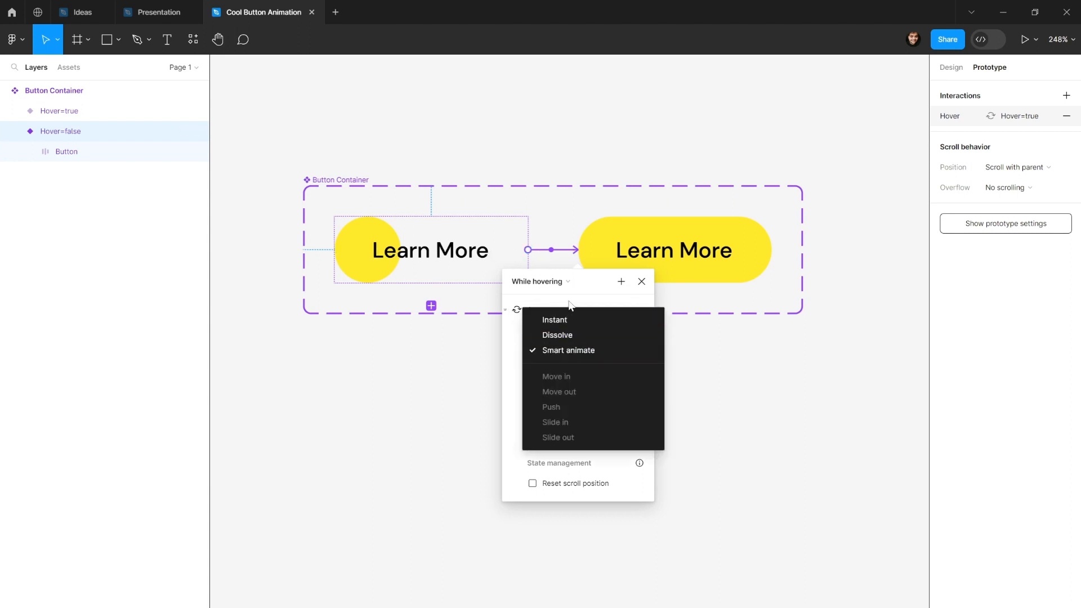
pyautogui.click(568, 350)
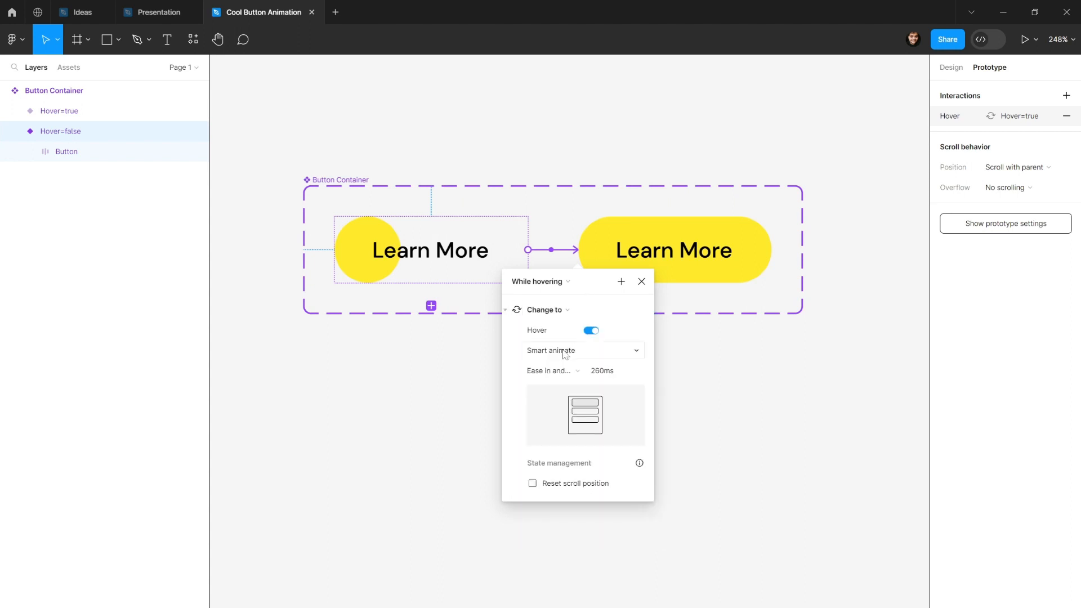
pyautogui.click(552, 371)
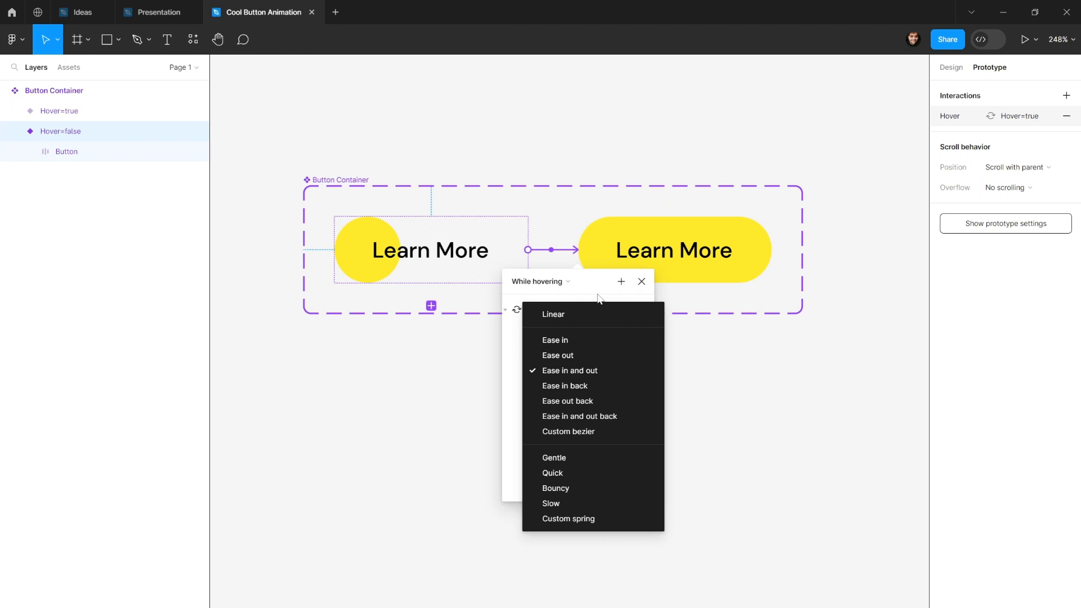
pyautogui.click(569, 370)
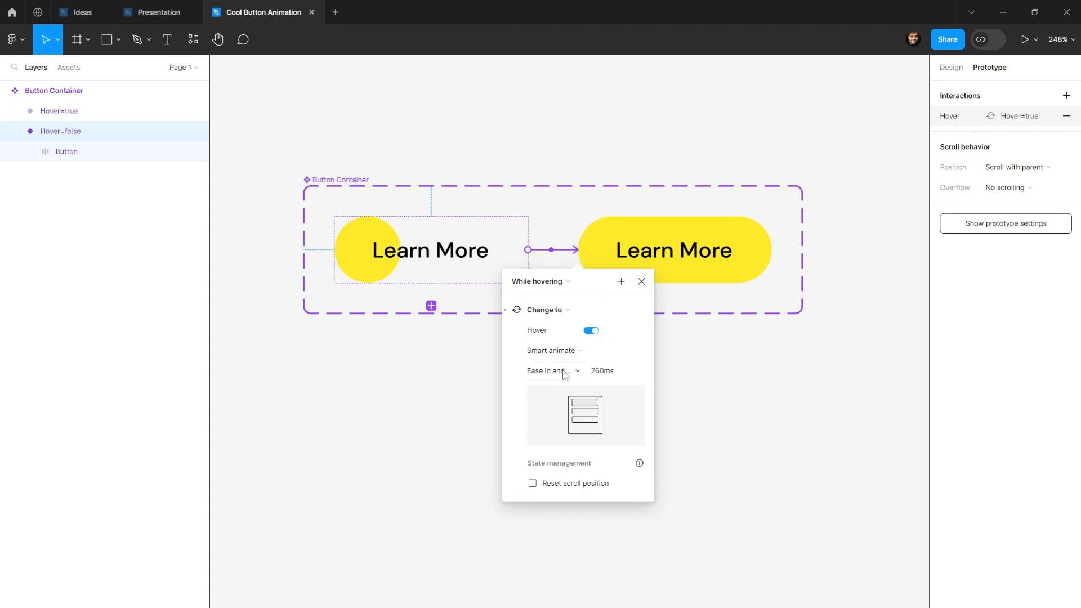
pyautogui.click(552, 370)
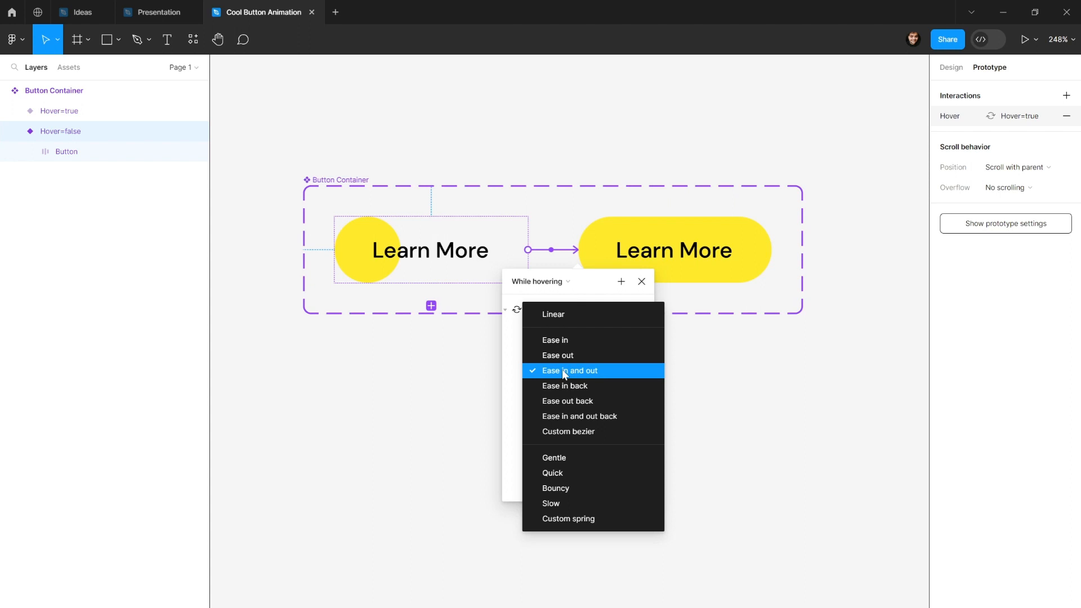
pyautogui.moveTo(592, 374)
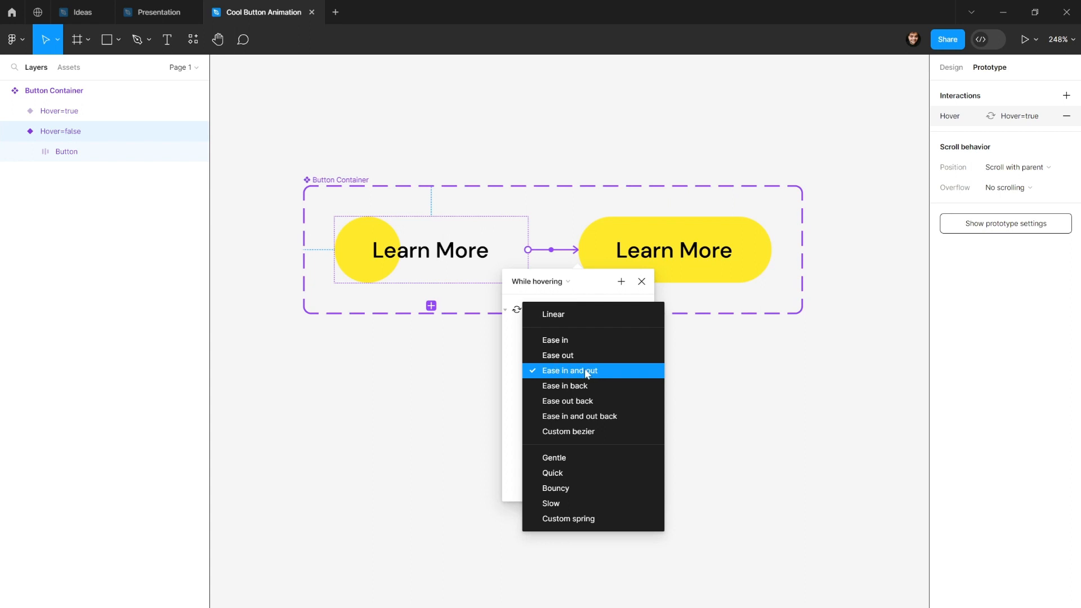
pyautogui.click(569, 370)
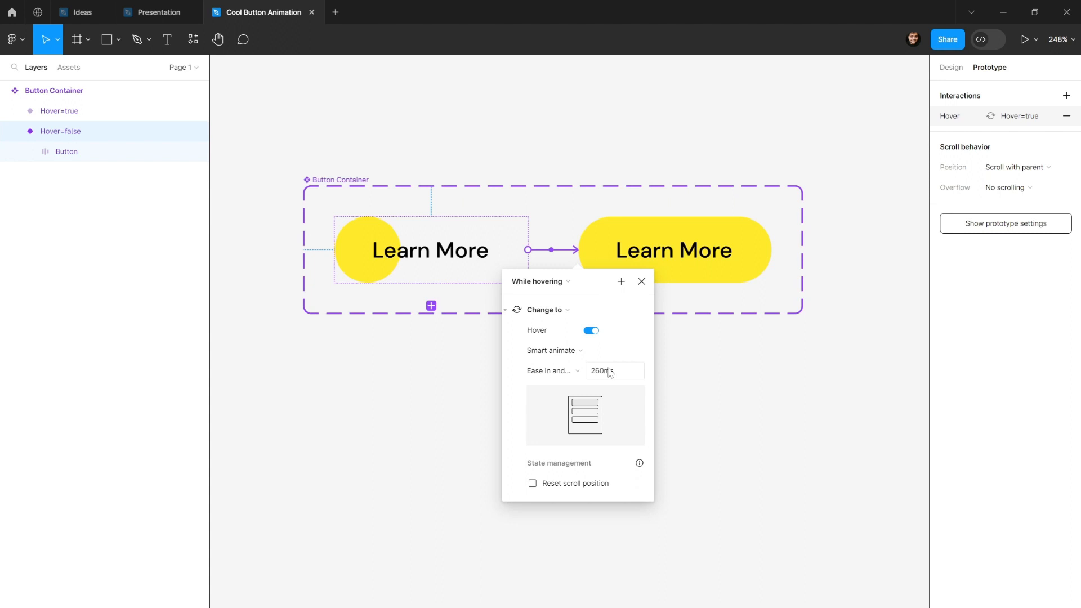
# Step: Shorten the transition duration to 240ms and close the interaction settings
pyautogui.click(612, 371)
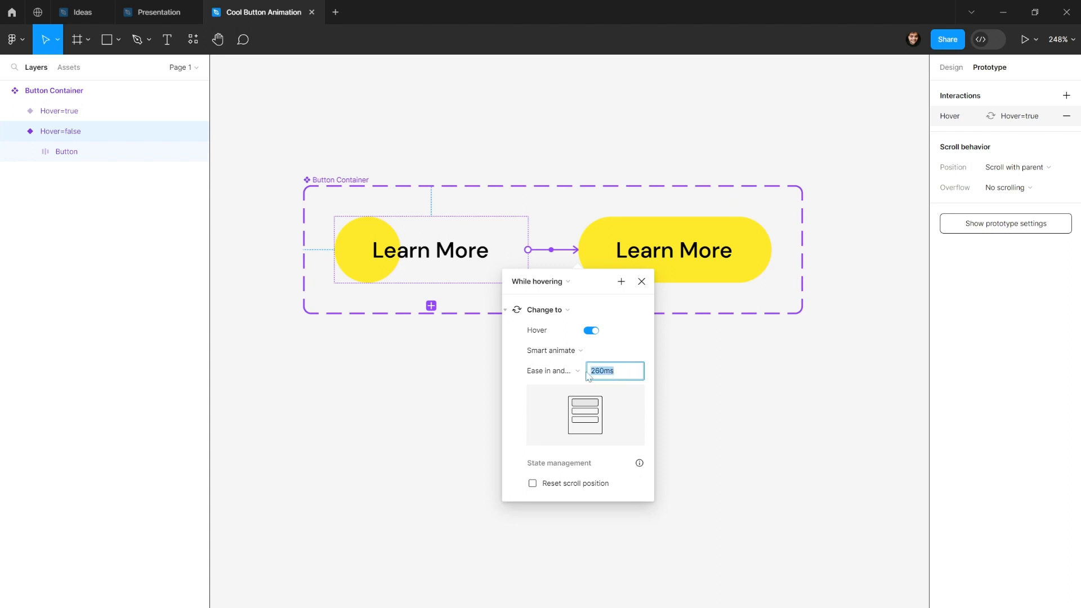
pyautogui.write('24')
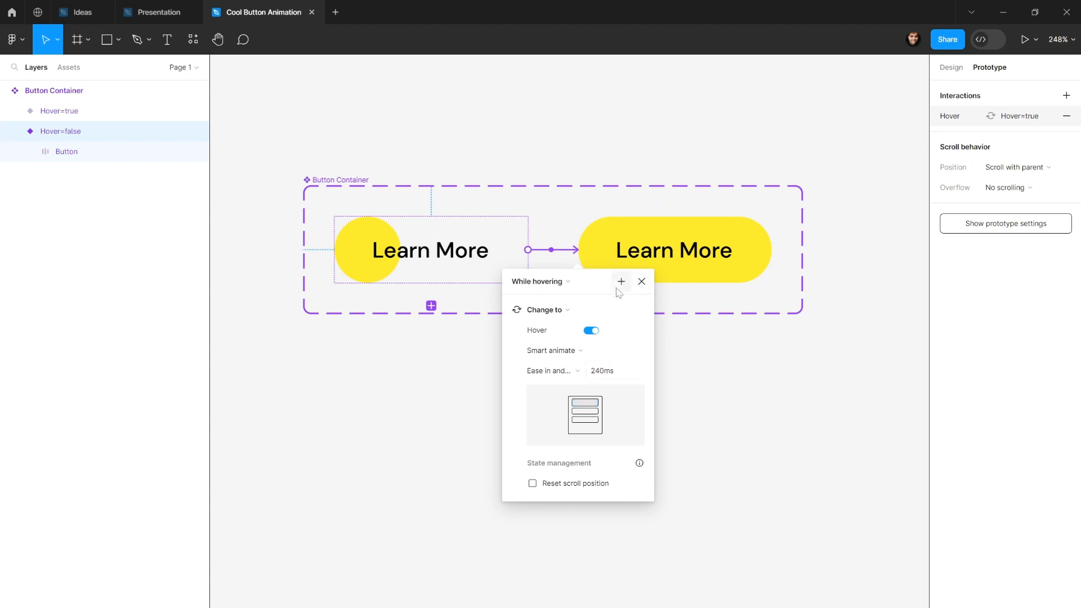
pyautogui.click(641, 281)
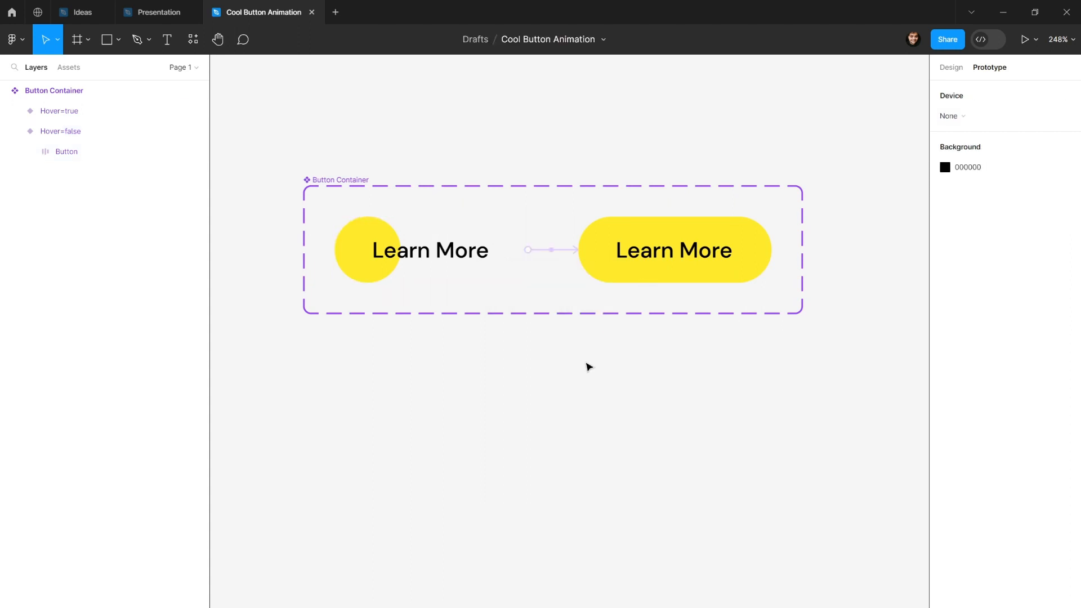
# Step: Place a Button Container instance from local components into Frame 1 and select it
pyautogui.click(68, 67)
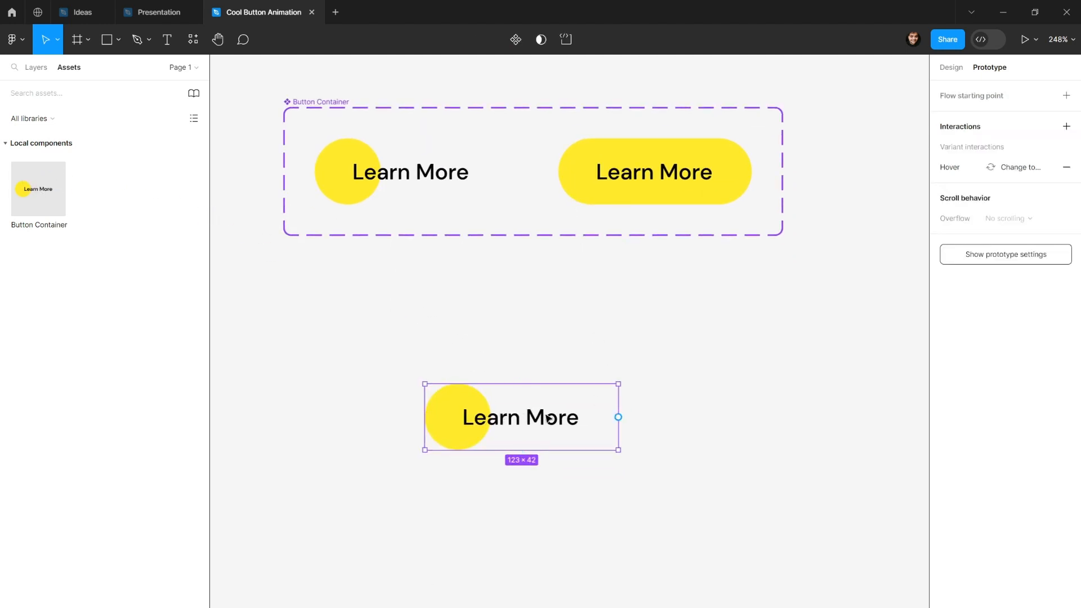
pyautogui.click(950, 67)
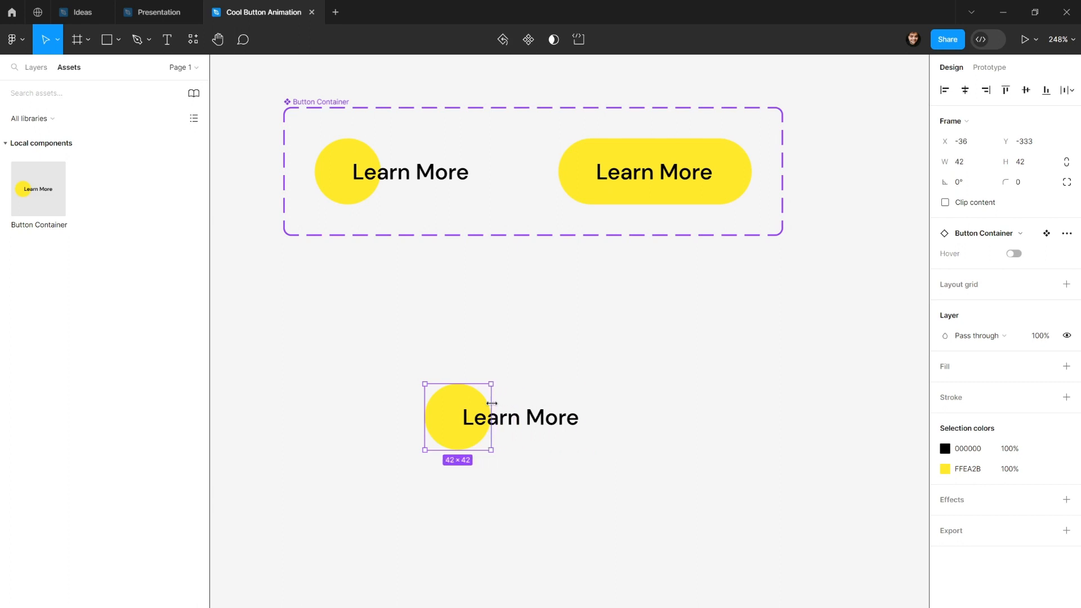
pyautogui.click(535, 344)
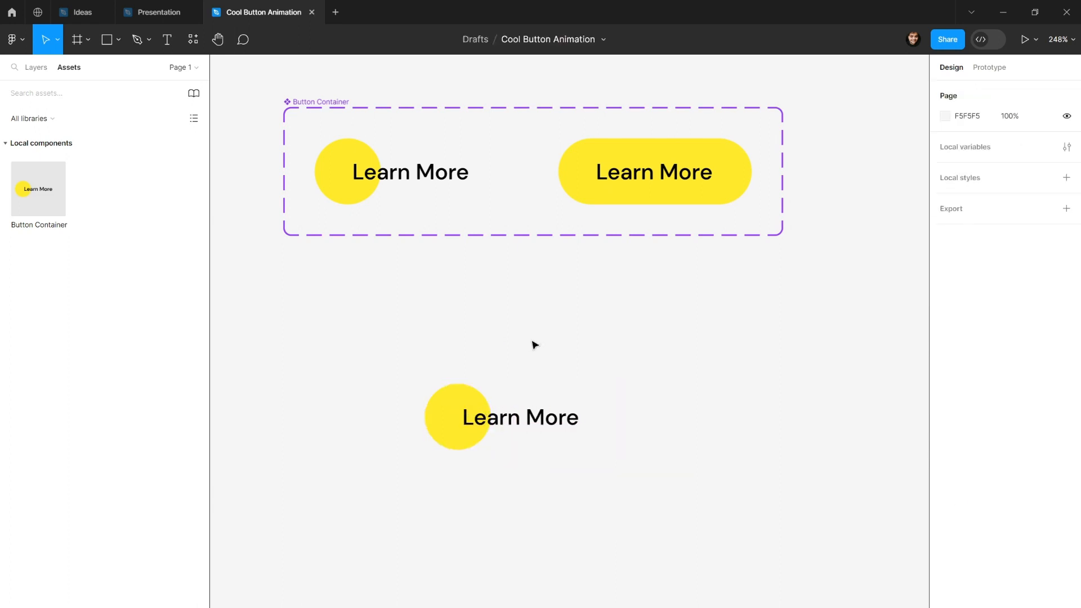
pyautogui.click(520, 417)
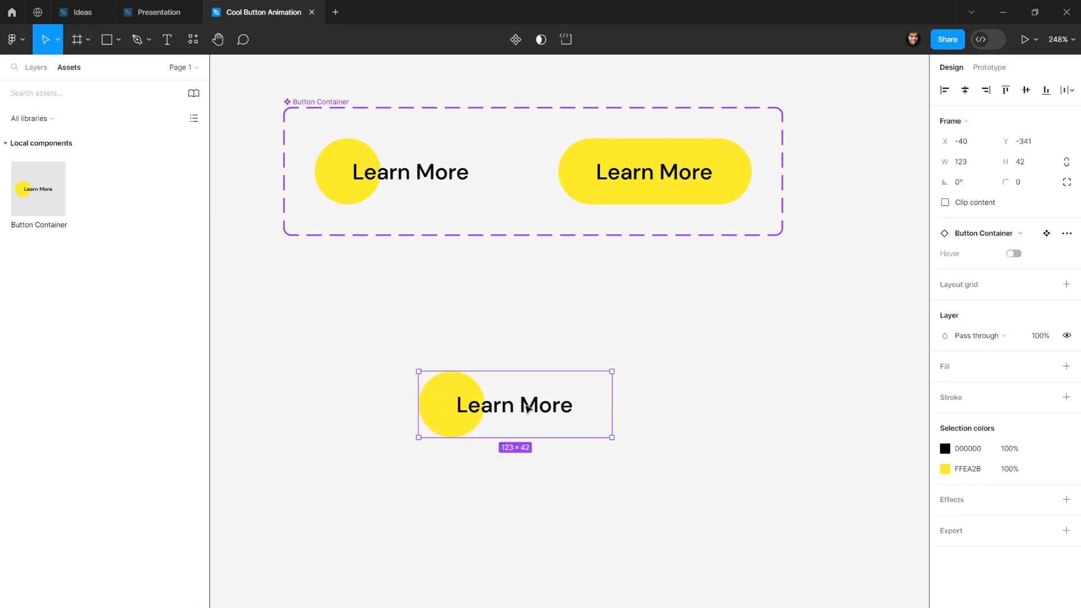
pyautogui.click(75, 40)
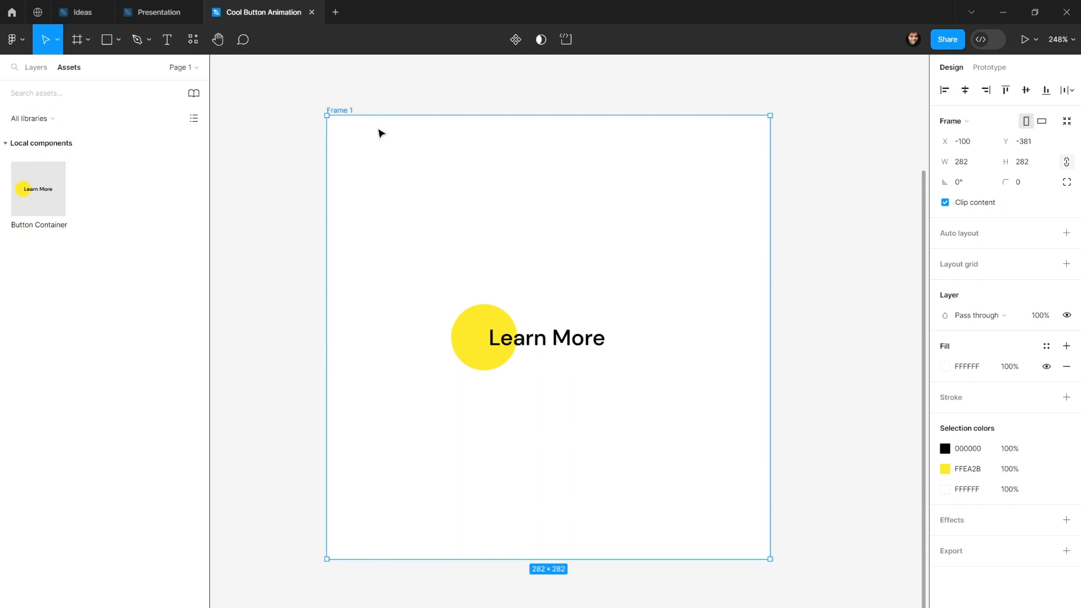
pyautogui.moveTo(384, 128)
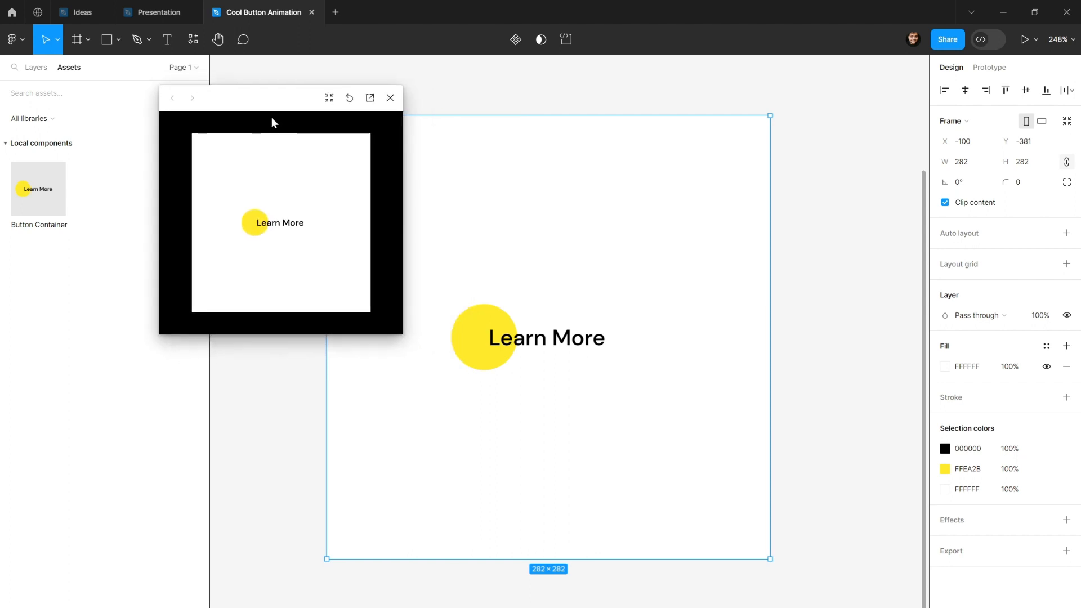
pyautogui.moveTo(276, 213)
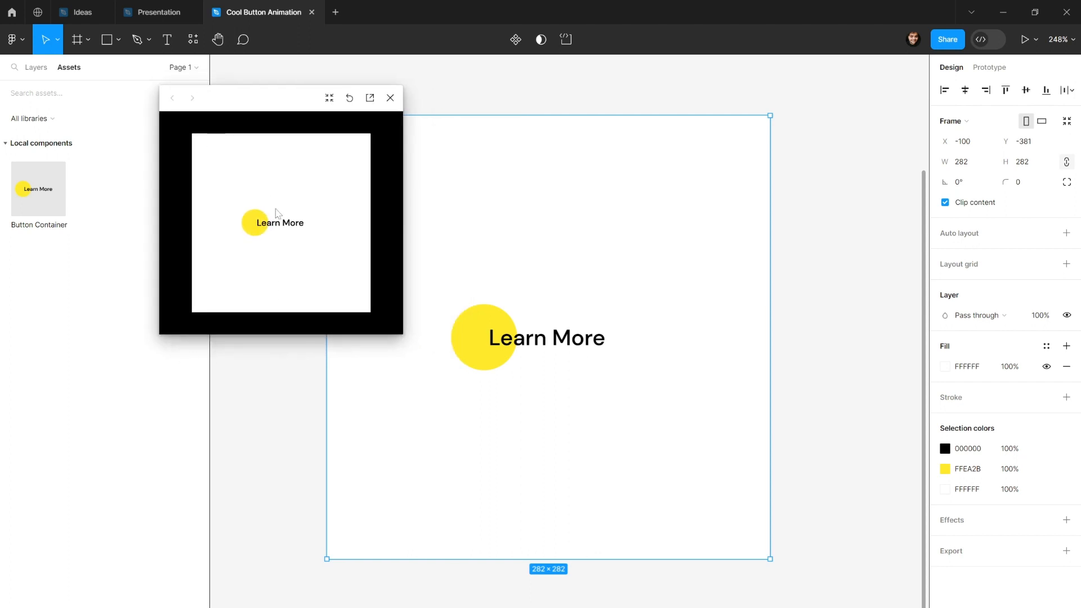
pyautogui.moveTo(262, 185)
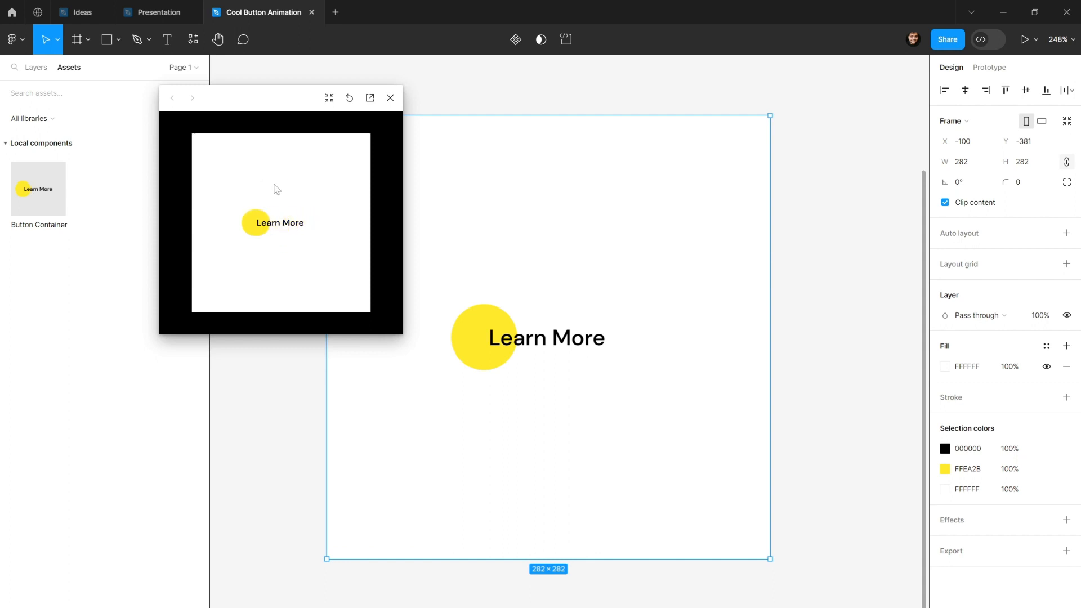
pyautogui.moveTo(256, 184)
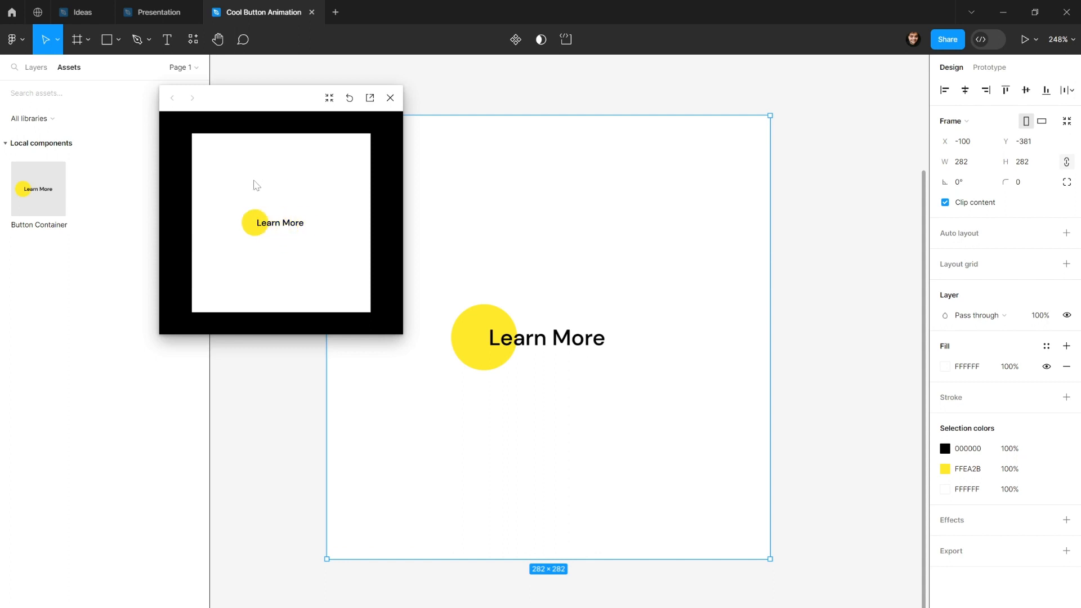
pyautogui.moveTo(252, 173)
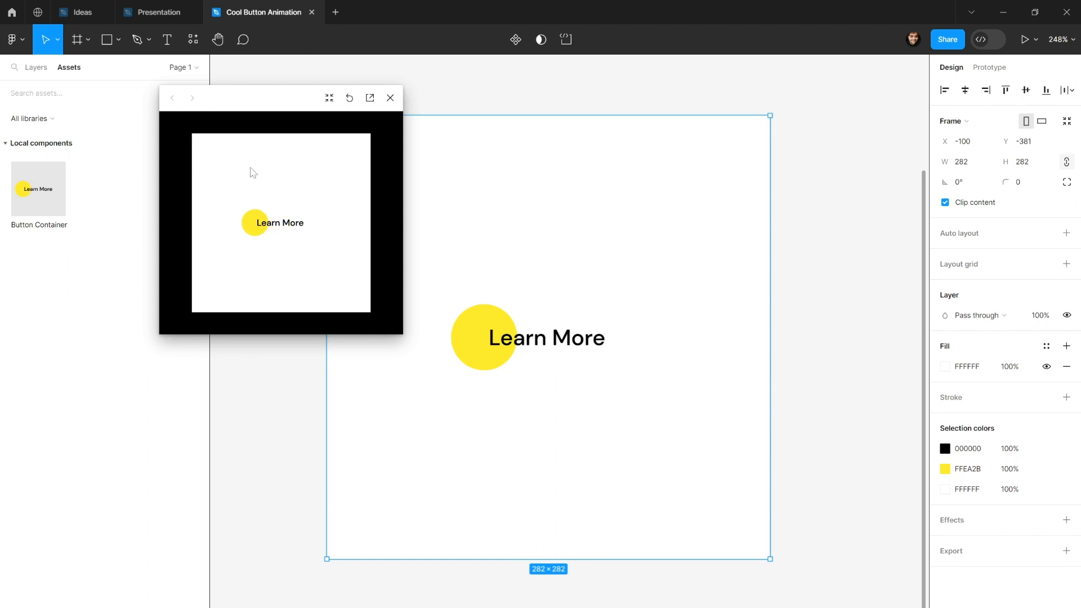
pyautogui.moveTo(252, 173)
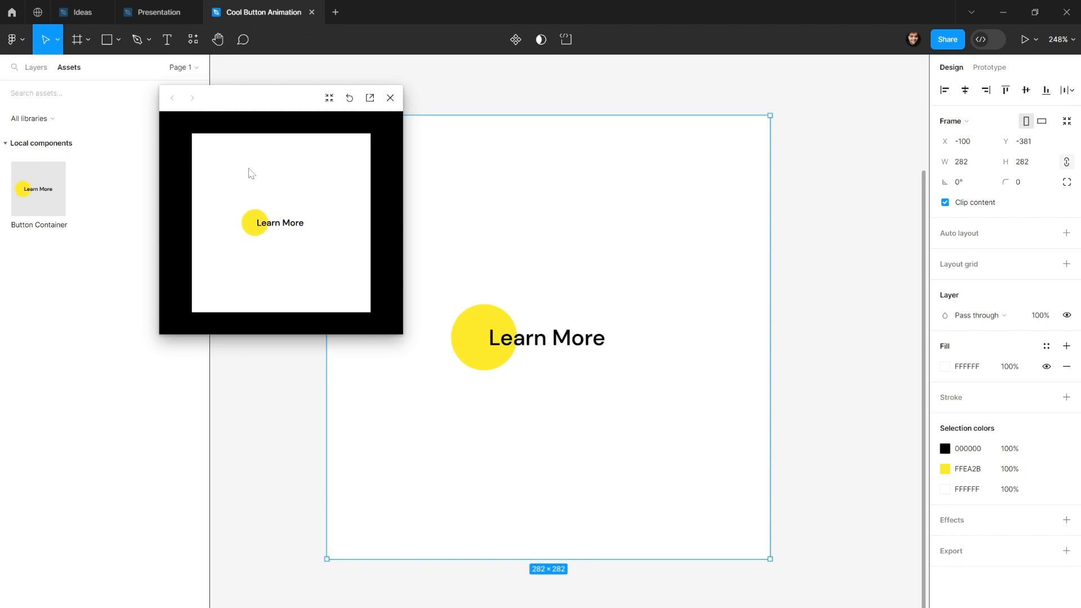